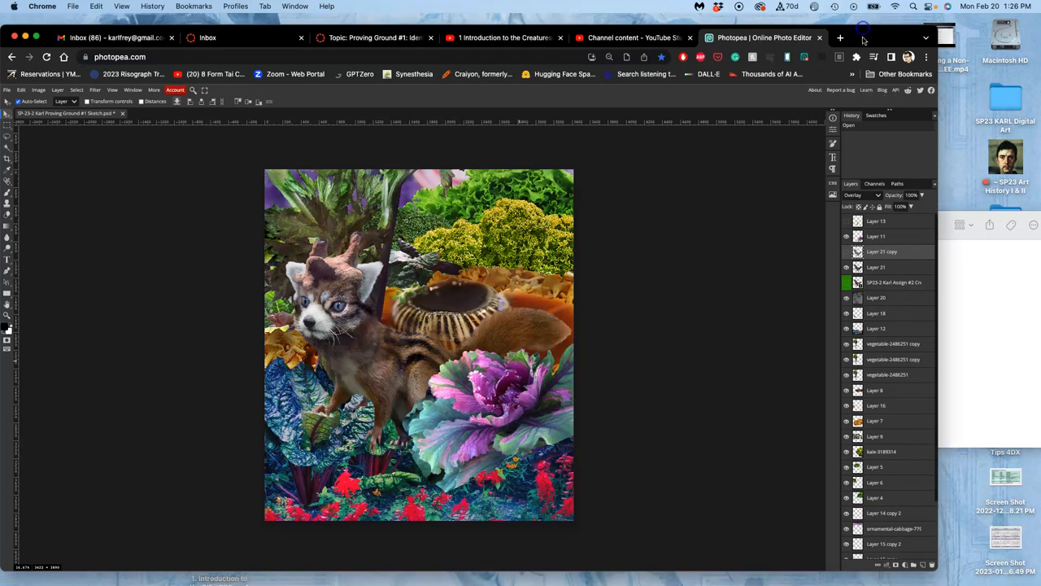
Preview the mist layer without blending, then return it to Overlay mode
left_click(846, 250)
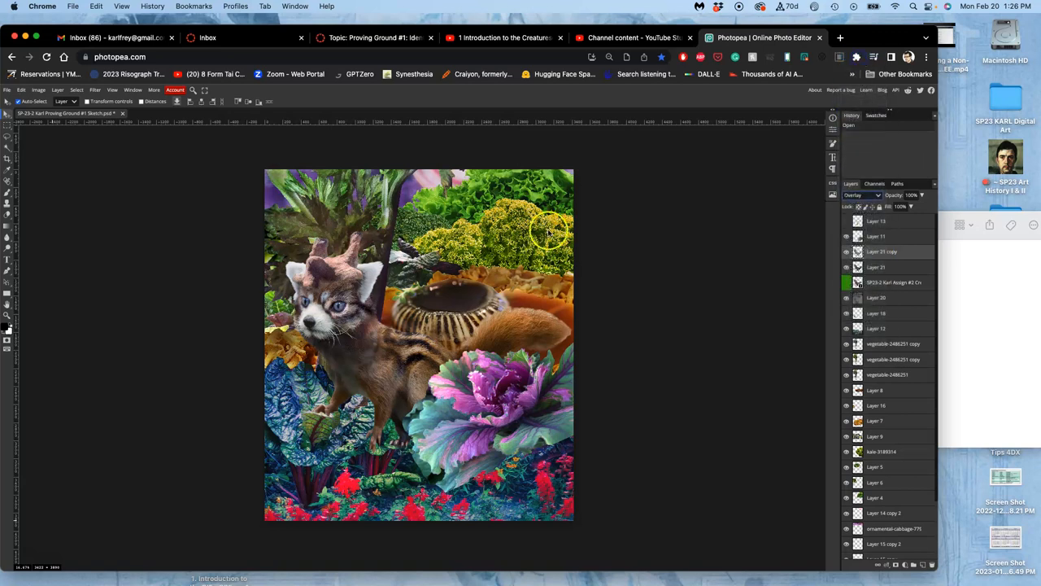
left_click(861, 196)
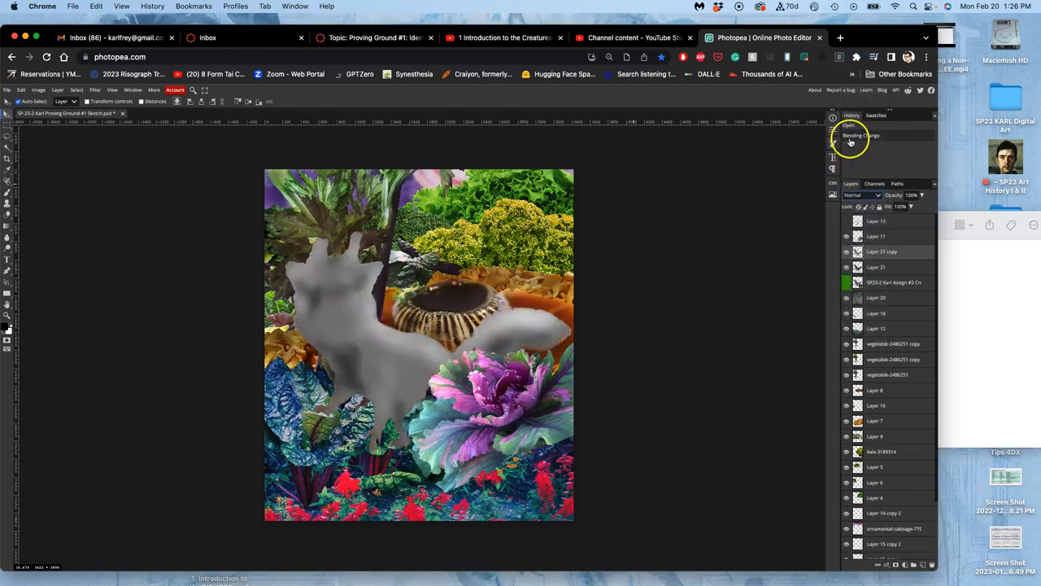
left_click(861, 196)
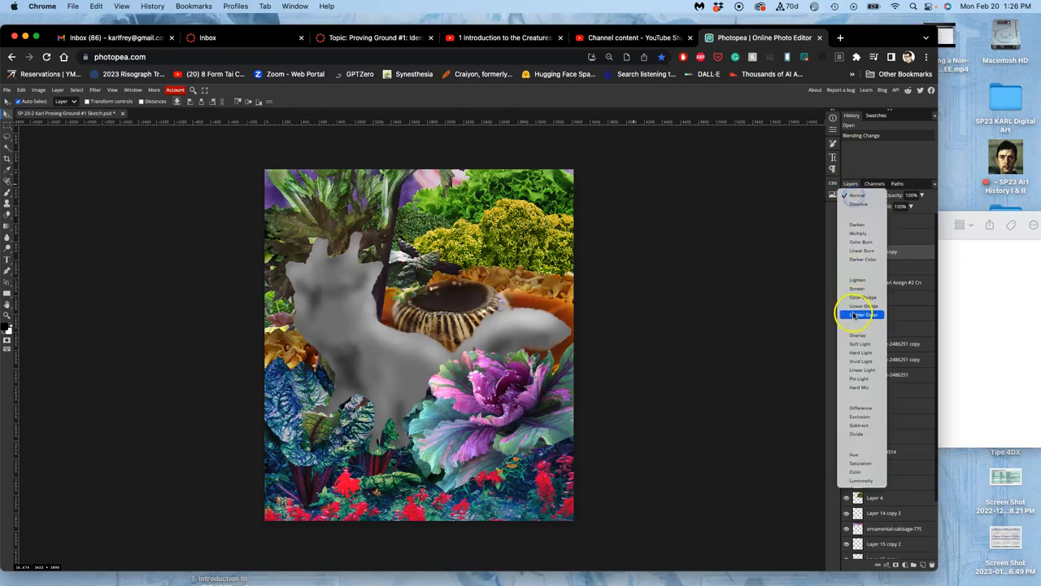
left_click(859, 335)
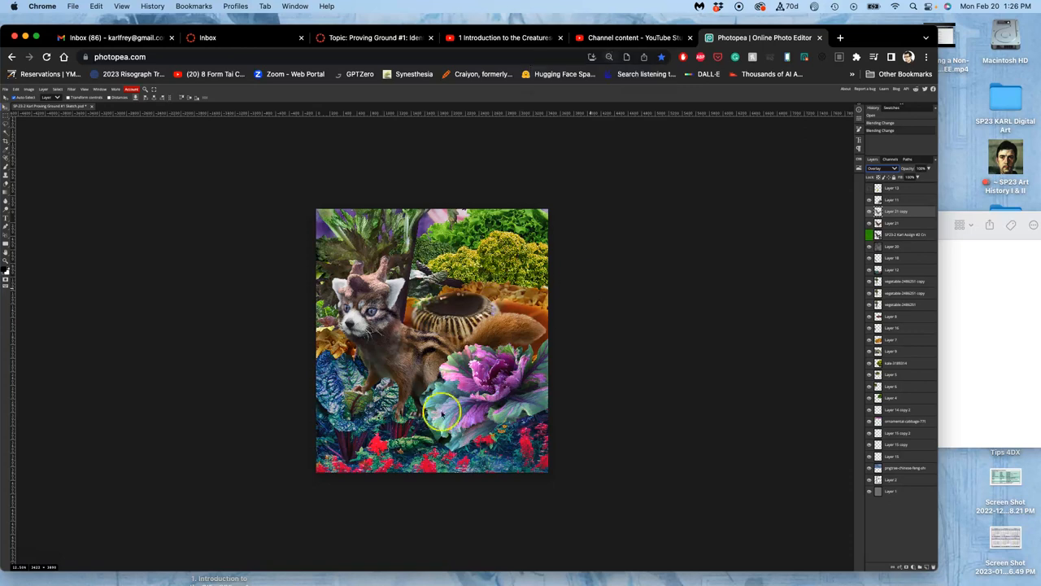
mouse_move(555, 366)
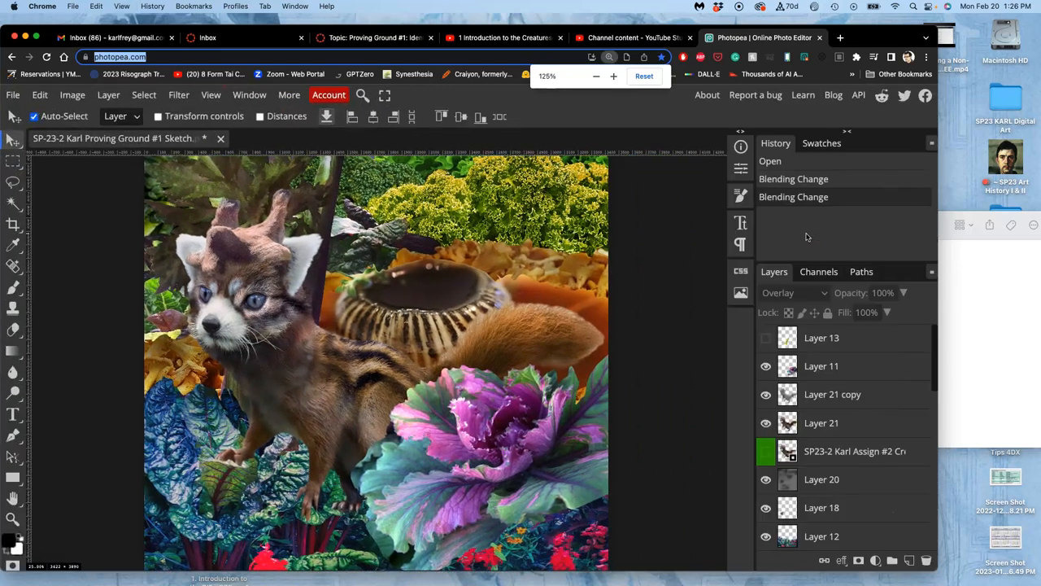
left_click(595, 76)
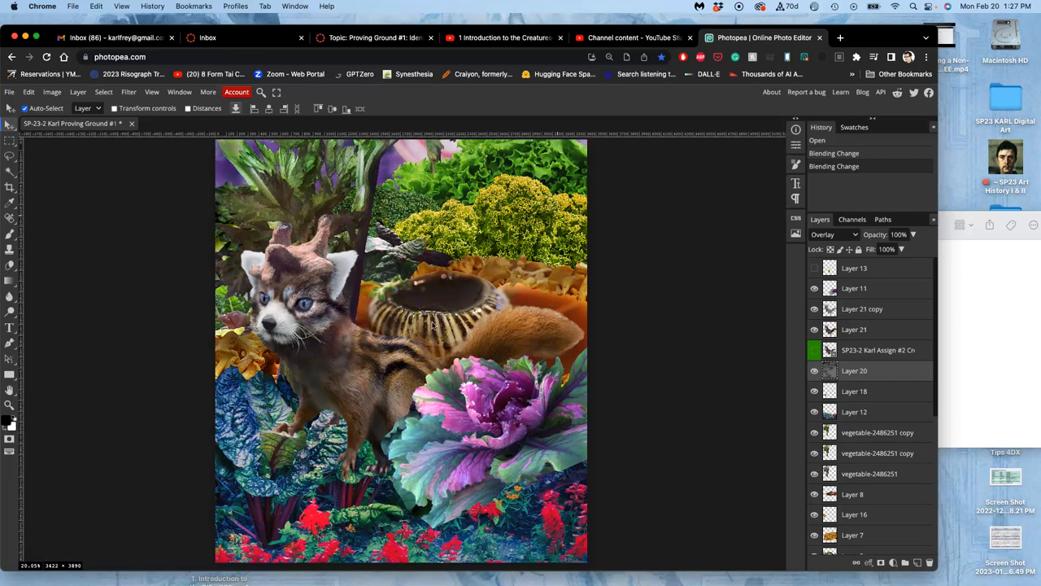
mouse_move(716, 194)
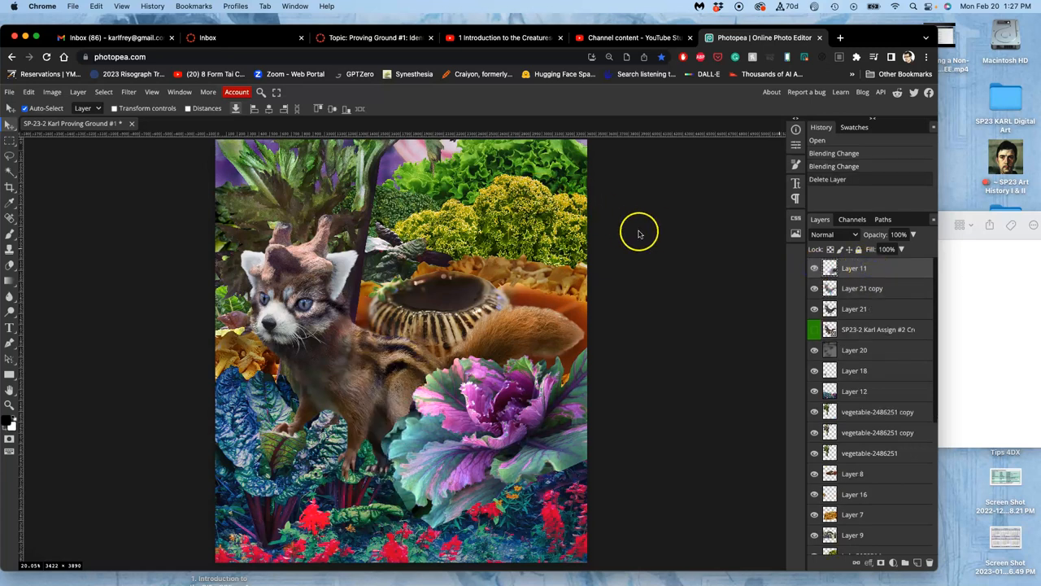
Add a new top layer and fill it with solid Gray via Edit > Fill
left_click(917, 563)
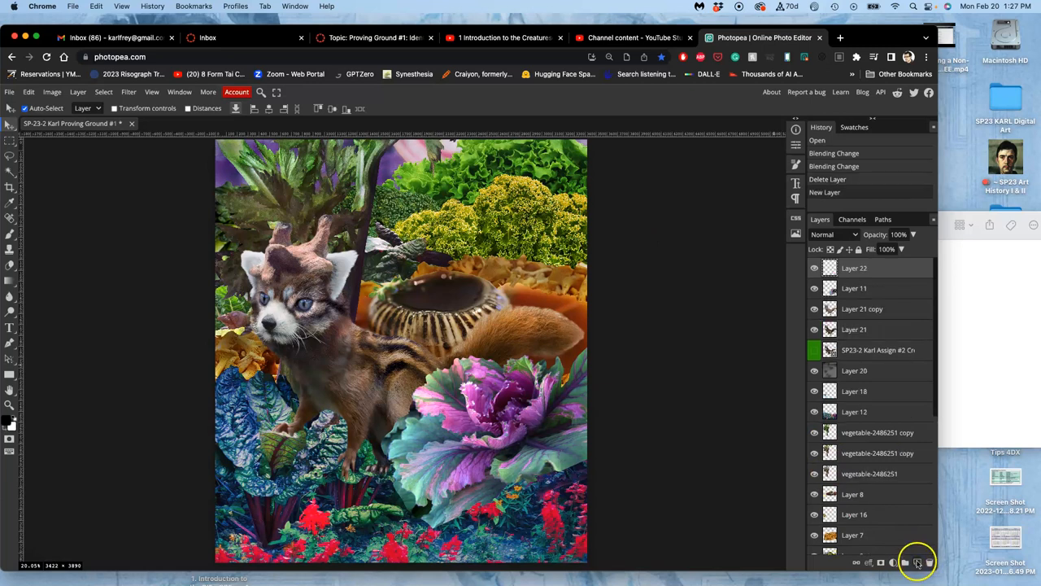
left_click(29, 91)
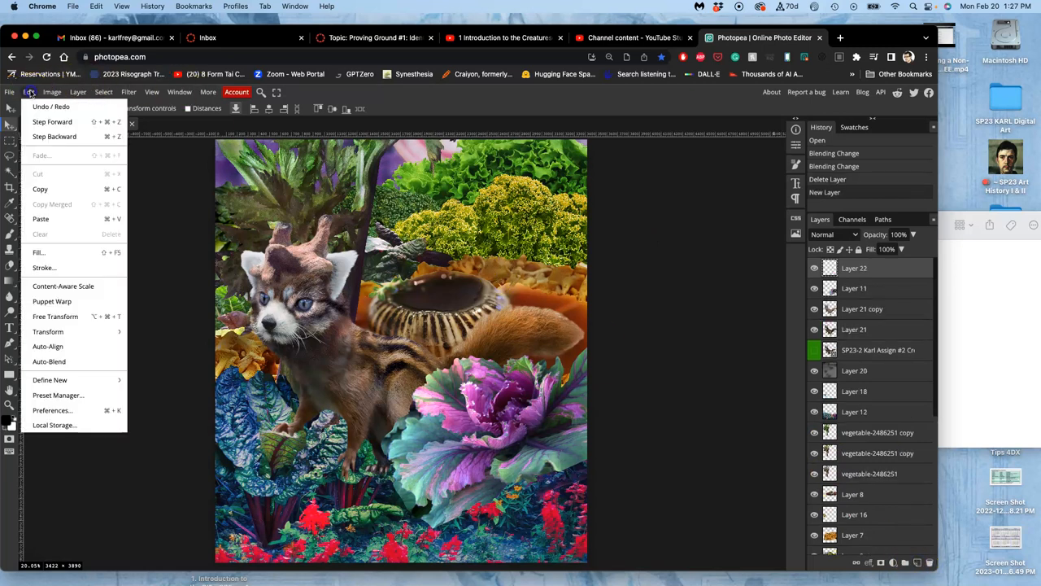
left_click(39, 252)
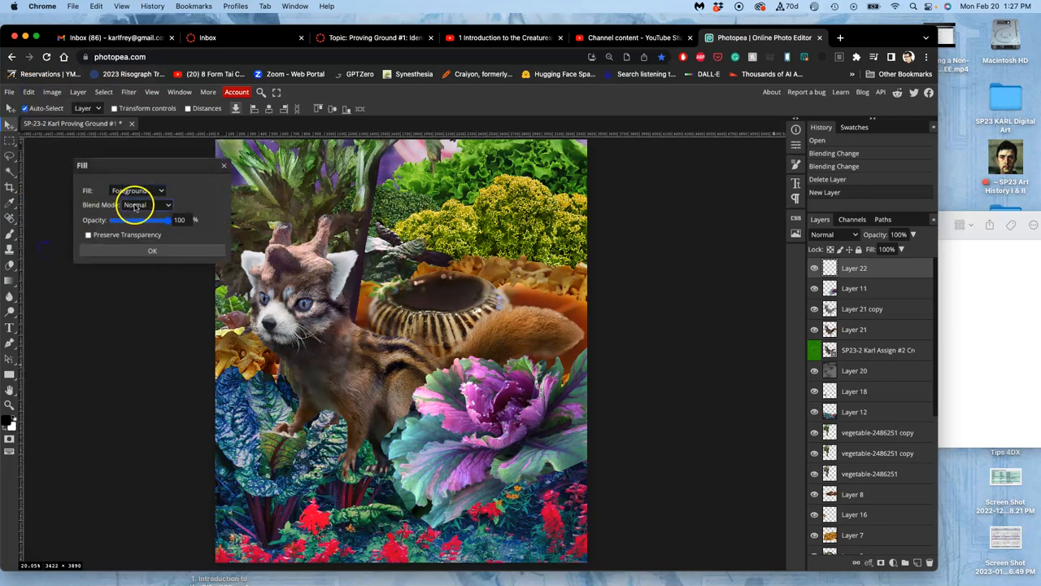
left_click(137, 190)
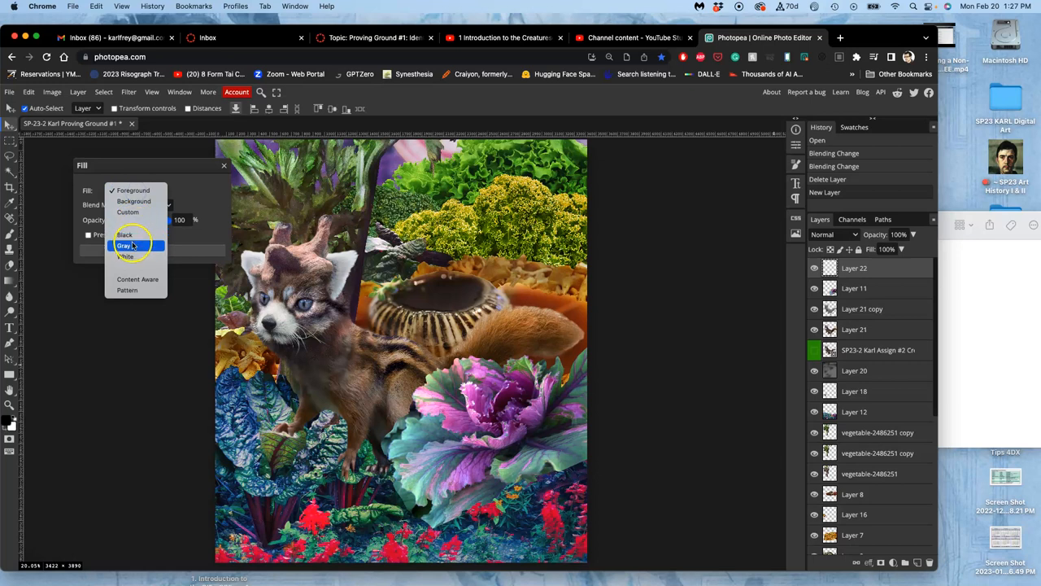
left_click(127, 244)
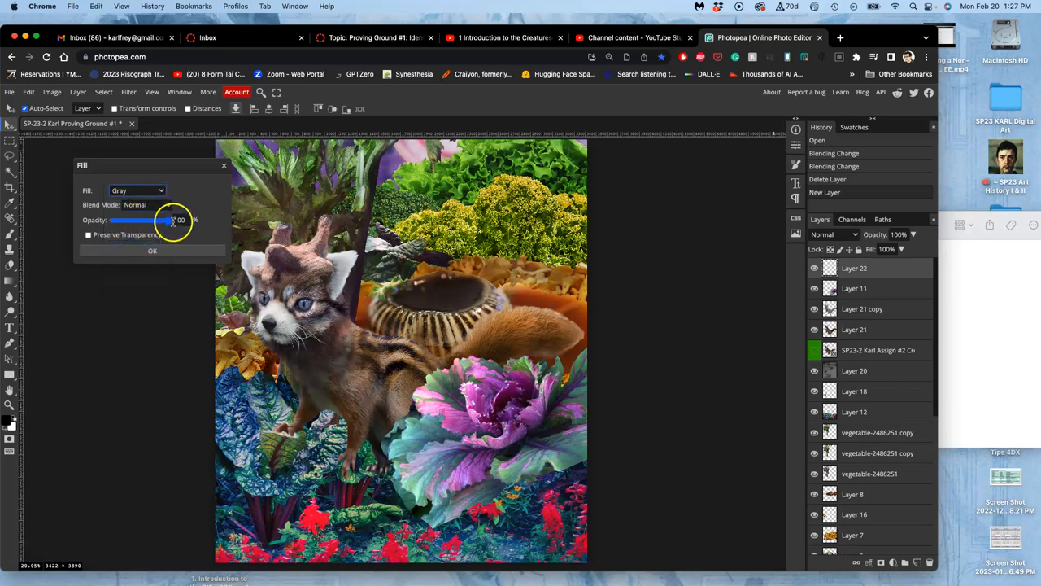
left_click(153, 250)
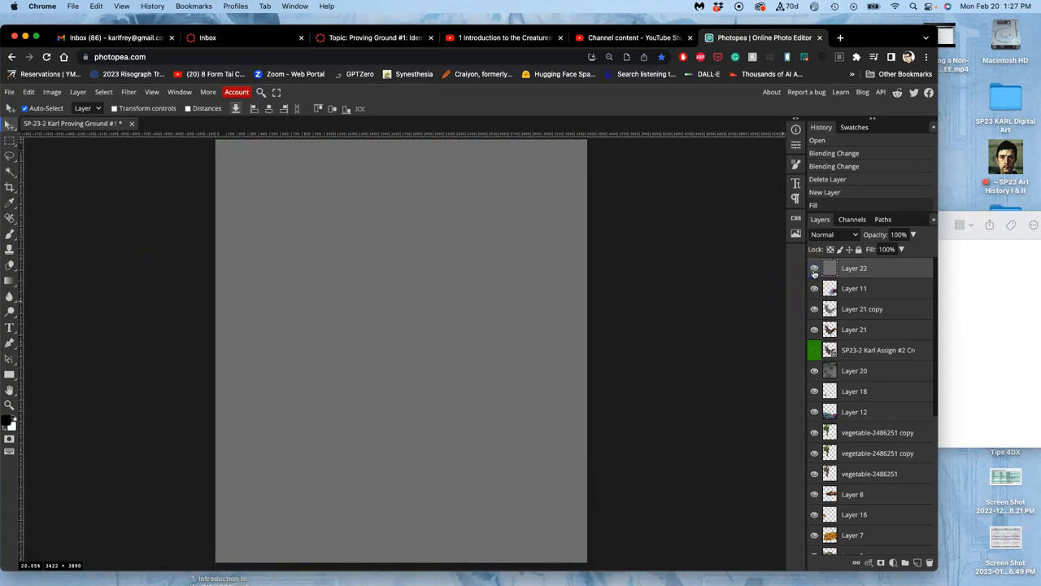
Hide the gray layer briefly, then show it again
left_click(813, 269)
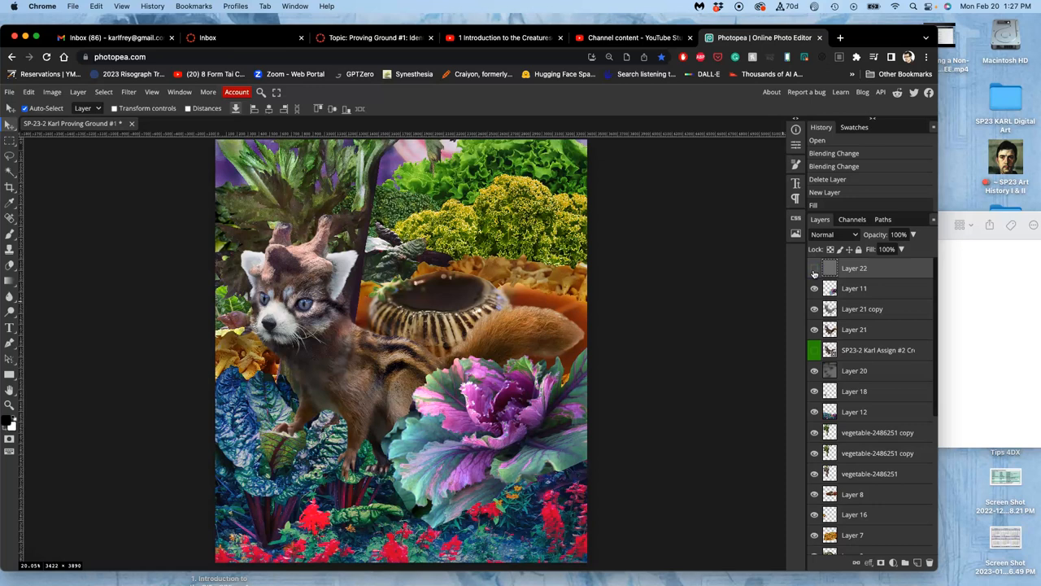
left_click(833, 235)
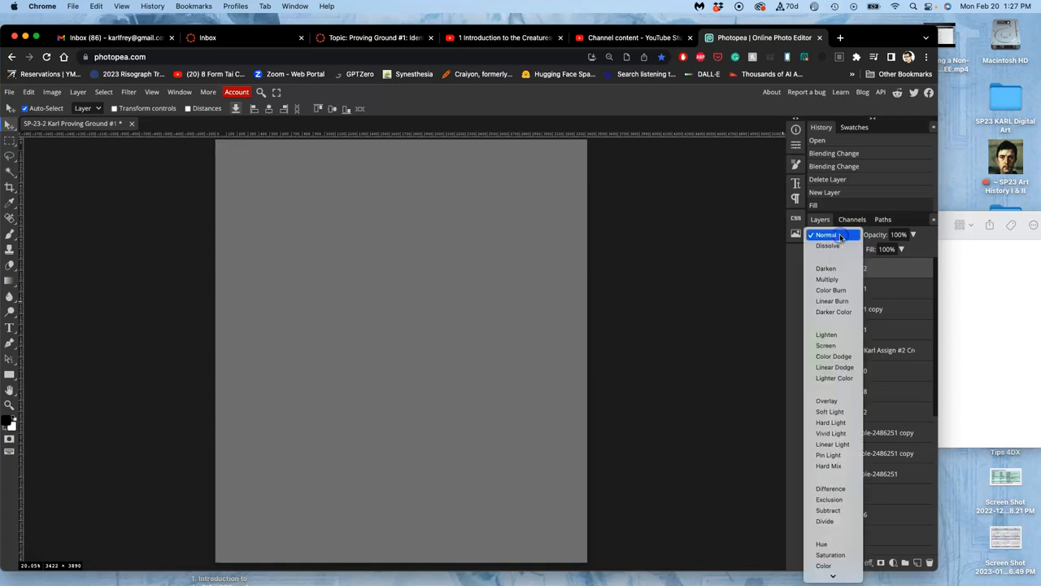
Blend gray Layer 22 in Overlay and toggle its visibility to compare
left_click(827, 400)
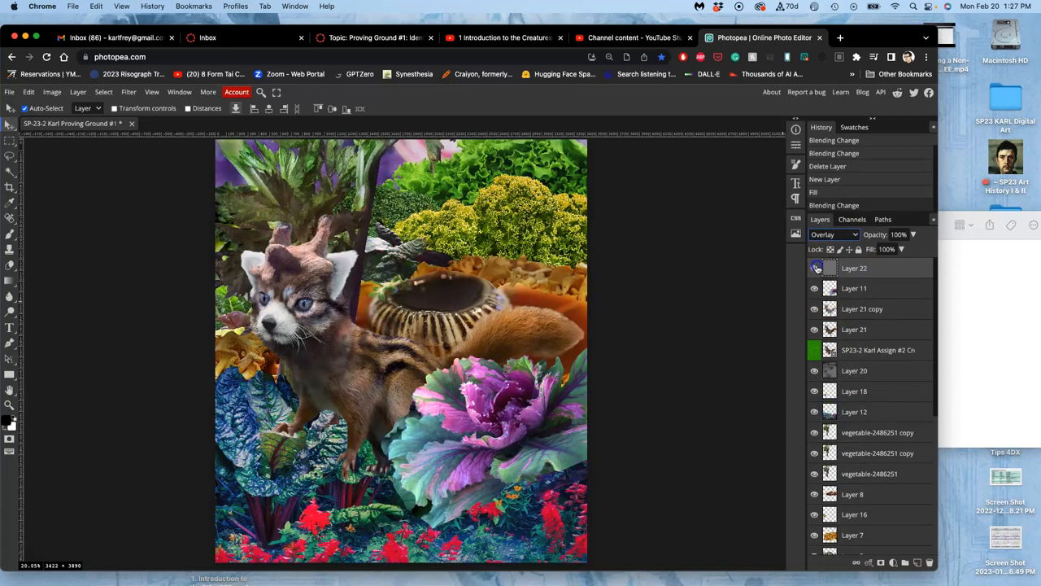
left_click(814, 267)
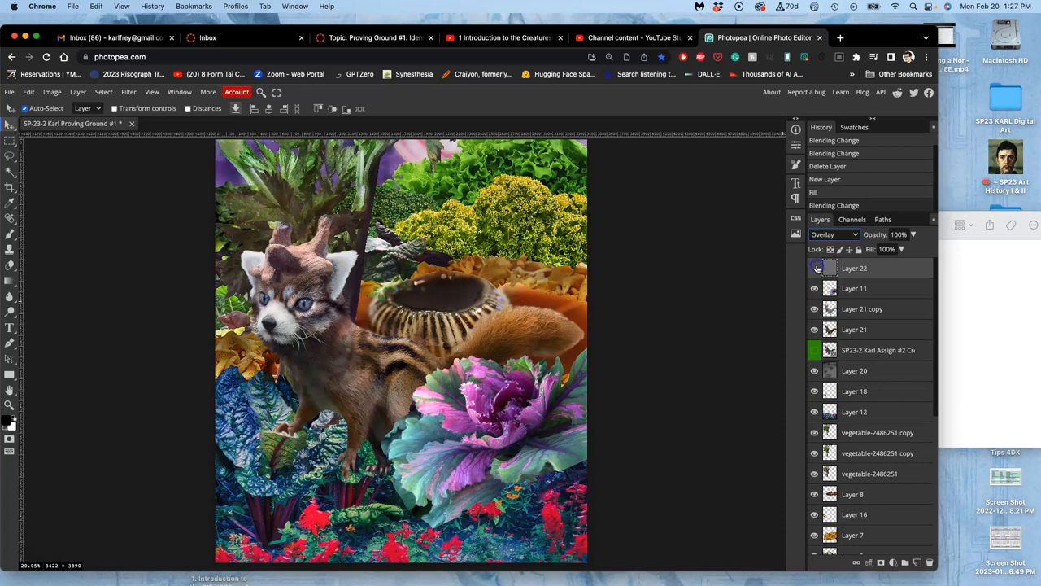
left_click(813, 266)
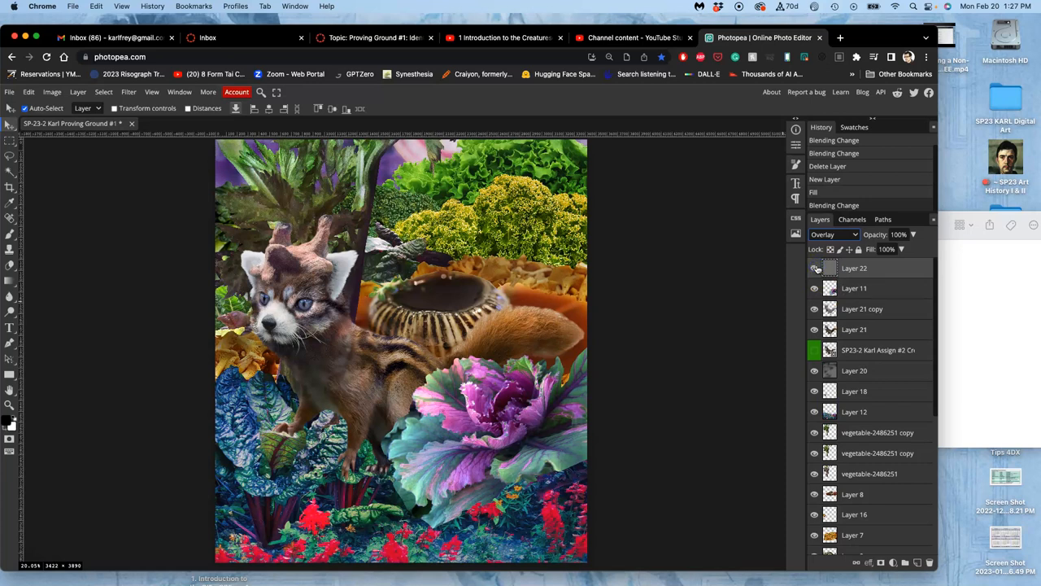
left_click(10, 313)
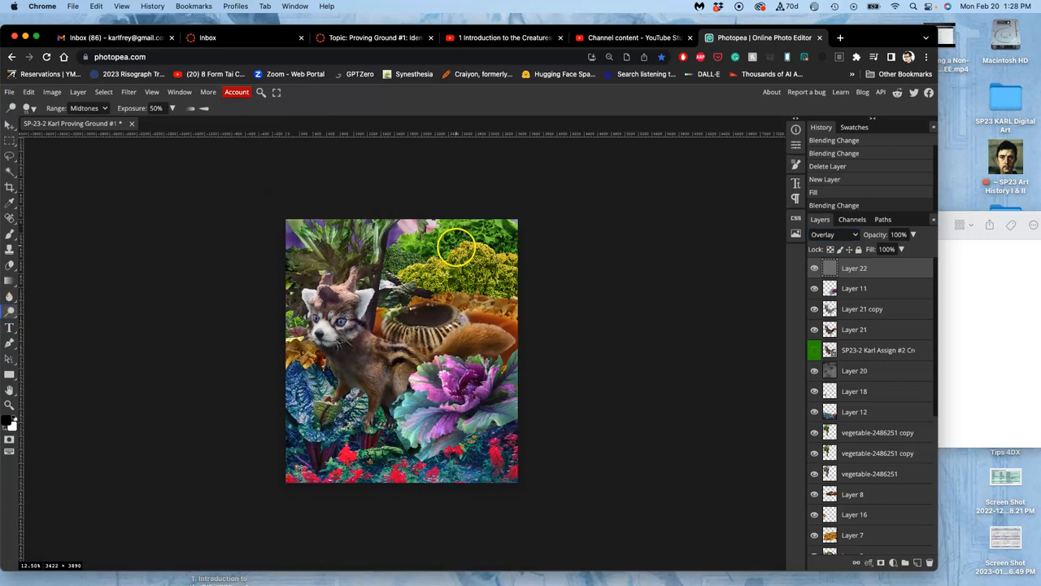
mouse_move(410, 293)
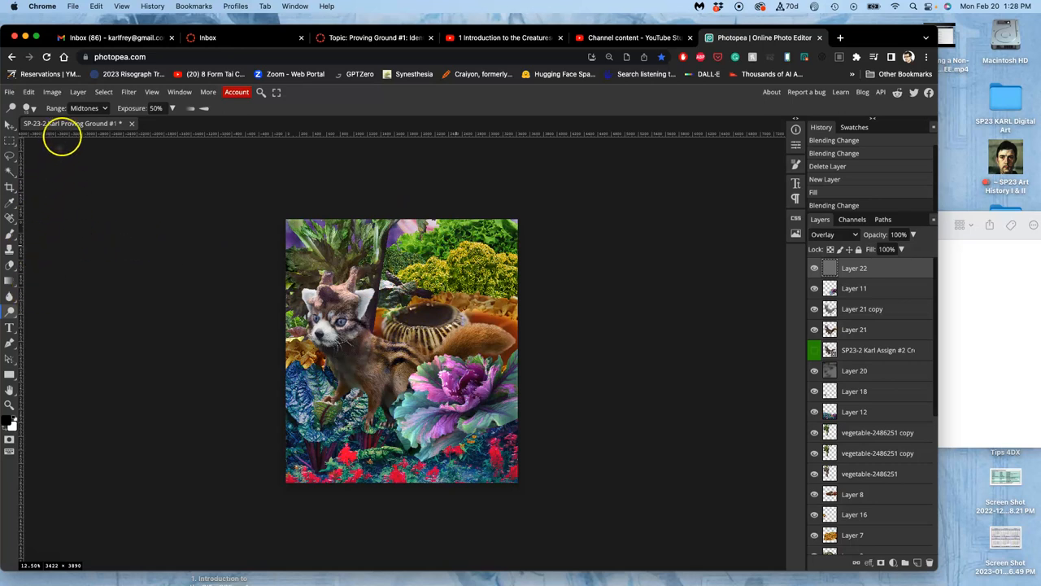
Set the Dodge tool to 20% midtone exposure with a 1000 px, 0% hardness brush
left_click(29, 107)
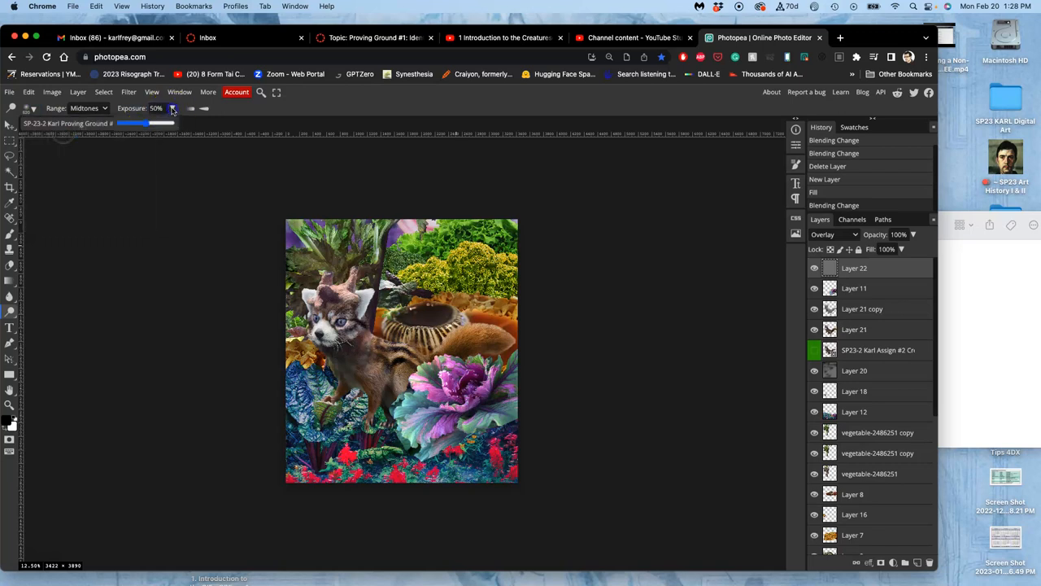
left_click_drag(143, 122, 131, 122)
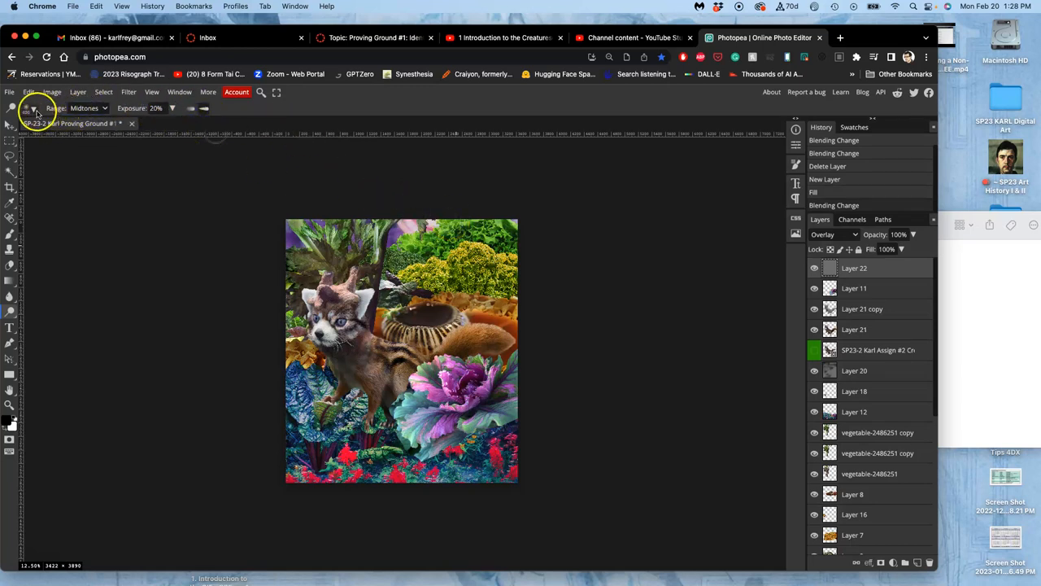
left_click(33, 108)
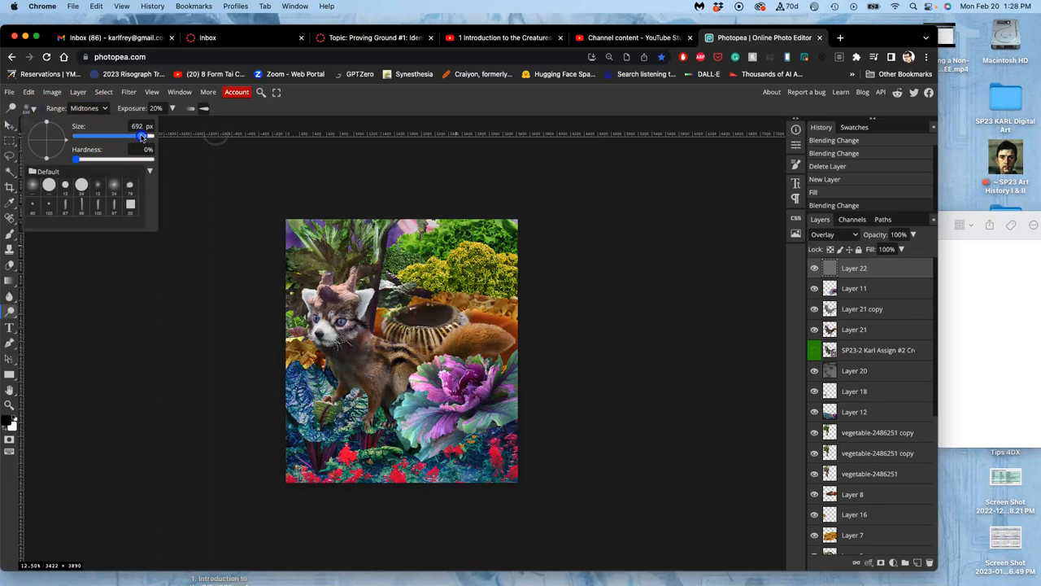
left_click_drag(139, 137, 149, 137)
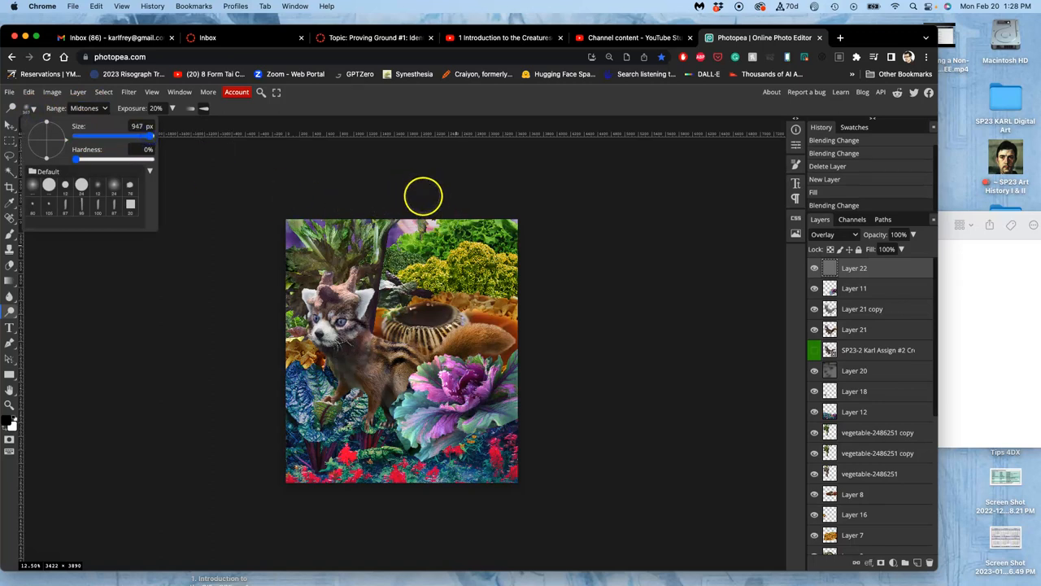
left_click_drag(130, 137, 151, 137)
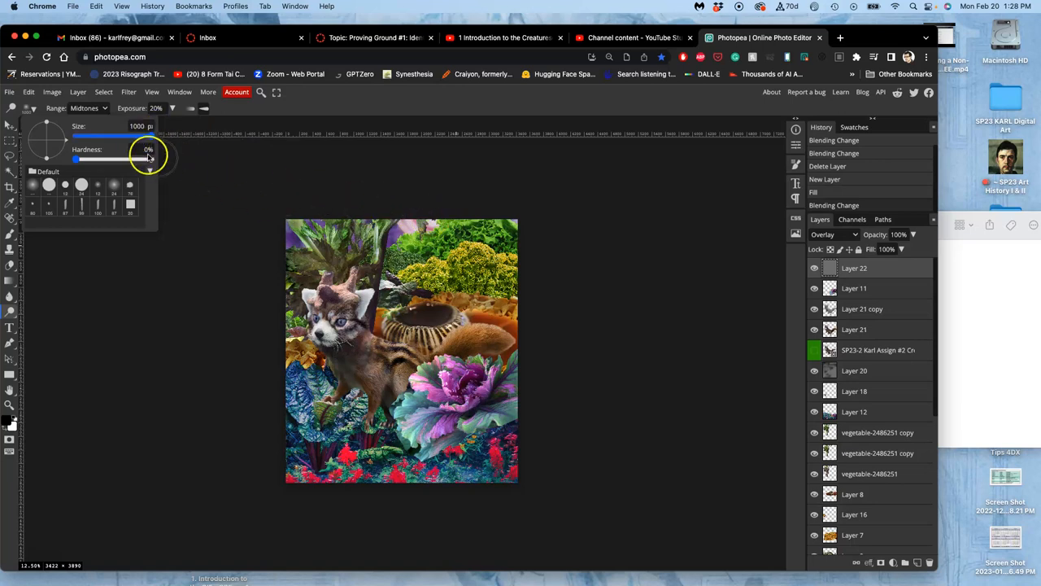
left_click(530, 247)
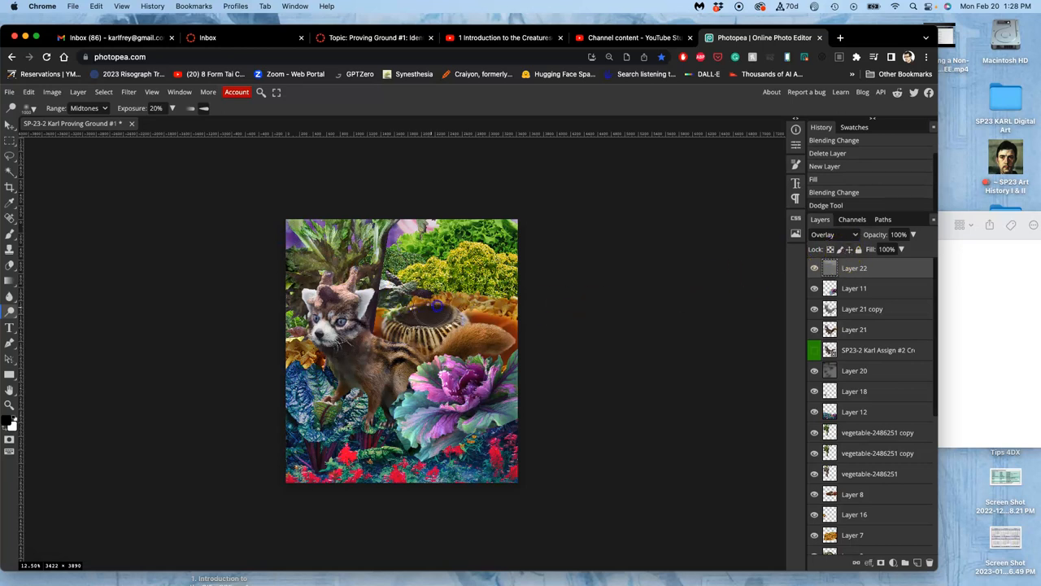
Preview Layer 22 in Normal mode and keep dodging soft light patches into the mist
left_click(833, 234)
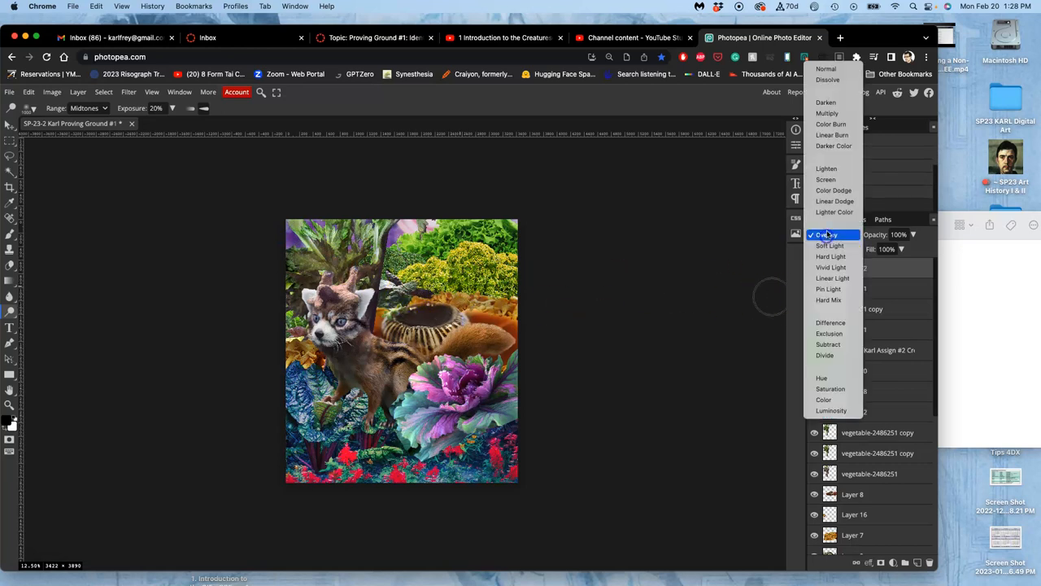
left_click(826, 68)
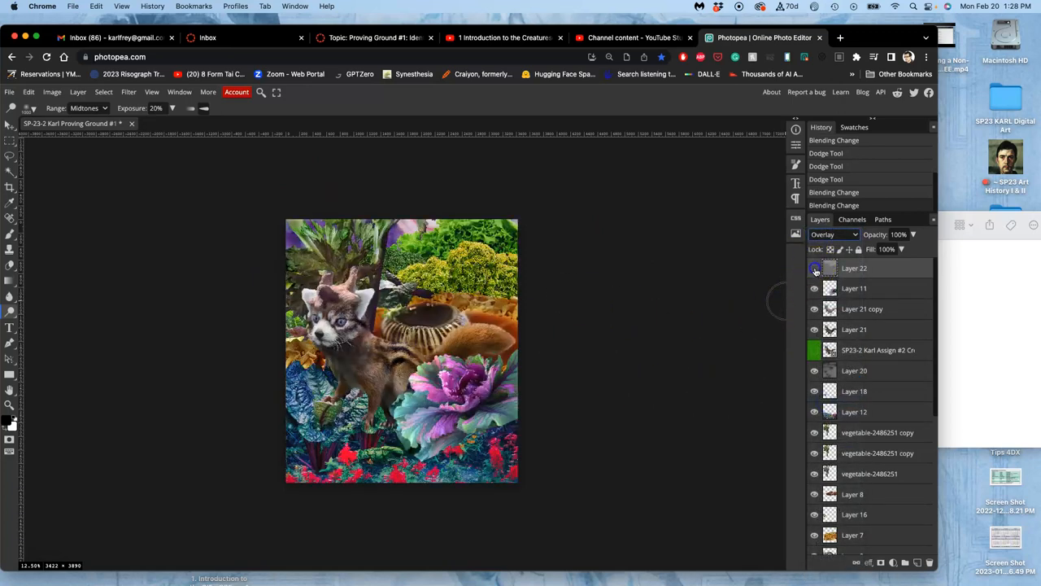
left_click(813, 269)
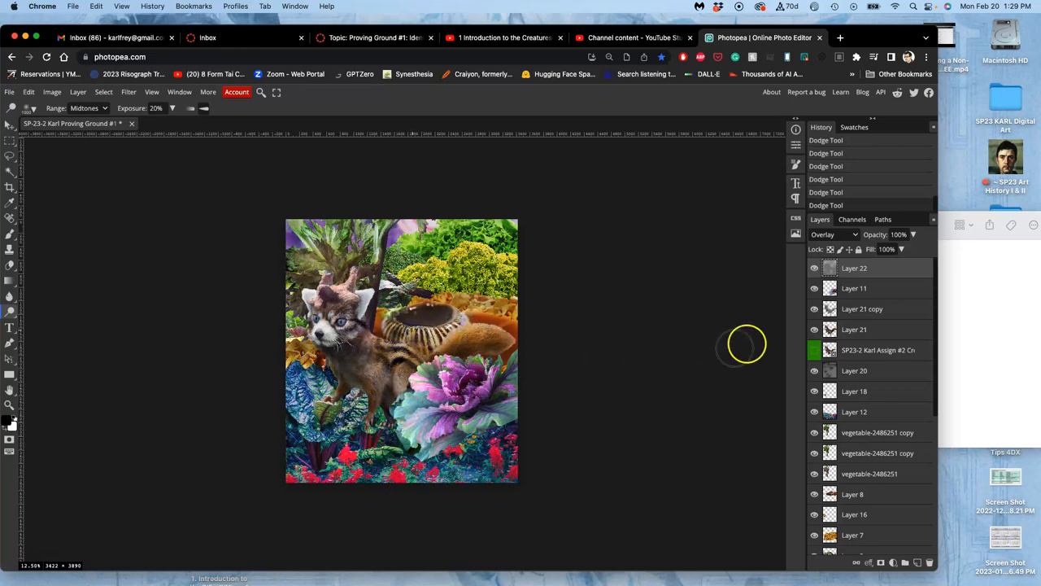
left_click(833, 234)
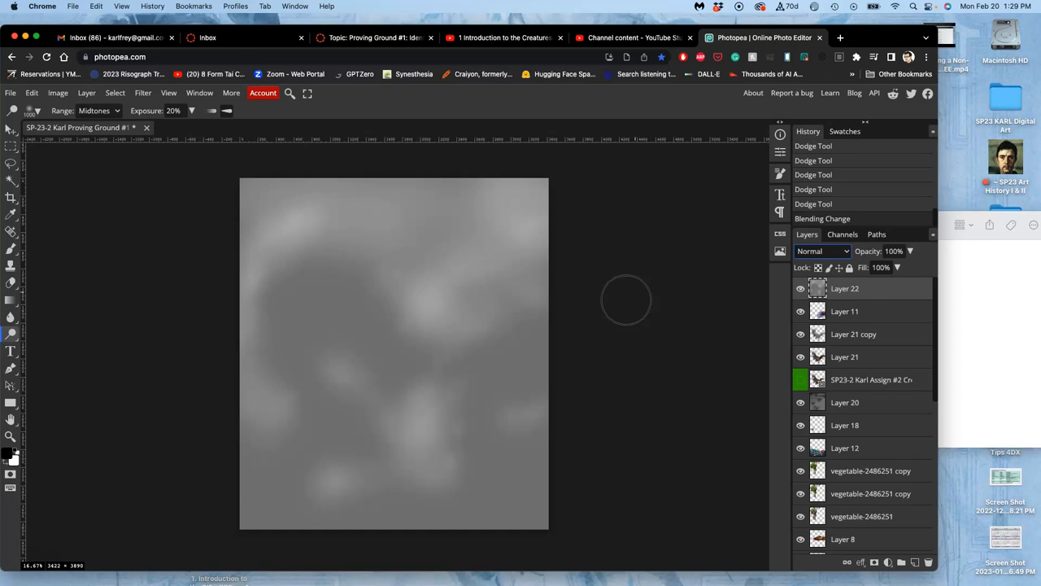
mouse_move(592, 190)
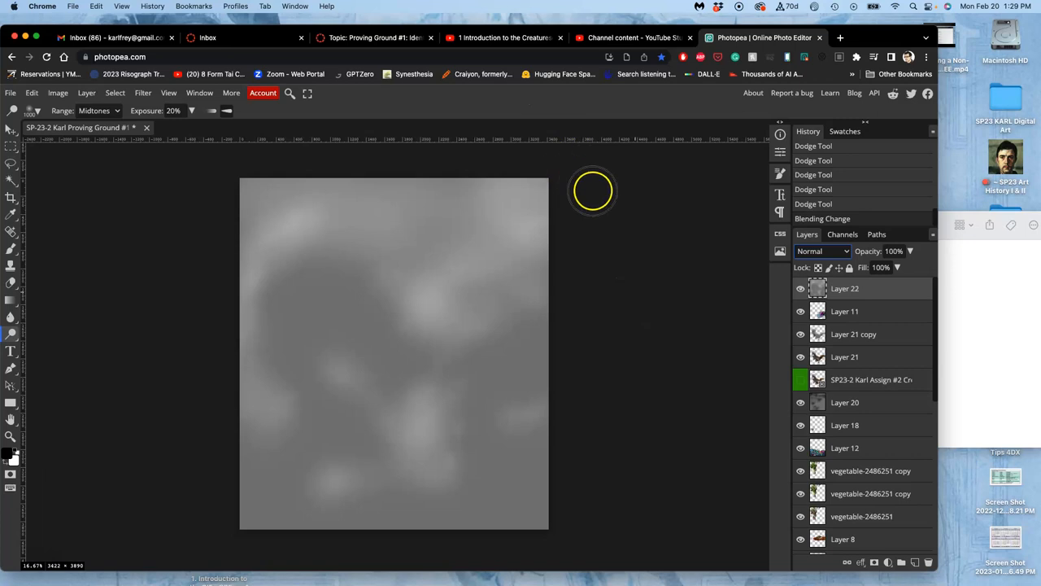
mouse_move(596, 194)
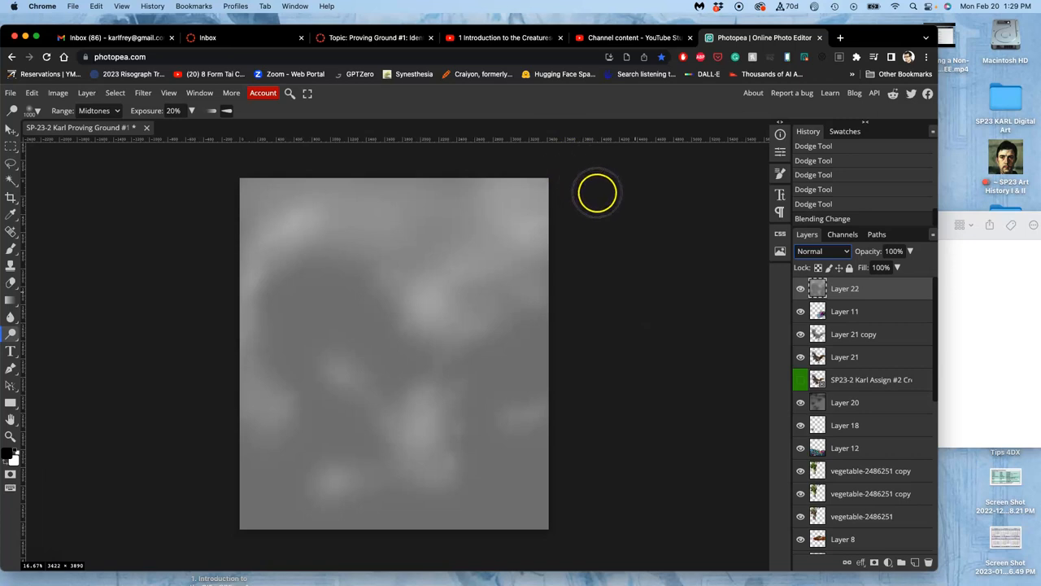
mouse_move(592, 199)
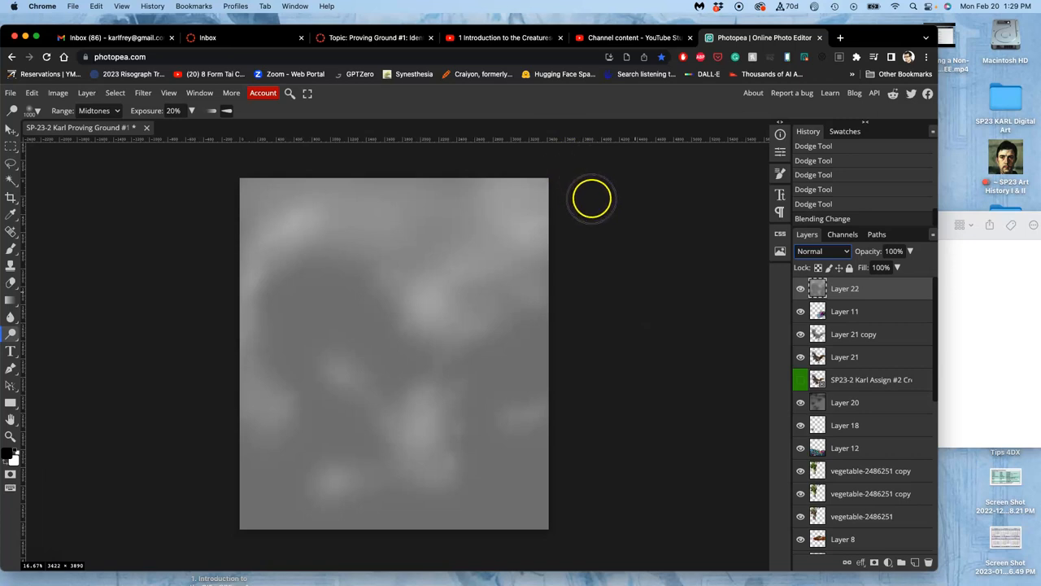
mouse_move(95, 306)
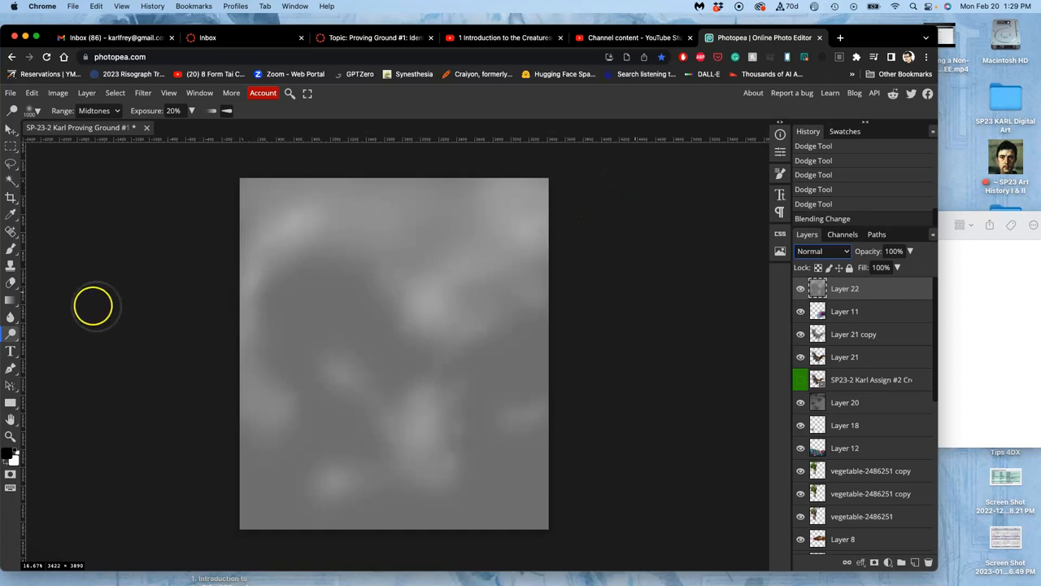
mouse_move(20, 329)
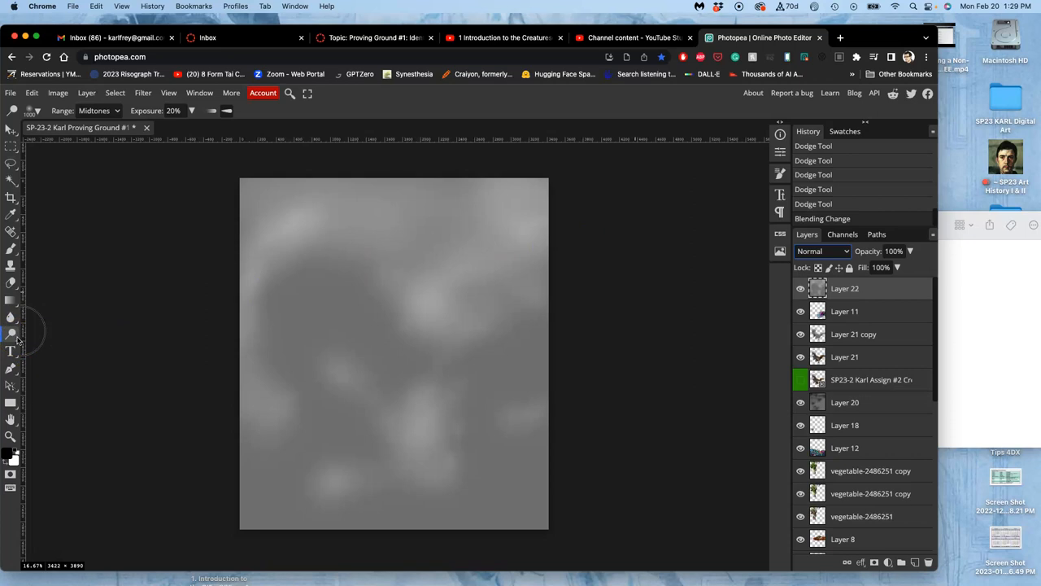
mouse_move(696, 234)
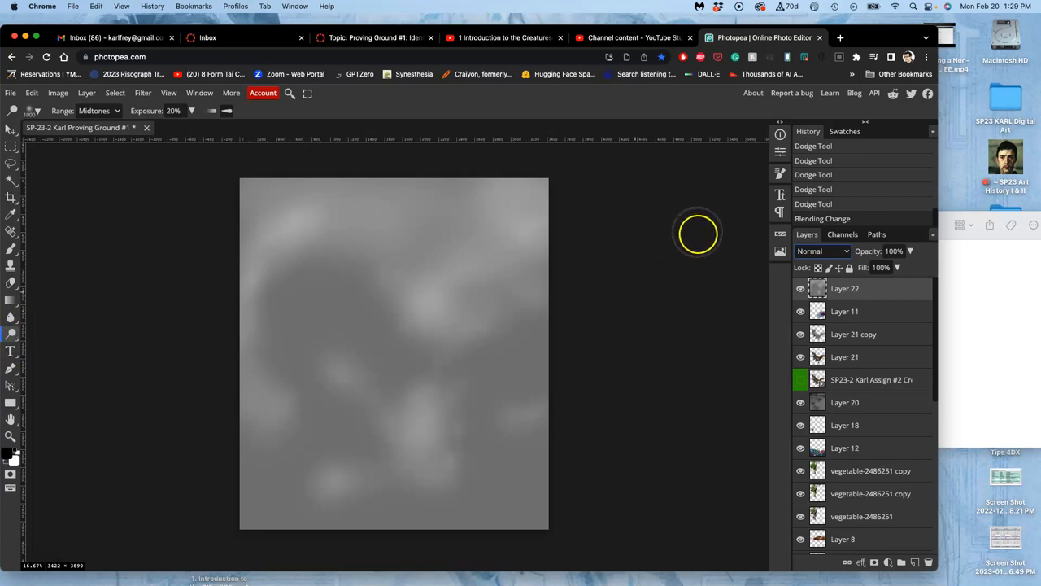
Raise the dodge exposure from 20% to 50% for stronger lightening
left_click(10, 334)
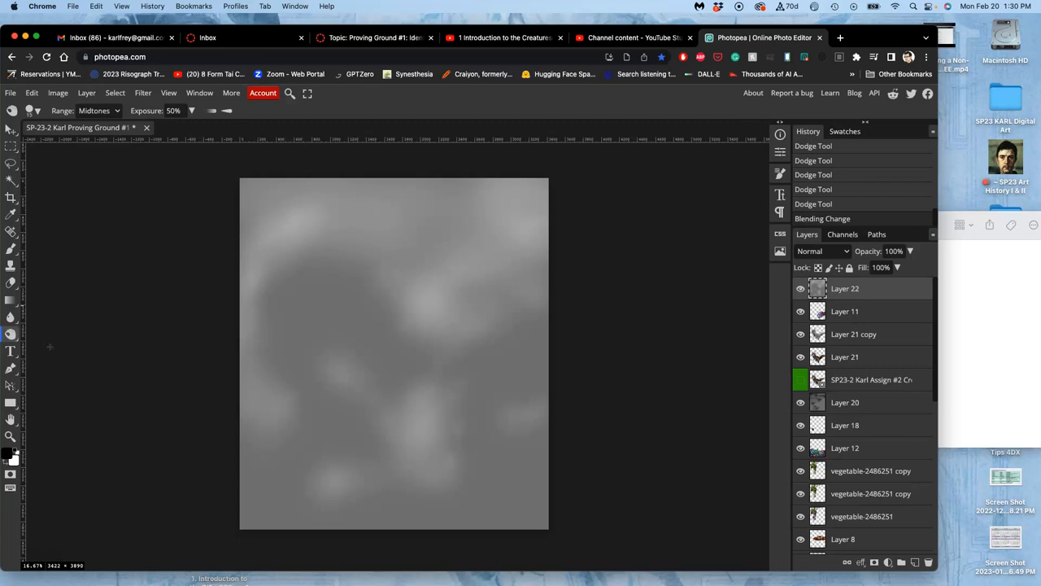
mouse_move(771, 226)
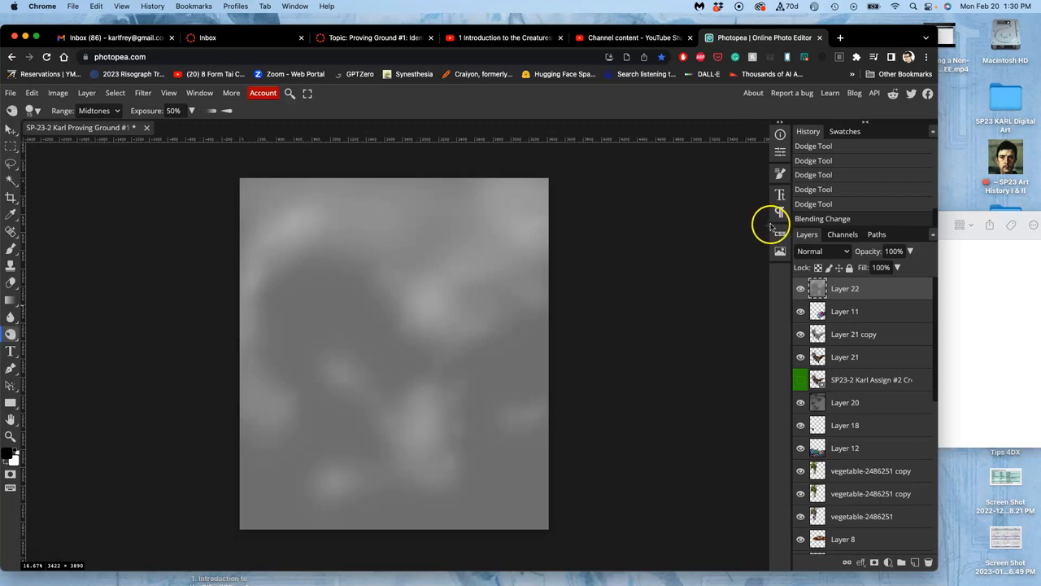
mouse_move(764, 236)
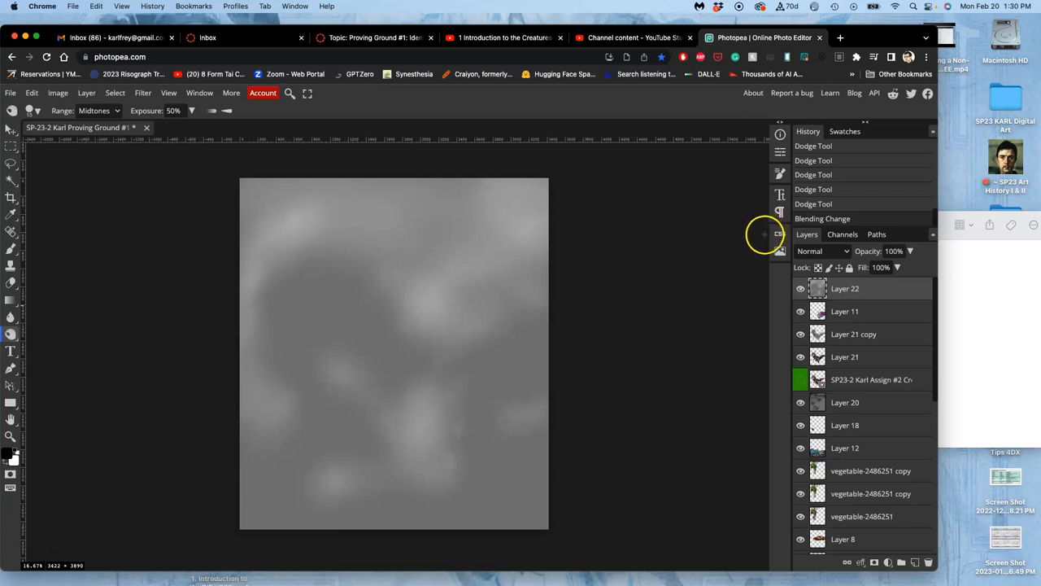
mouse_move(506, 332)
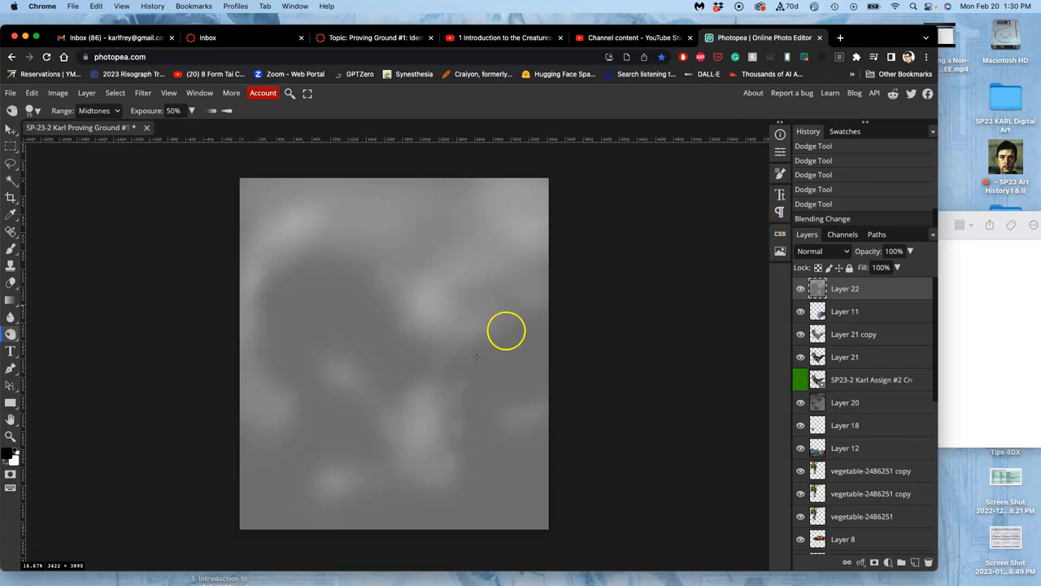
mouse_move(709, 244)
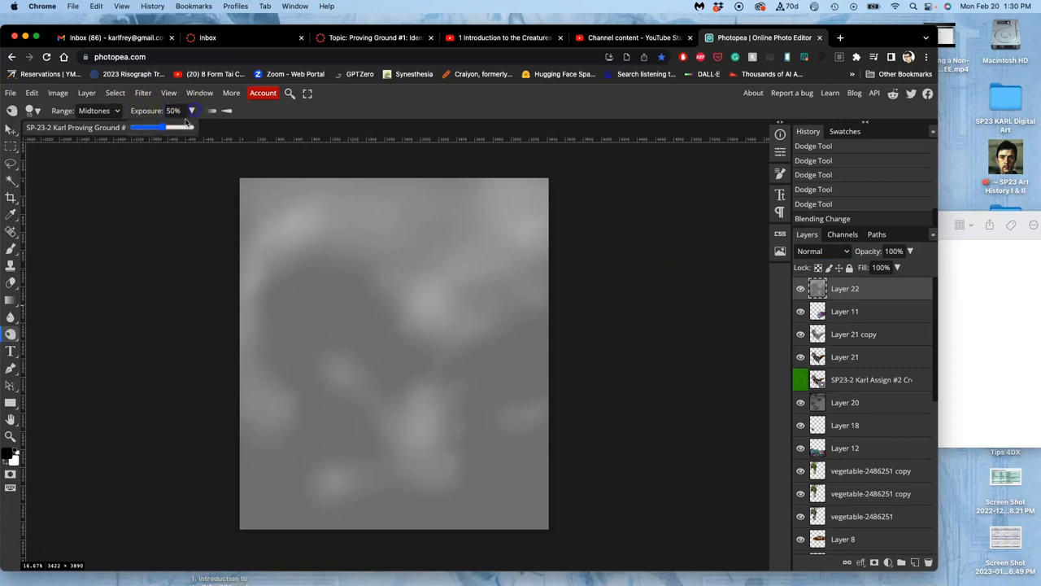
Lower the exposure to 17% and blend Layer 22 as Overlay again
left_click_drag(163, 127, 145, 127)
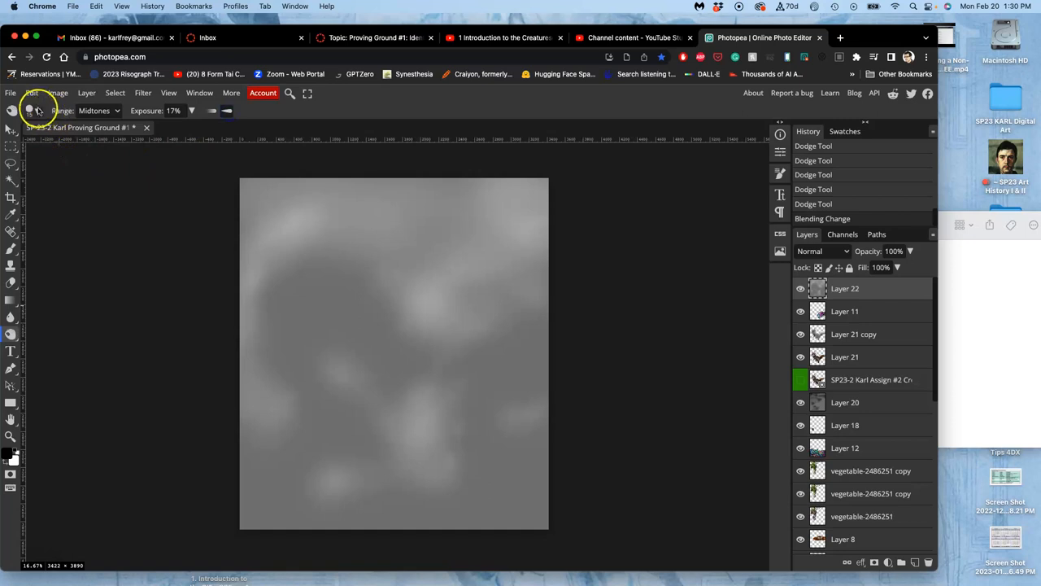
left_click(30, 111)
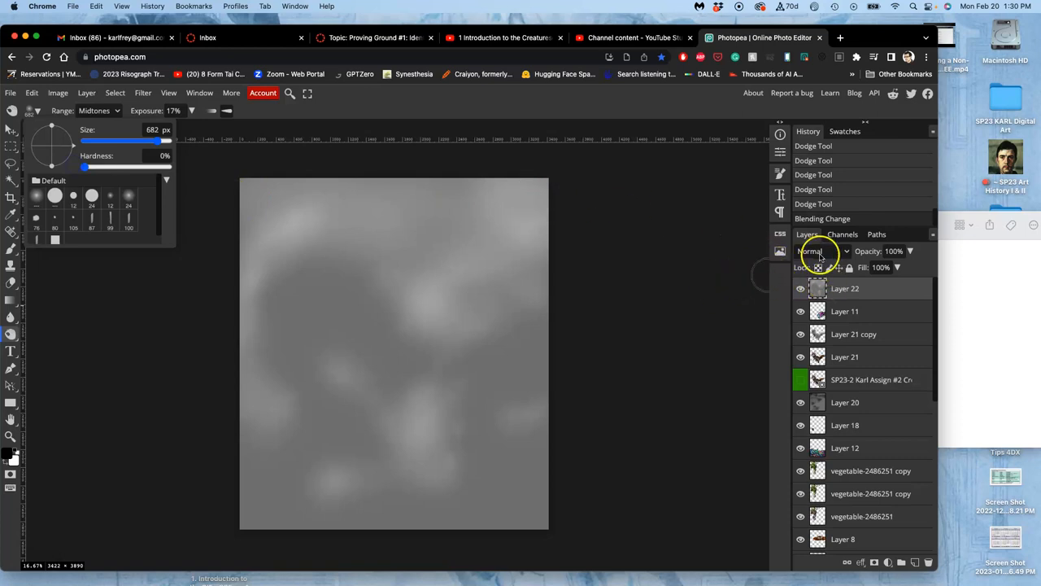
left_click(814, 251)
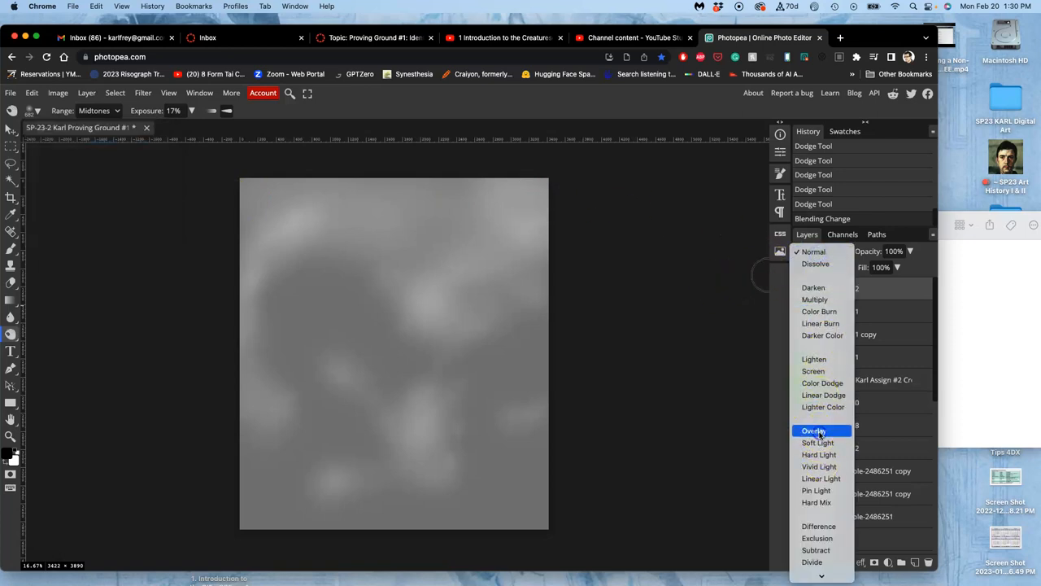
left_click(813, 430)
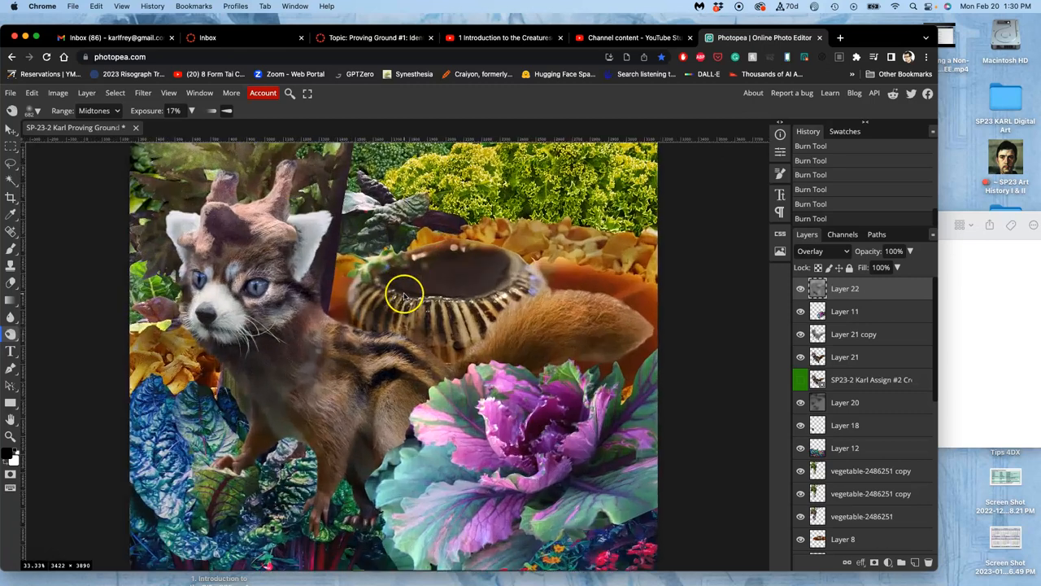
Burn the woven basket edge, then set the Burn tool's Range to Highlights
scroll("up", 3)
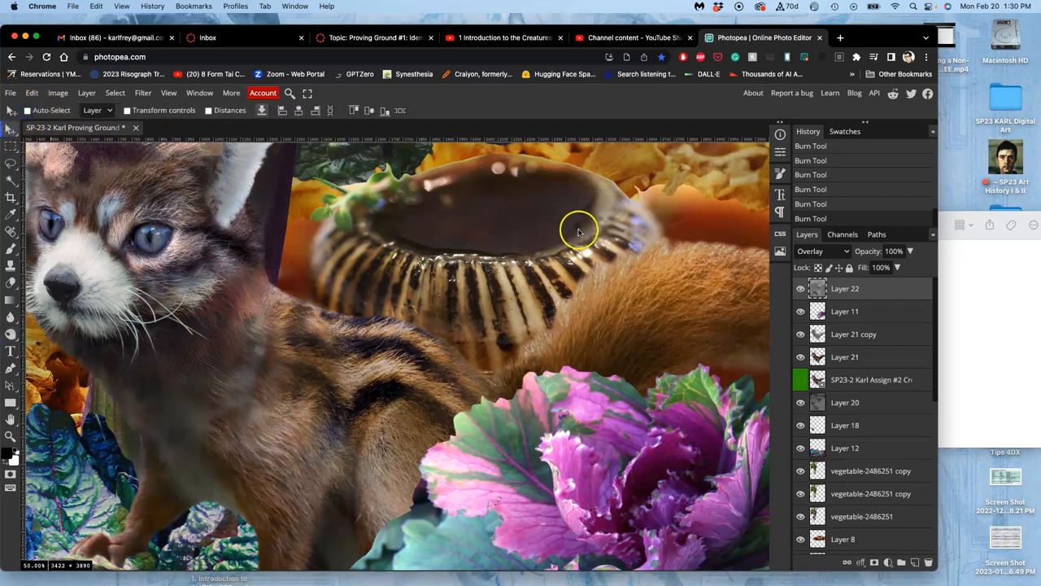
mouse_move(568, 266)
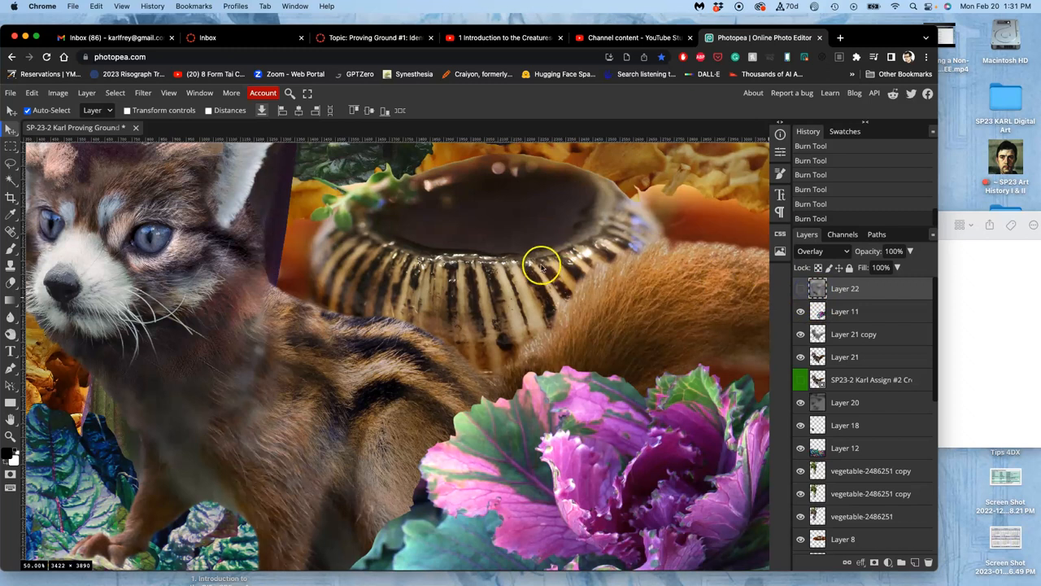
left_click(800, 288)
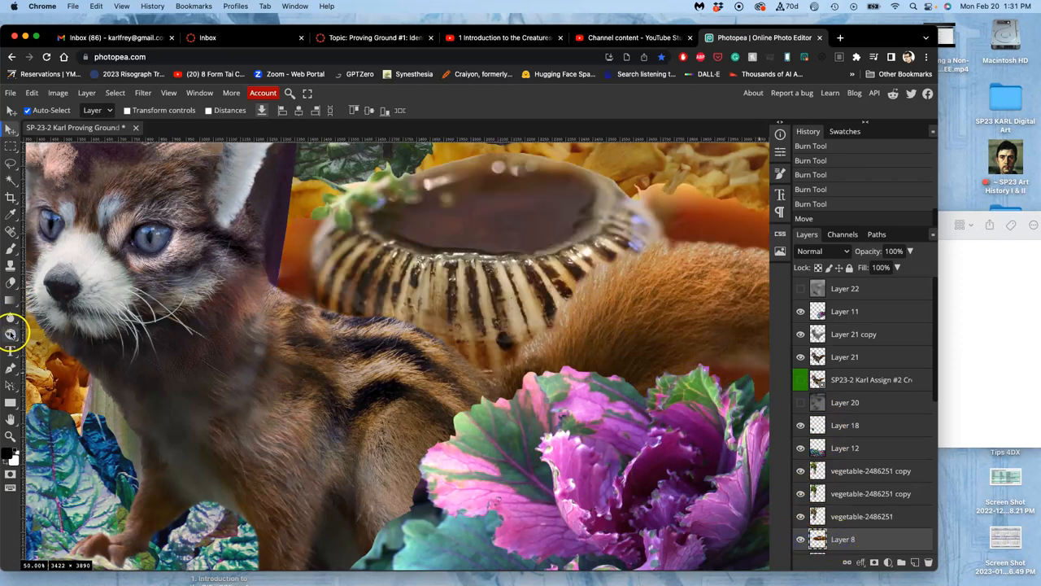
left_click(73, 111)
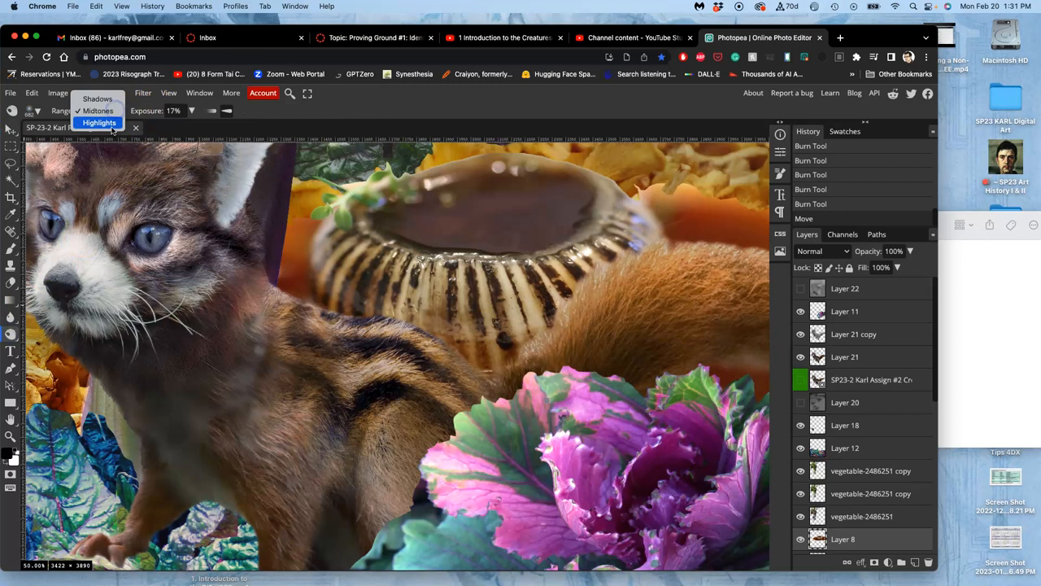
left_click(97, 122)
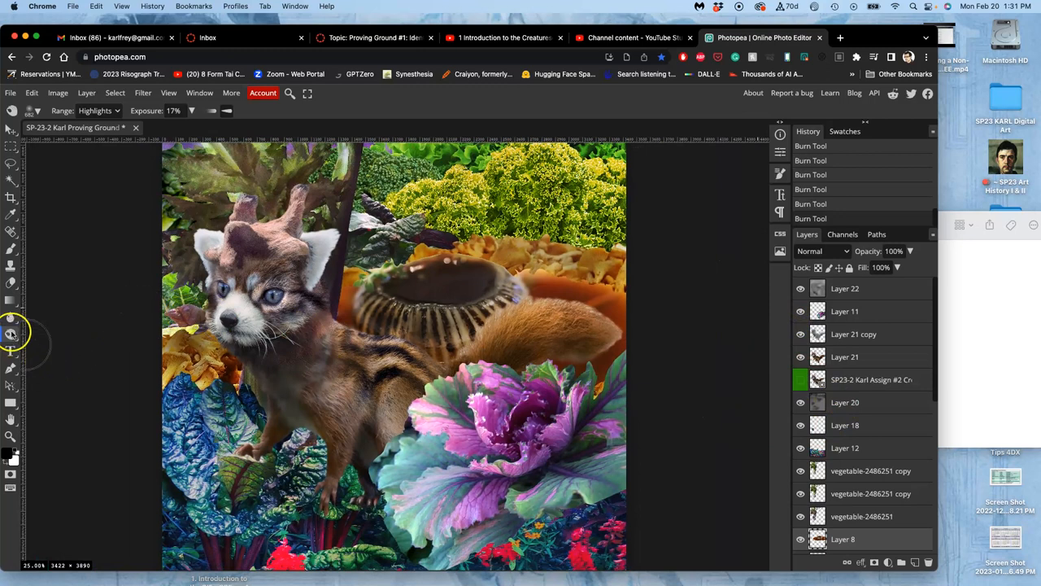
Saturate the woven basket with the Sponge tool and lower its Flow to 30%
left_click(11, 334)
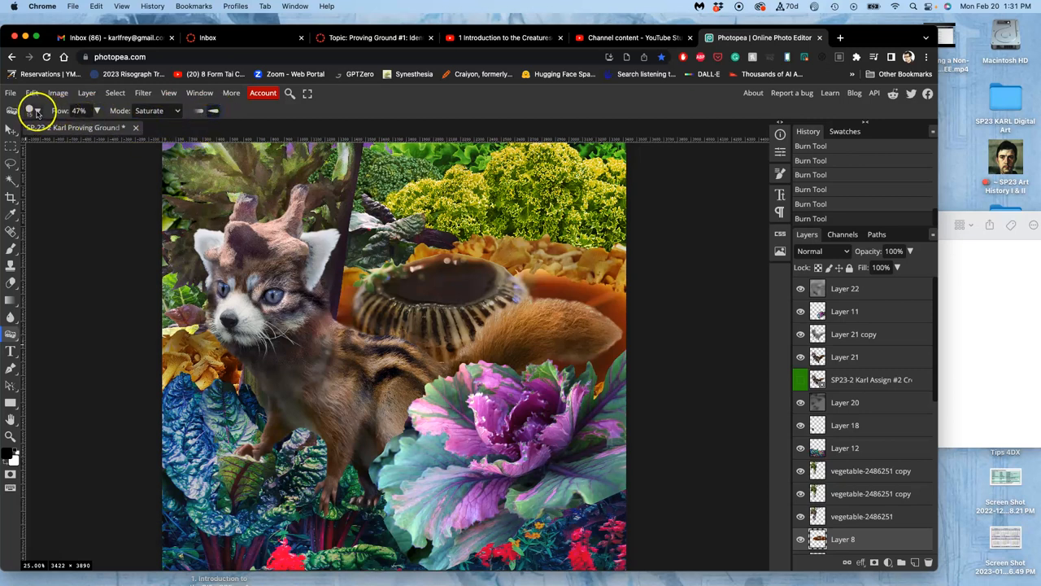
left_click(36, 110)
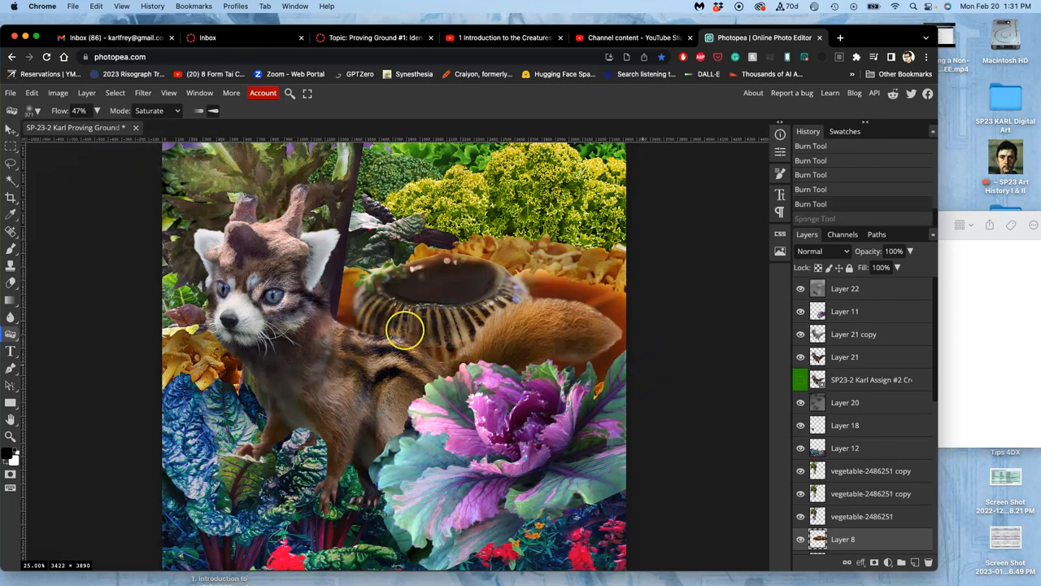
left_click_drag(82, 127, 68, 127)
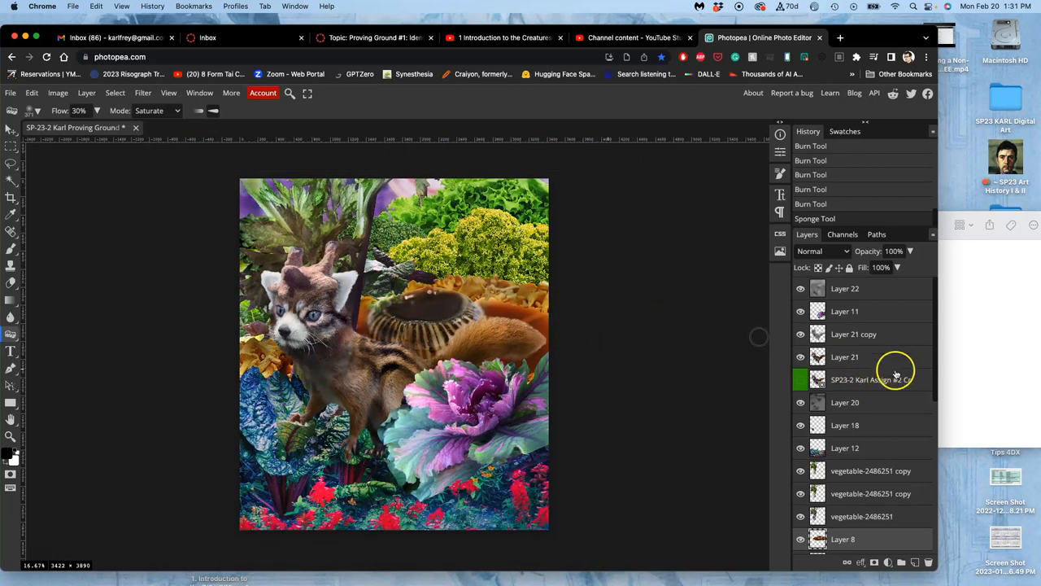
Toggle Layer 20's visibility for comparison, select it, and scroll through the layer stack
scroll("down", 3)
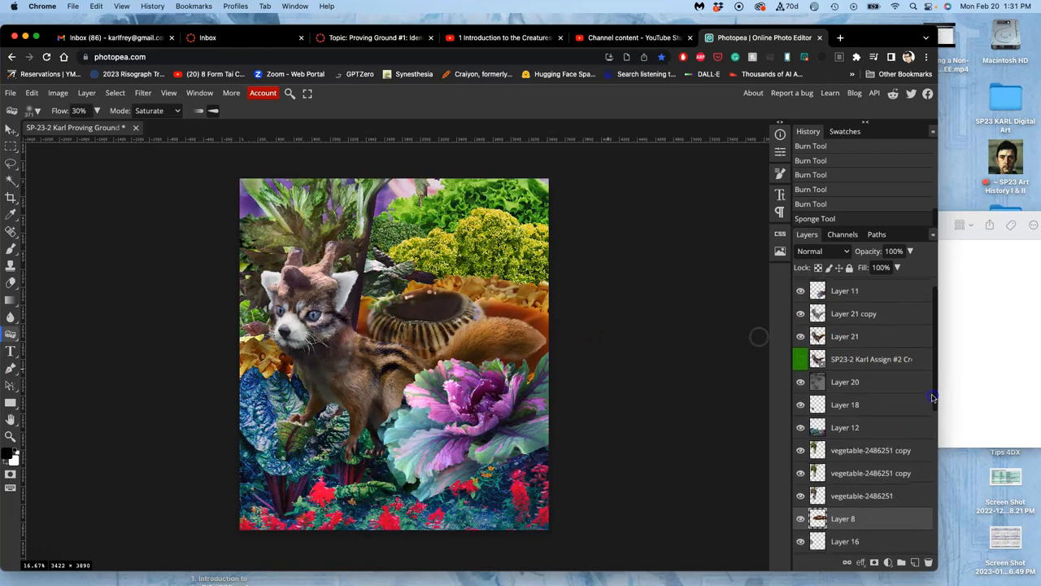
scroll("down", 3)
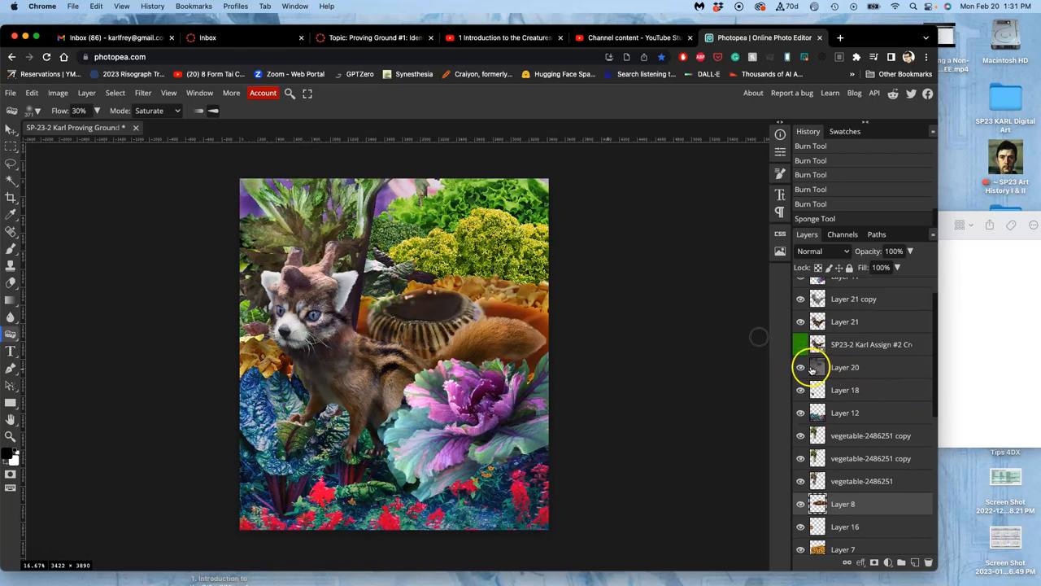
left_click(801, 368)
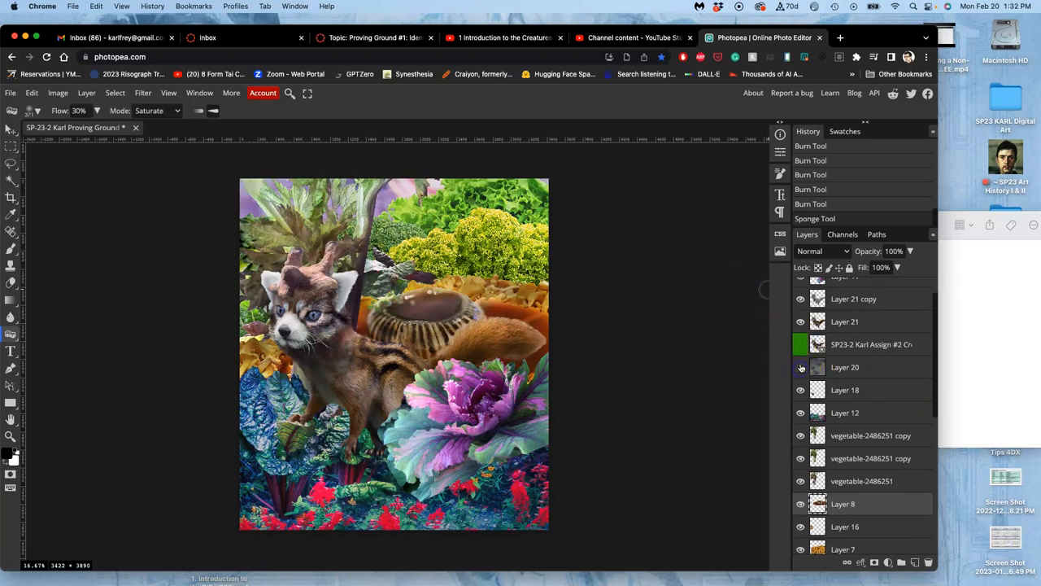
left_click(801, 368)
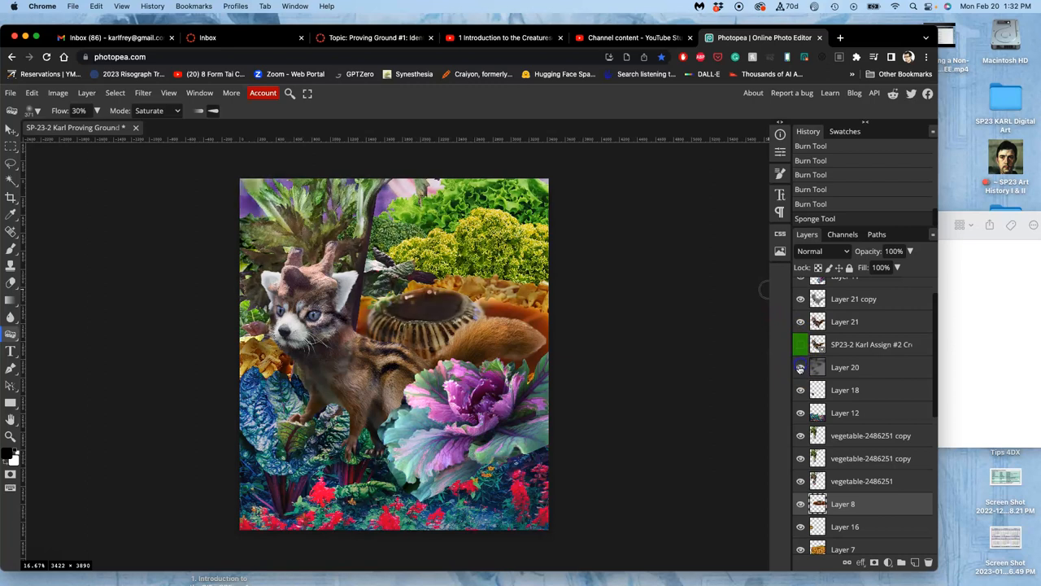
left_click(822, 251)
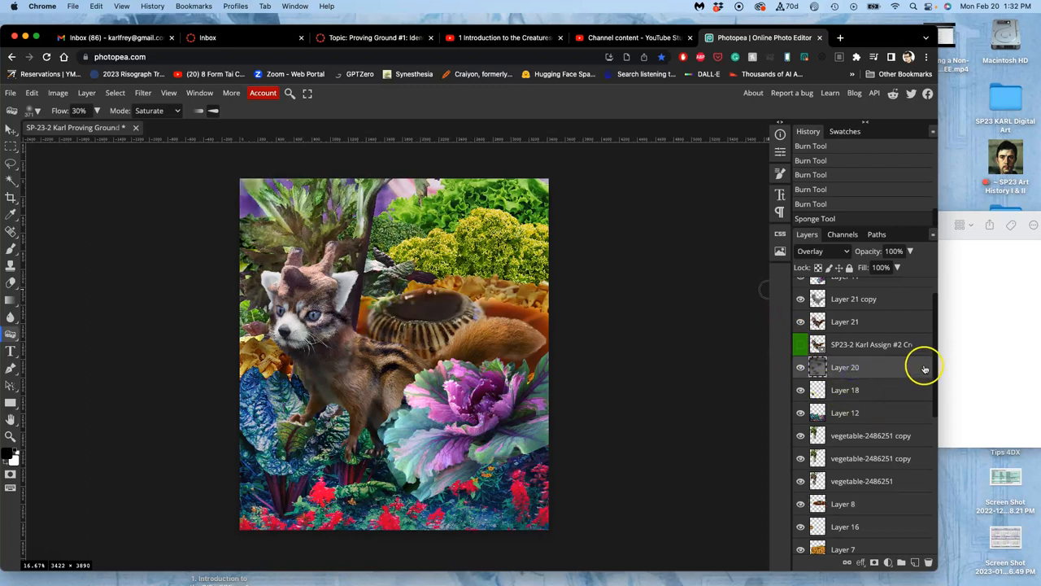
scroll("down", 3)
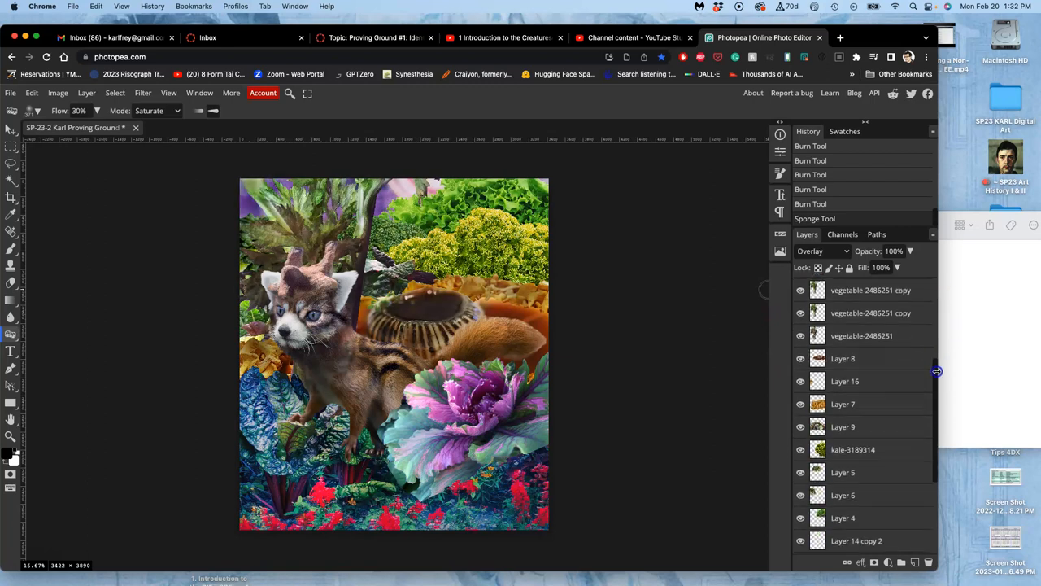
scroll("down", 3)
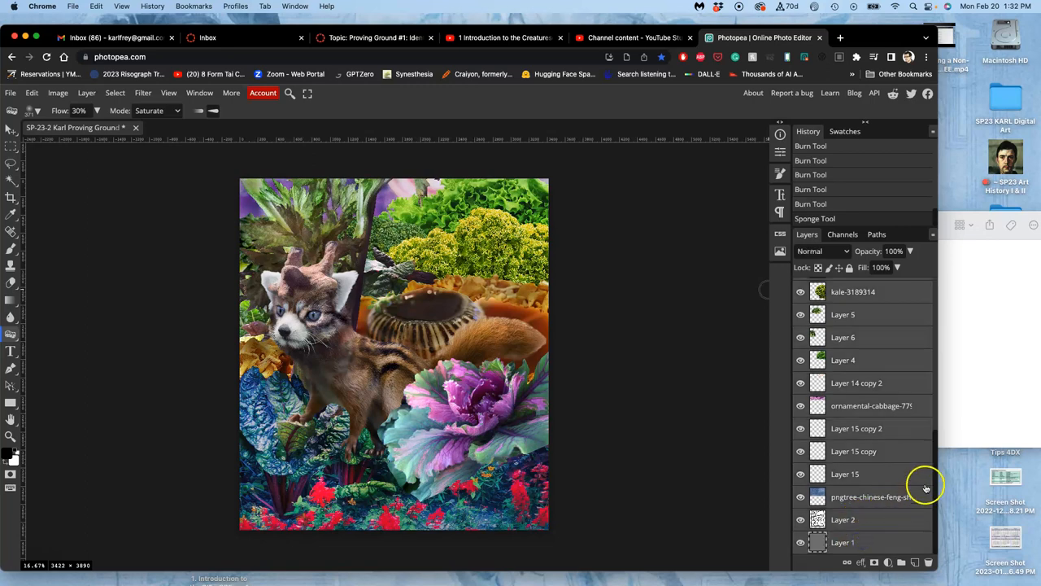
scroll("up", 3)
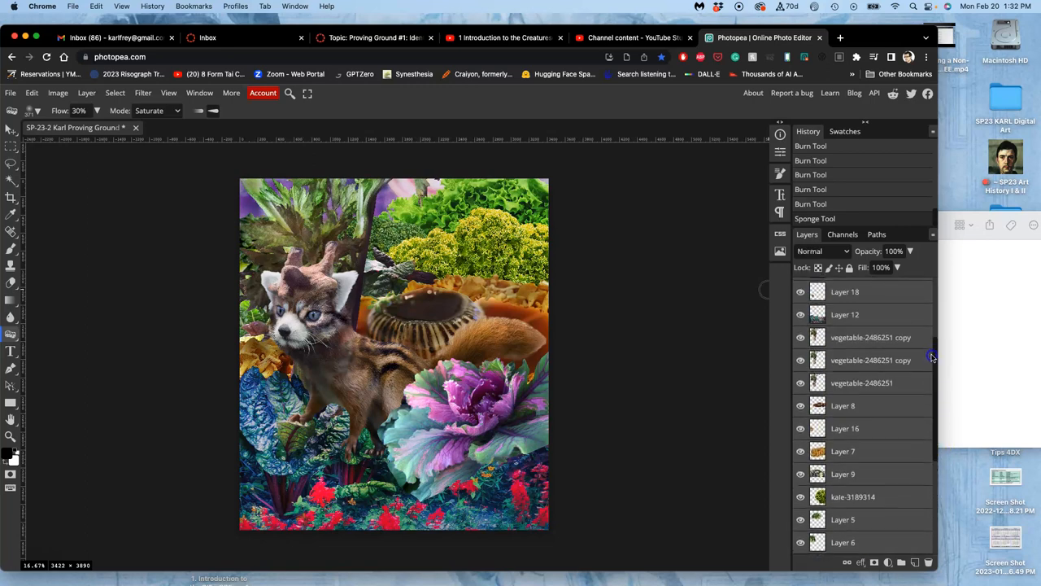
scroll("up", 3)
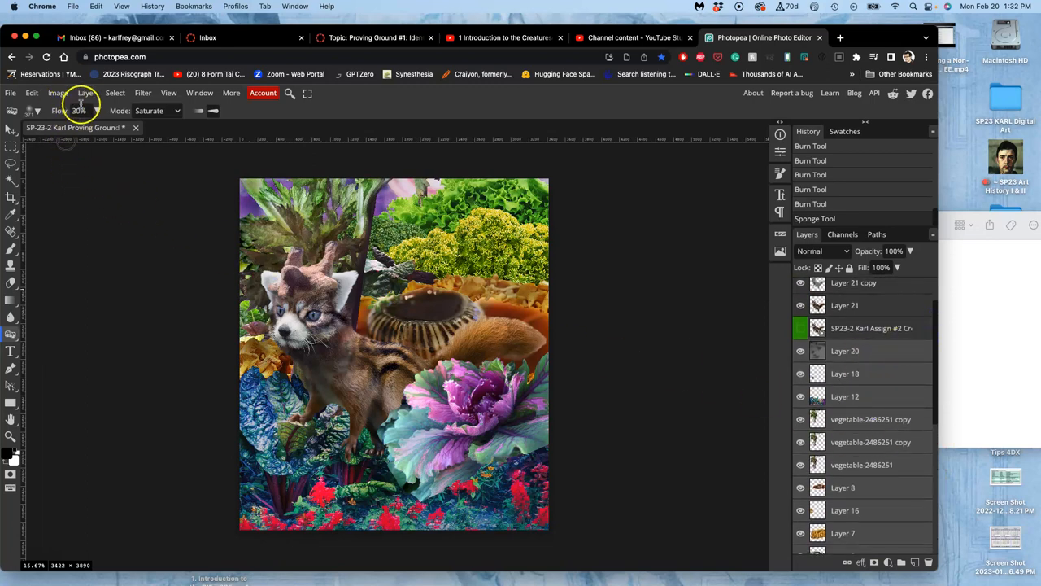
Merge the selected landscape layers into a single Layer 20 and toggle its visibility to verify
left_click(86, 91)
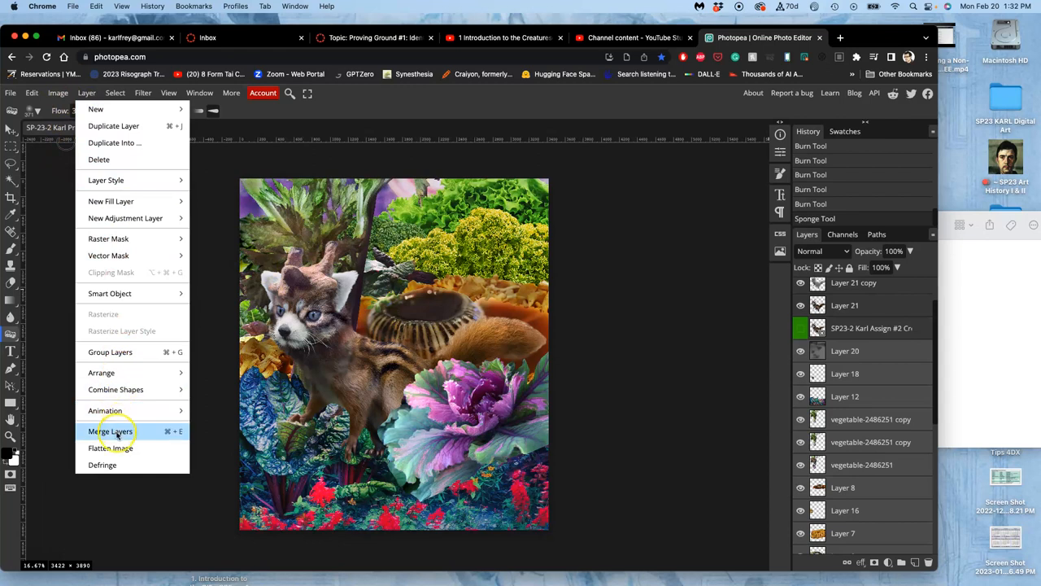
mouse_move(340, 446)
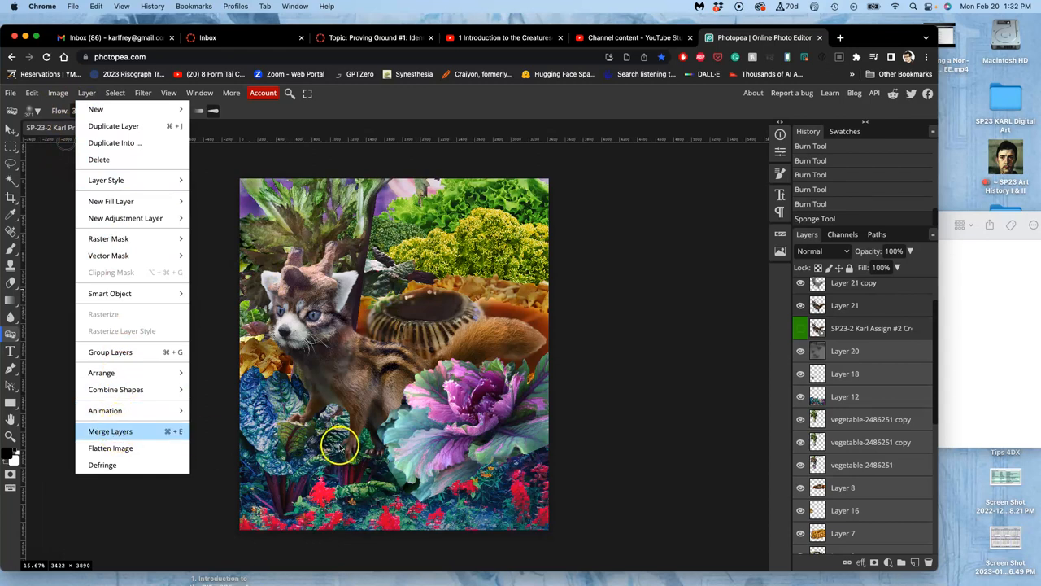
mouse_move(144, 439)
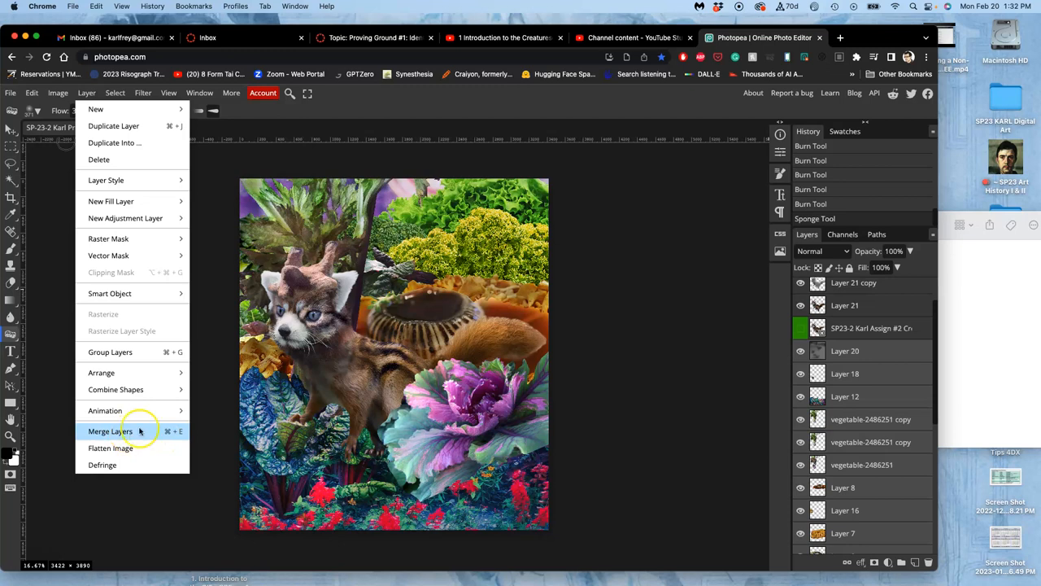
mouse_move(394, 406)
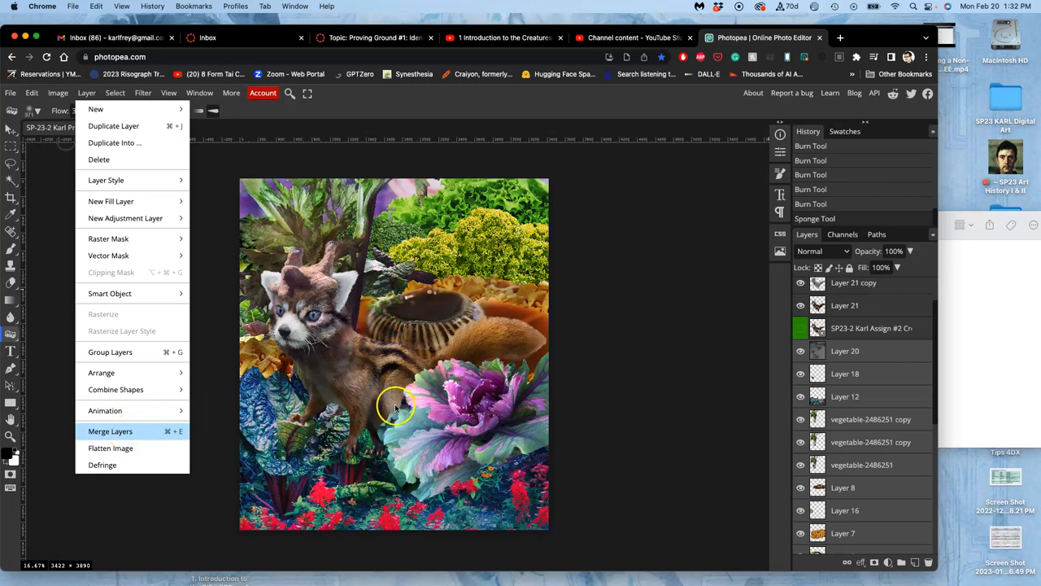
left_click(111, 432)
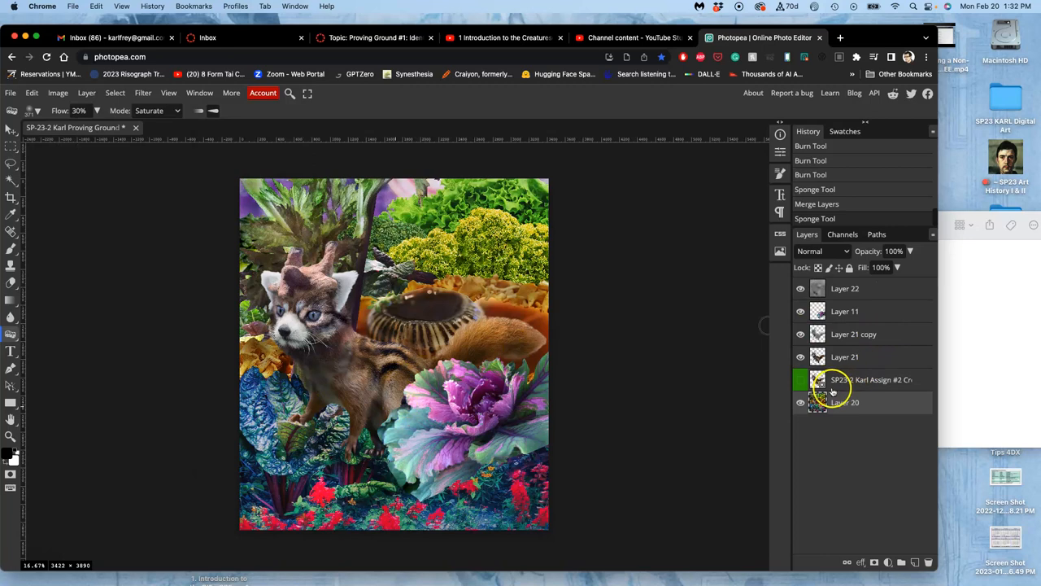
left_click(800, 403)
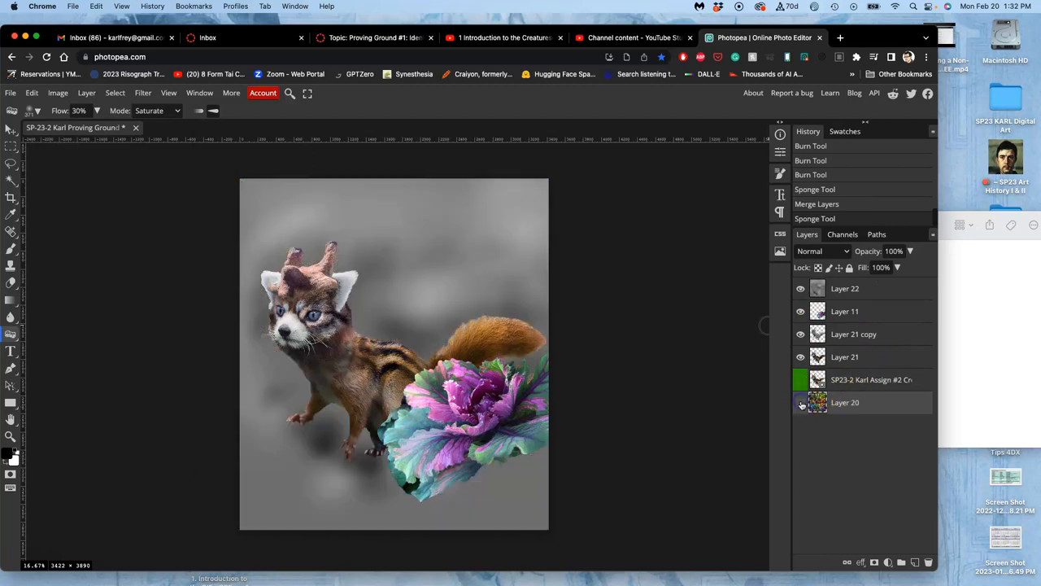
left_click(801, 402)
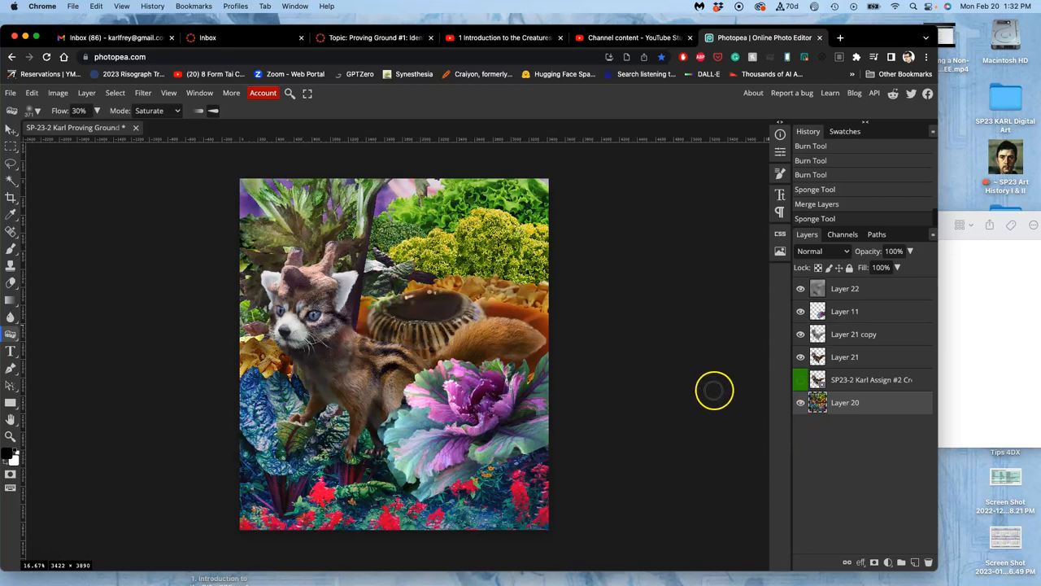
mouse_move(761, 371)
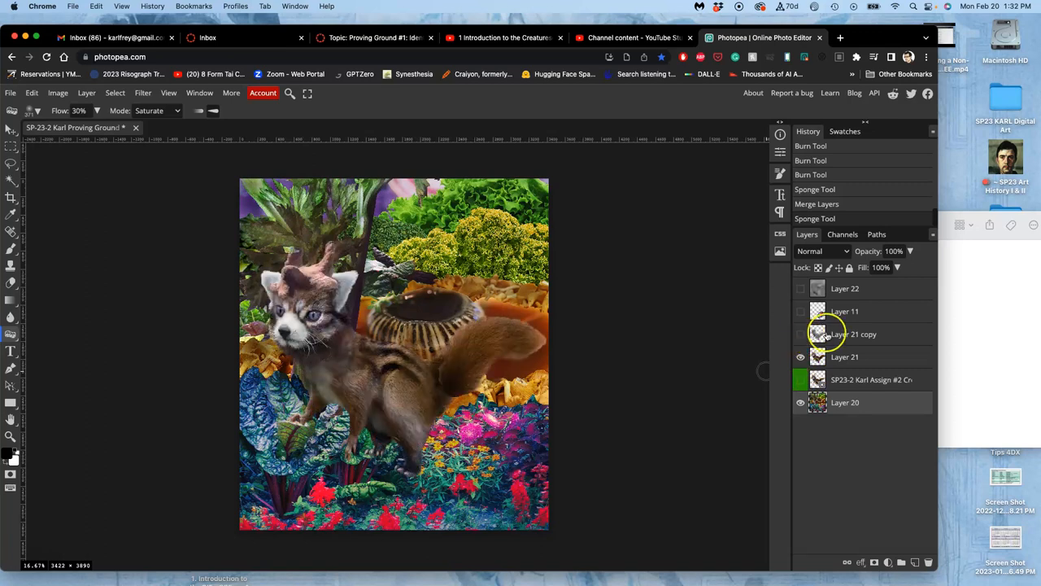
Re-show the hidden creature layers and duplicate Layer 20 as Layer 20 copy
left_click(801, 333)
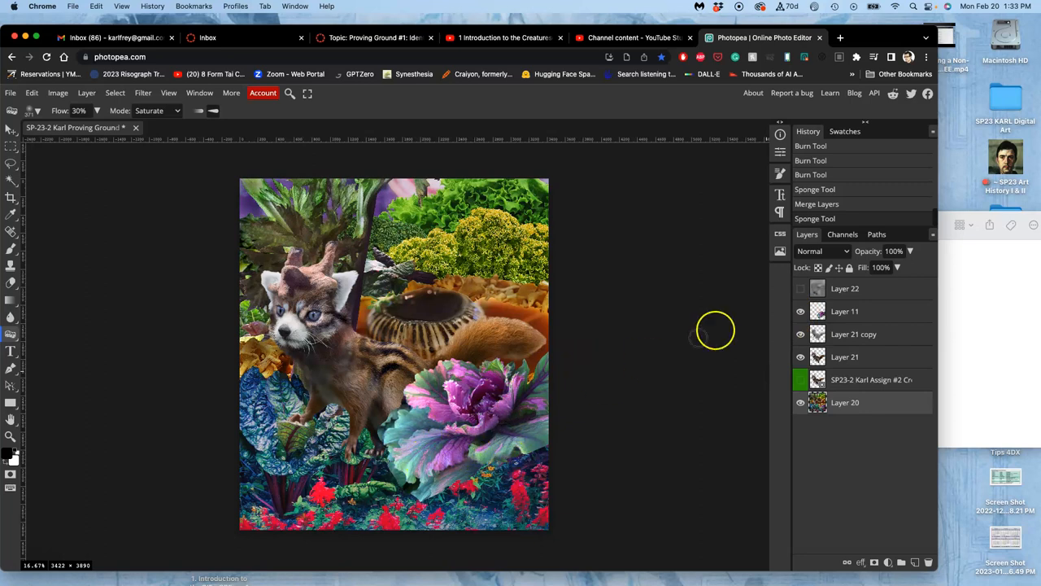
left_click(800, 288)
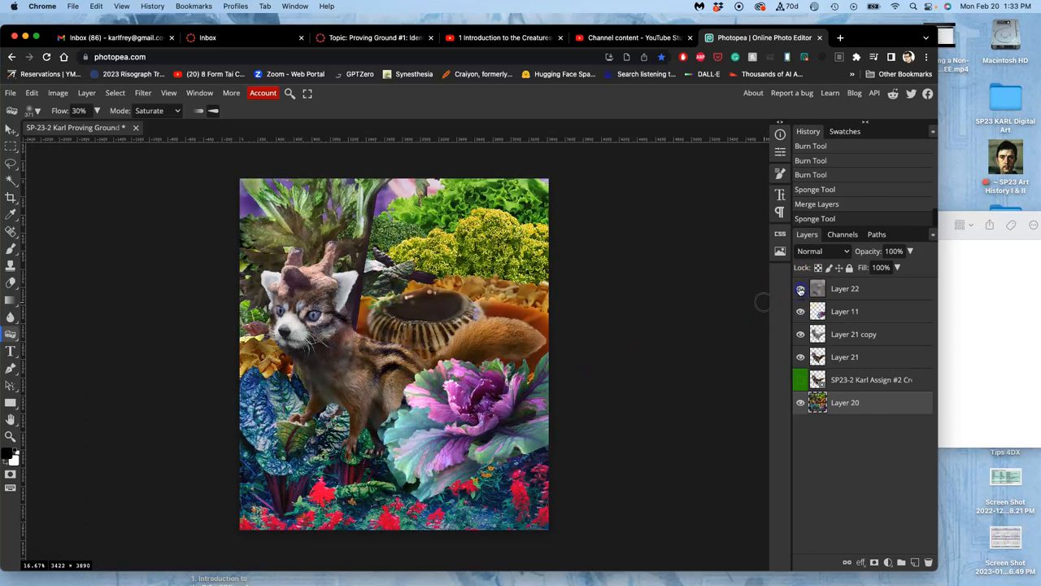
mouse_move(758, 296)
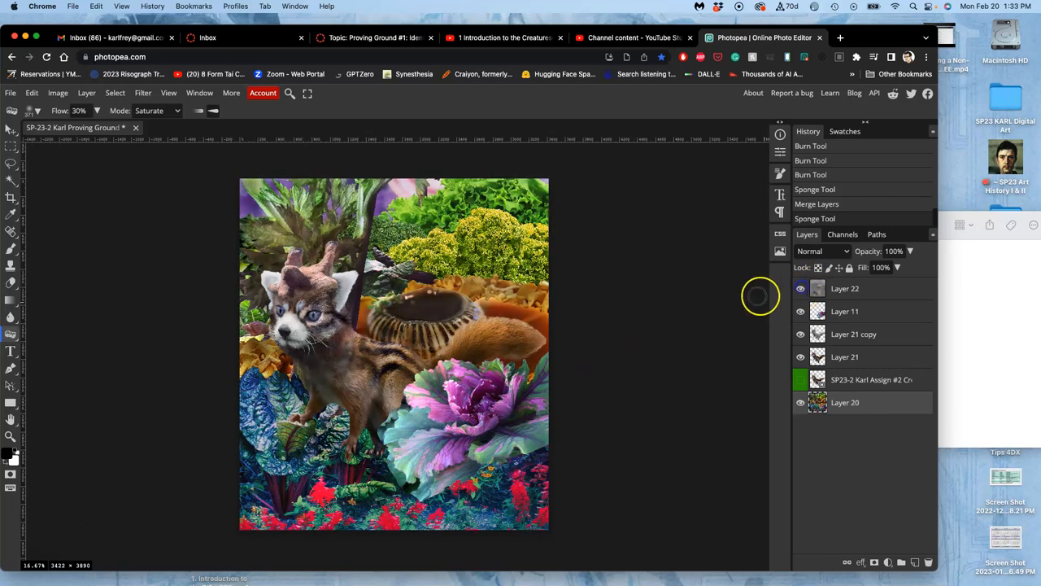
scroll("down", 3)
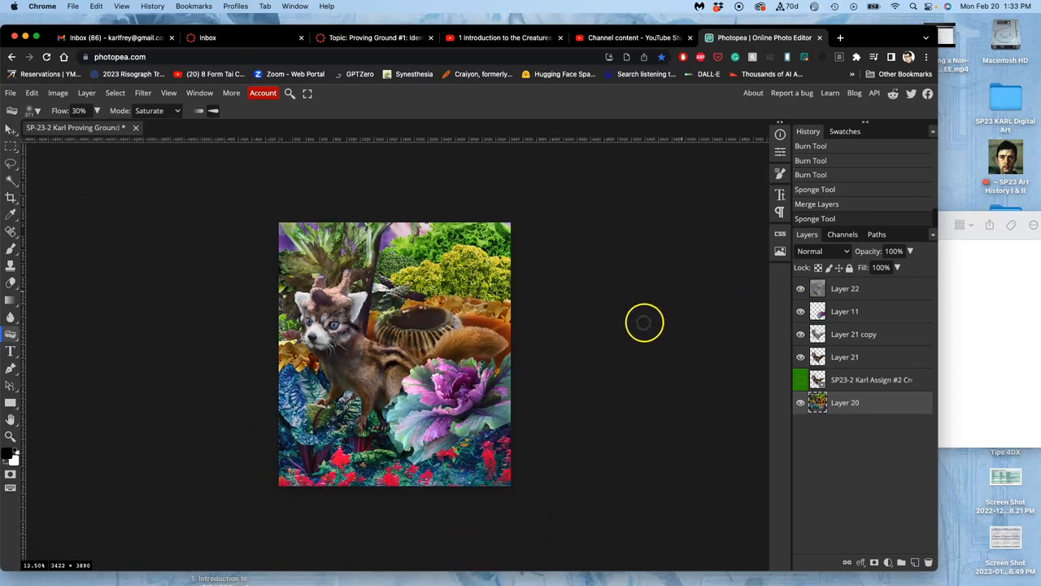
scroll("up", 3)
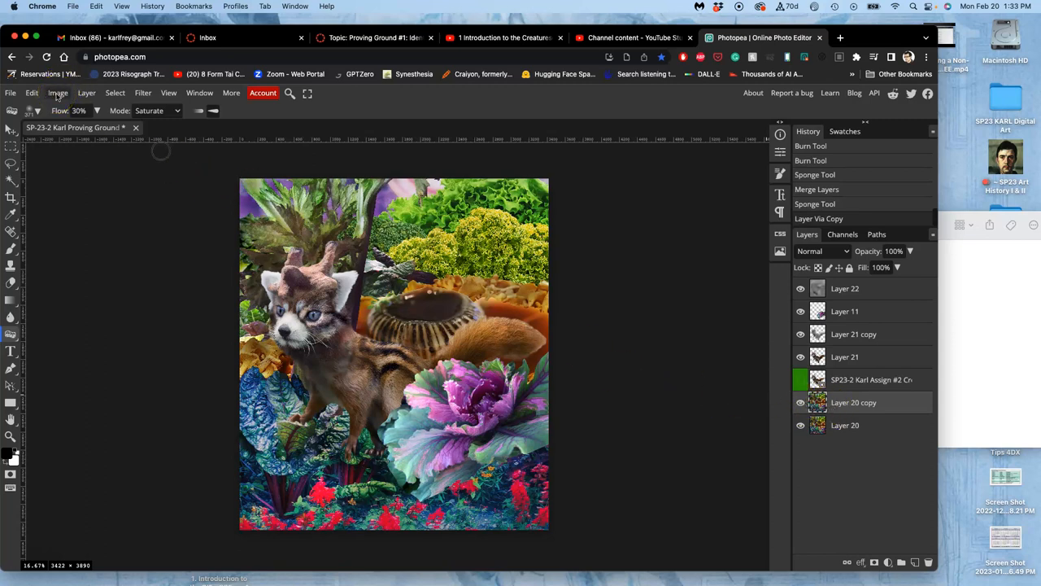
In Levels, set output white to about 245 and brighten the midtone gamma to about 1.13
left_click(59, 91)
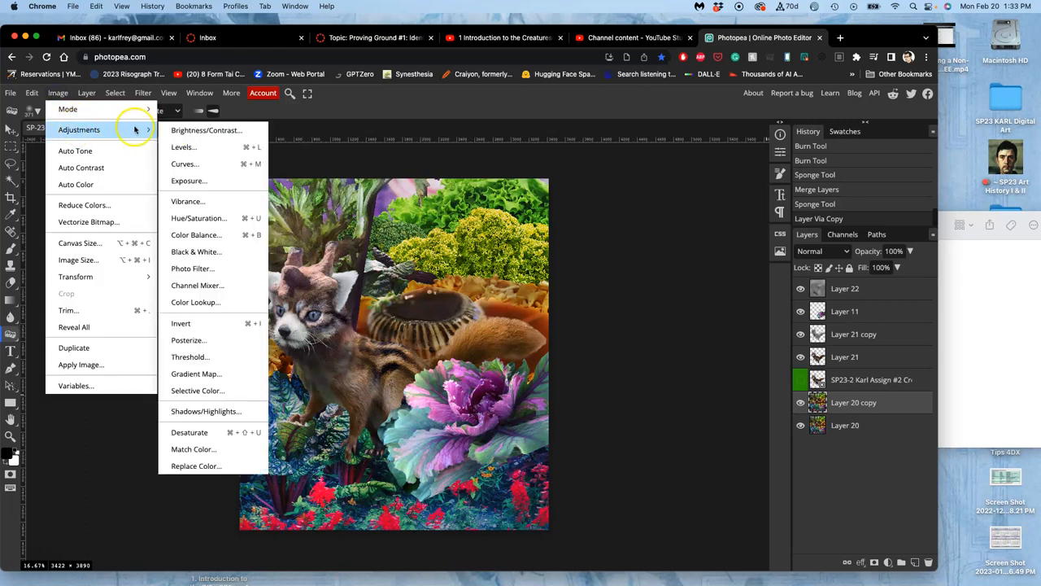
left_click(182, 146)
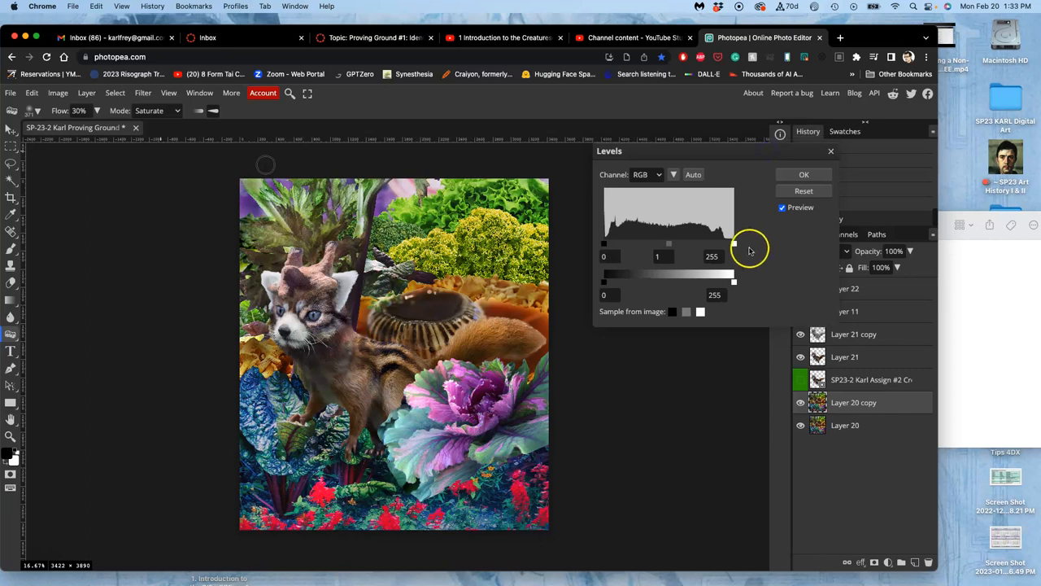
left_click_drag(732, 283, 715, 283)
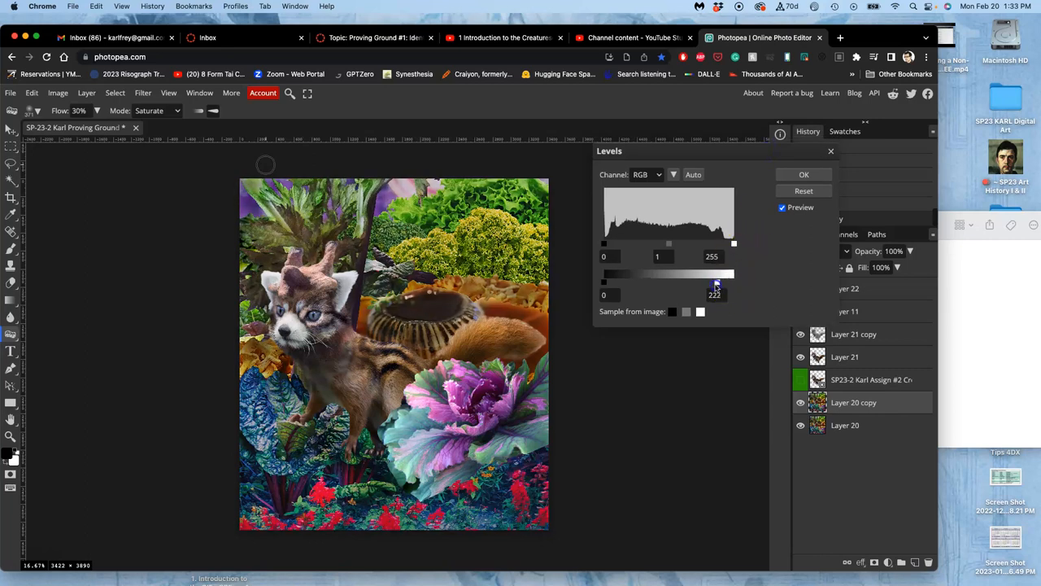
left_click_drag(716, 283, 722, 283)
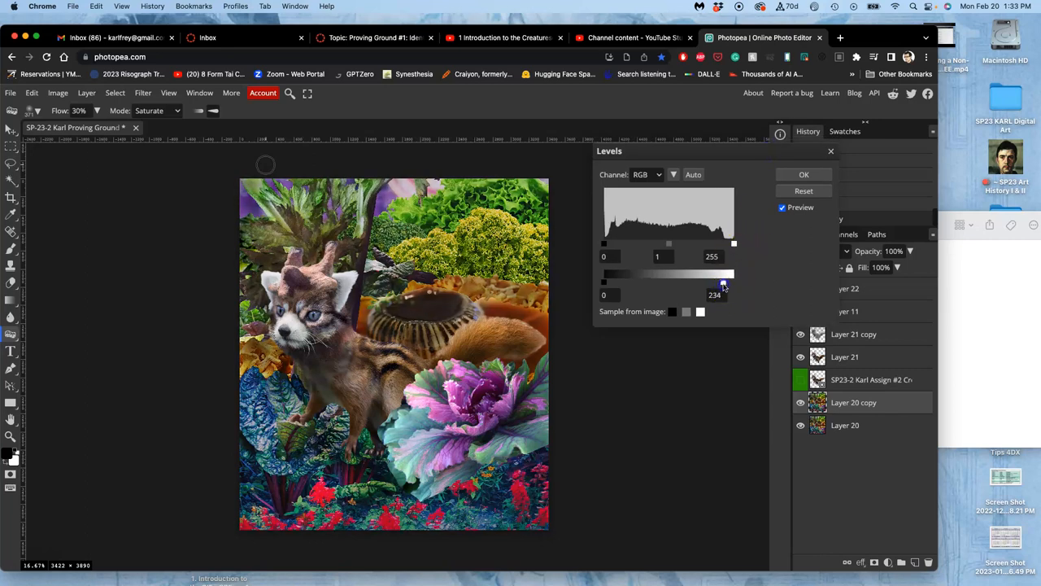
left_click_drag(669, 244, 660, 244)
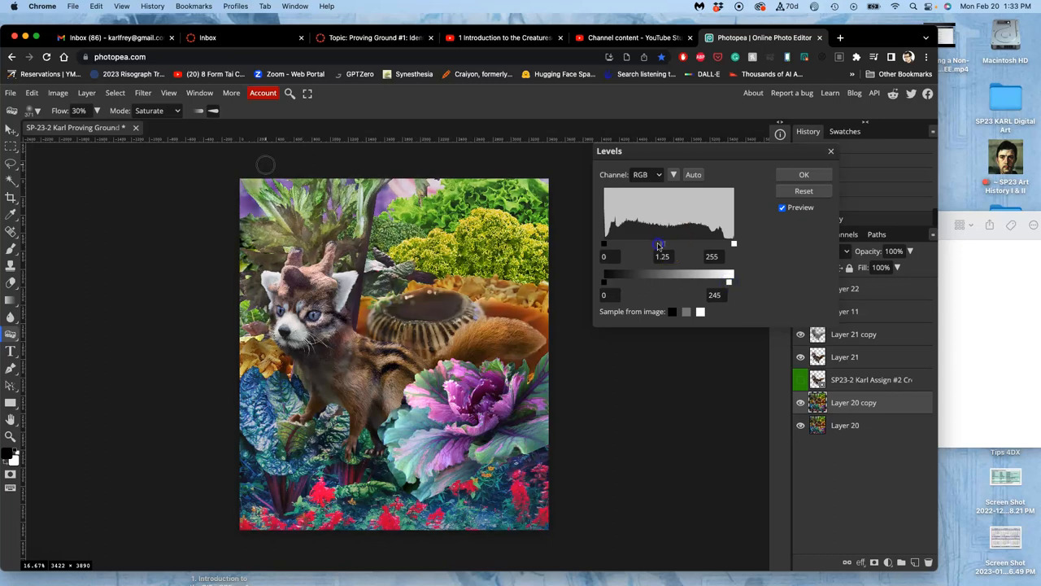
left_click_drag(659, 244, 677, 244)
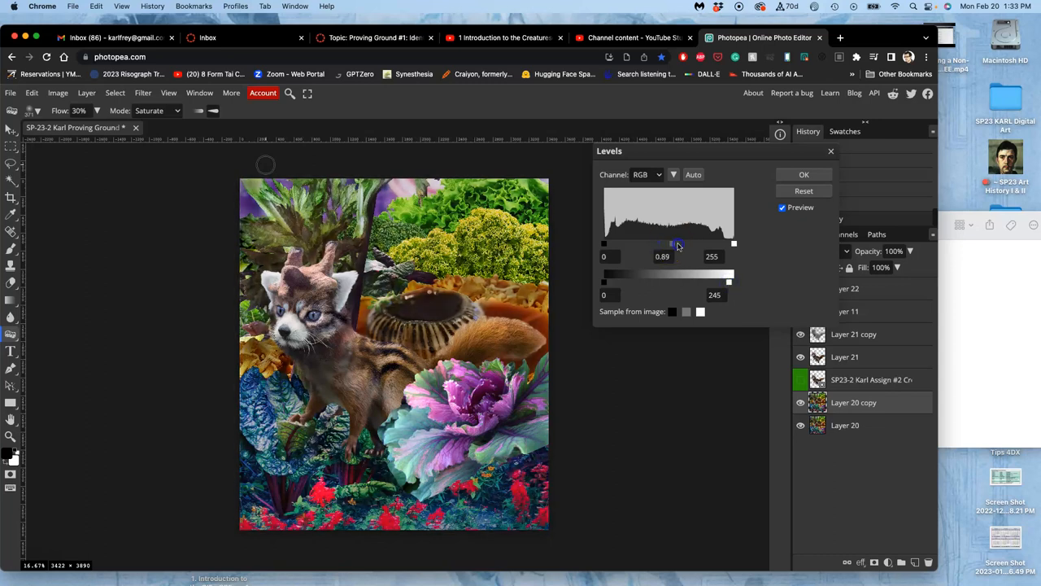
left_click_drag(677, 244, 665, 244)
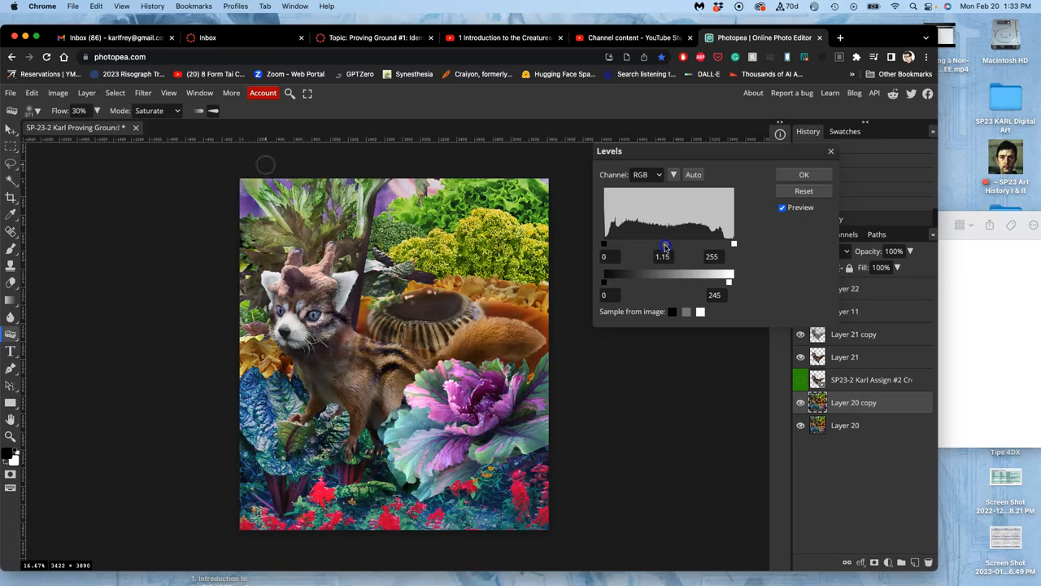
left_click_drag(665, 245, 661, 244)
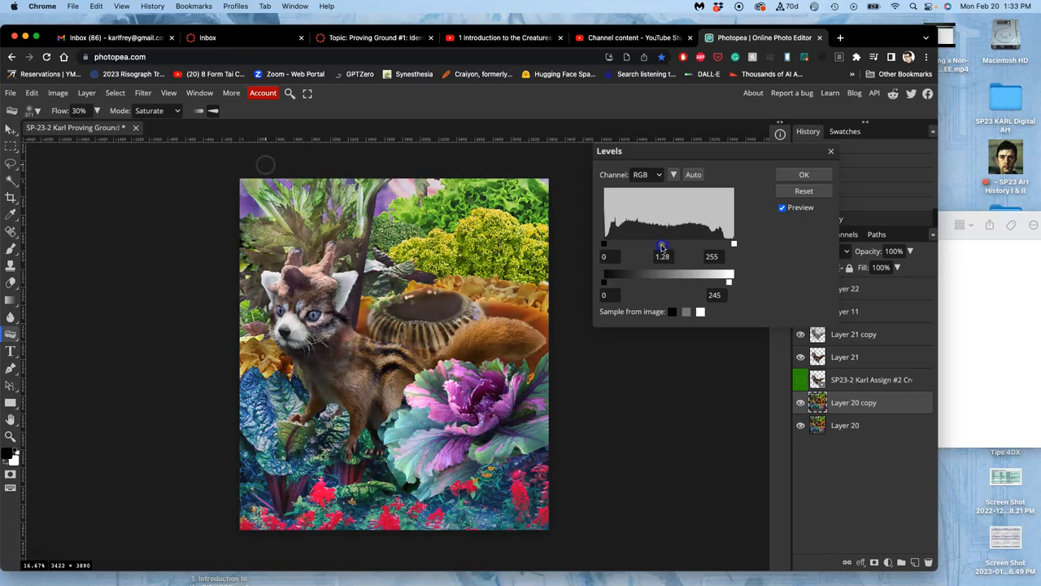
left_click_drag(664, 244, 662, 244)
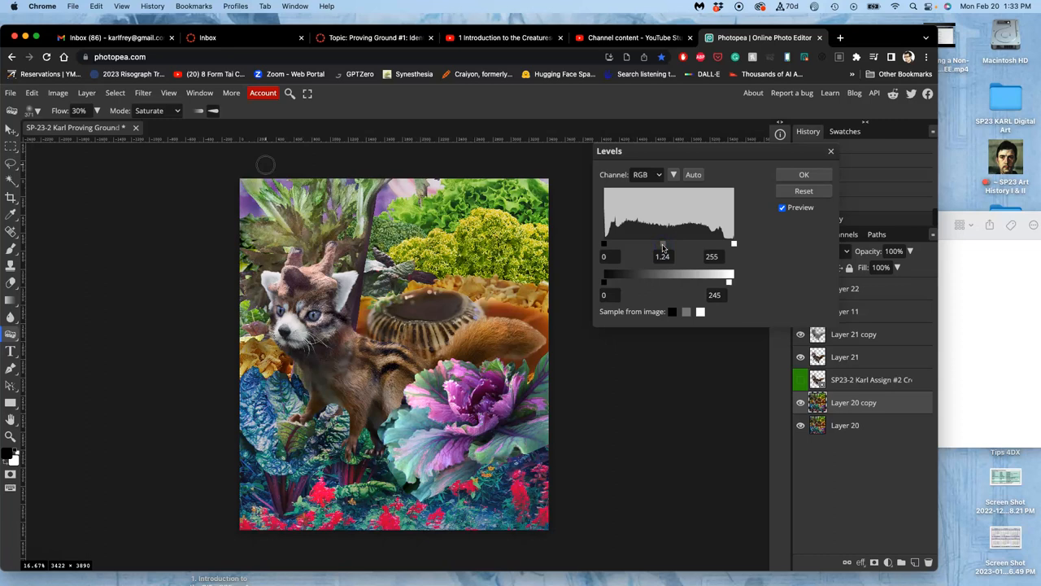
Lift output black to about 2, settle the midtones slightly darker and apply the Levels adjustment
left_click_drag(605, 283, 612, 283)
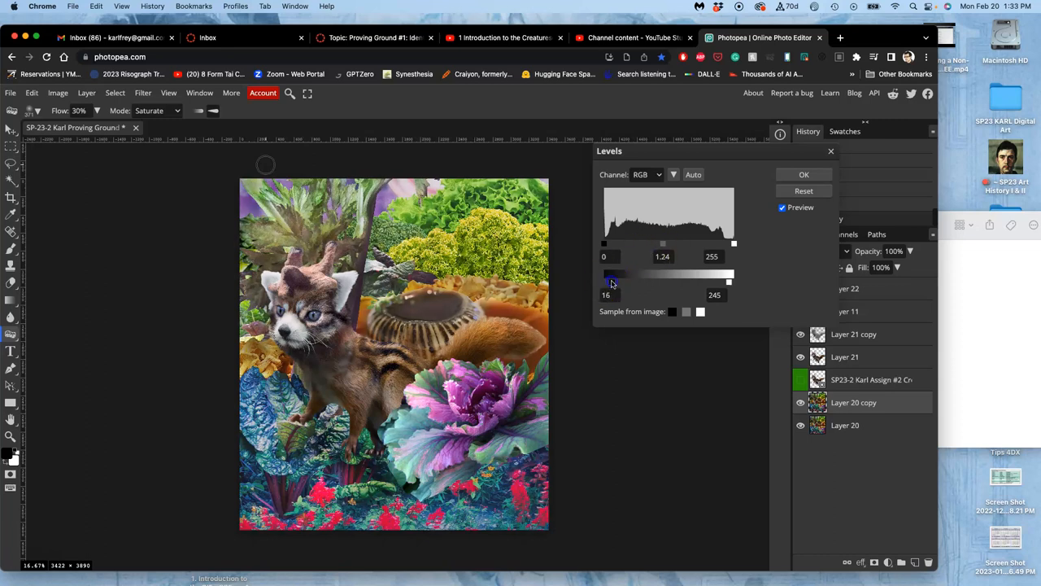
left_click_drag(612, 283, 605, 283)
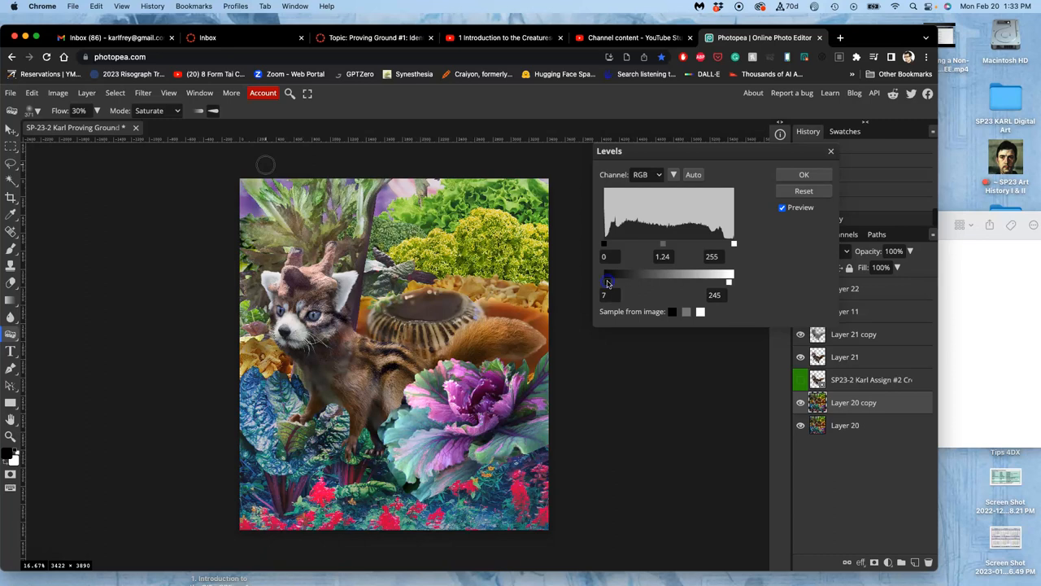
left_click_drag(608, 283, 605, 283)
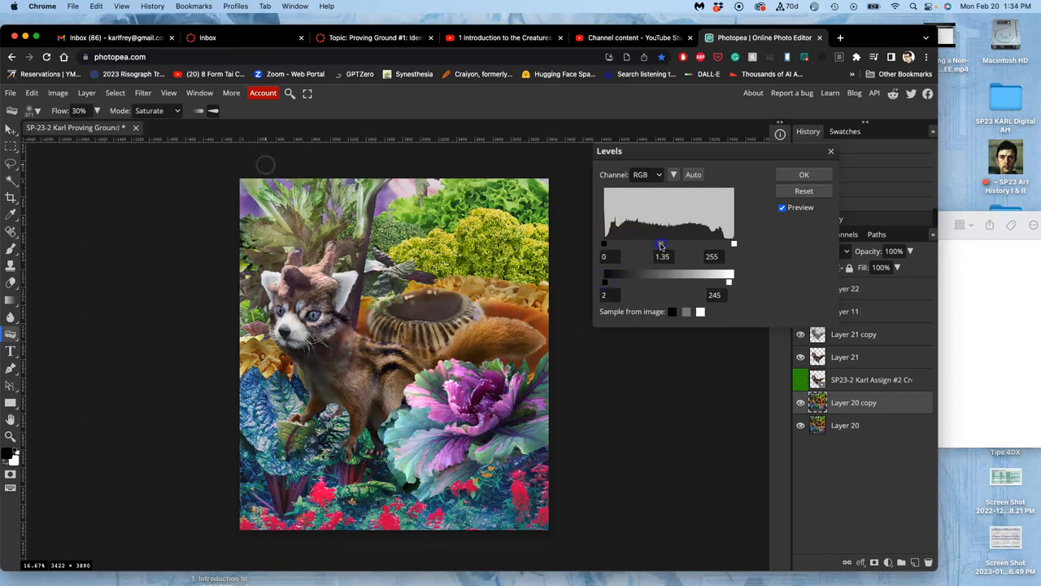
left_click_drag(661, 244, 663, 244)
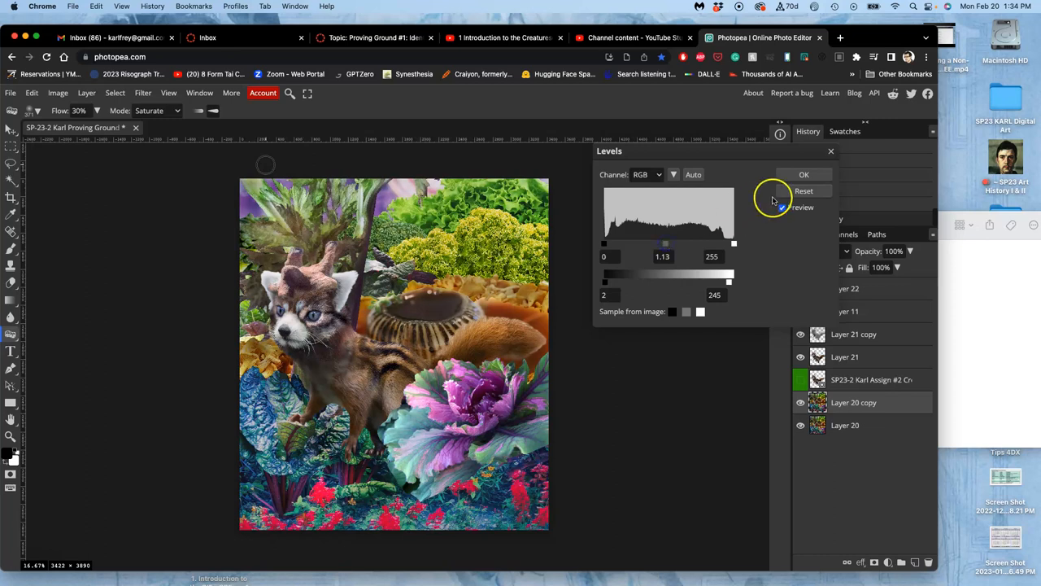
left_click(804, 174)
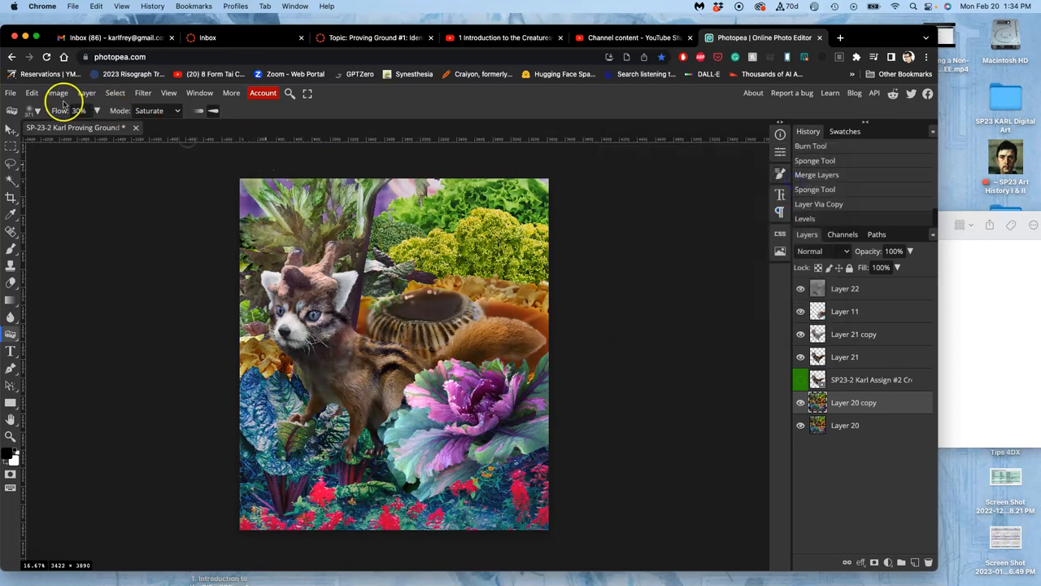
In Color Balance on the Midtones range, shift cyan-red slightly toward red
left_click(57, 92)
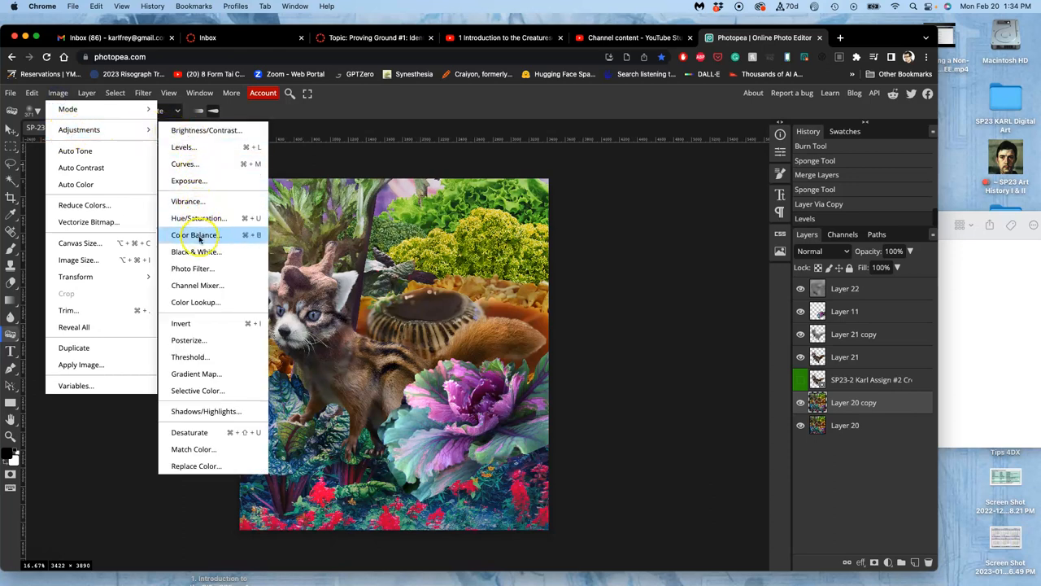
left_click(195, 235)
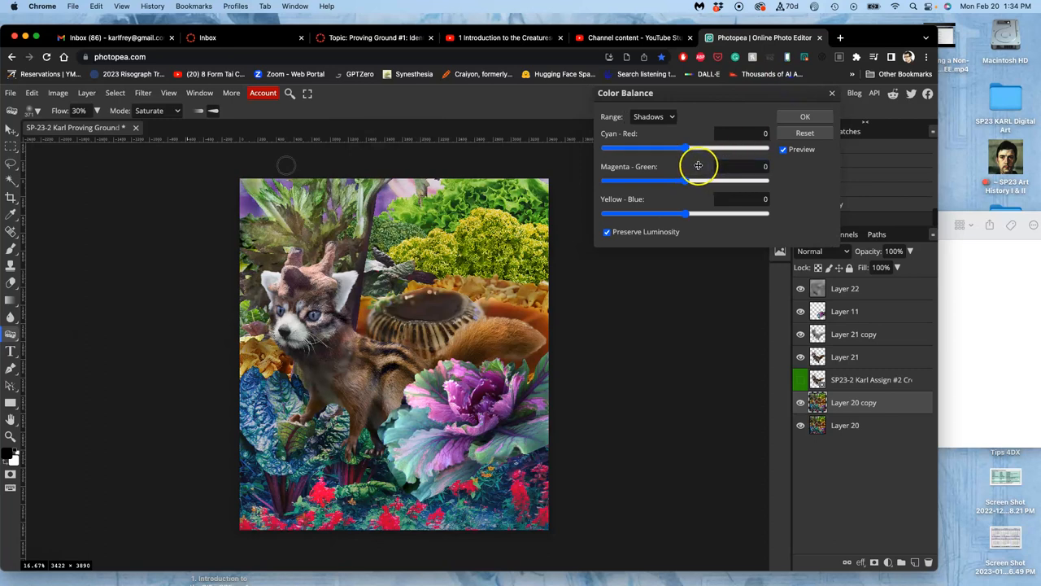
left_click(653, 117)
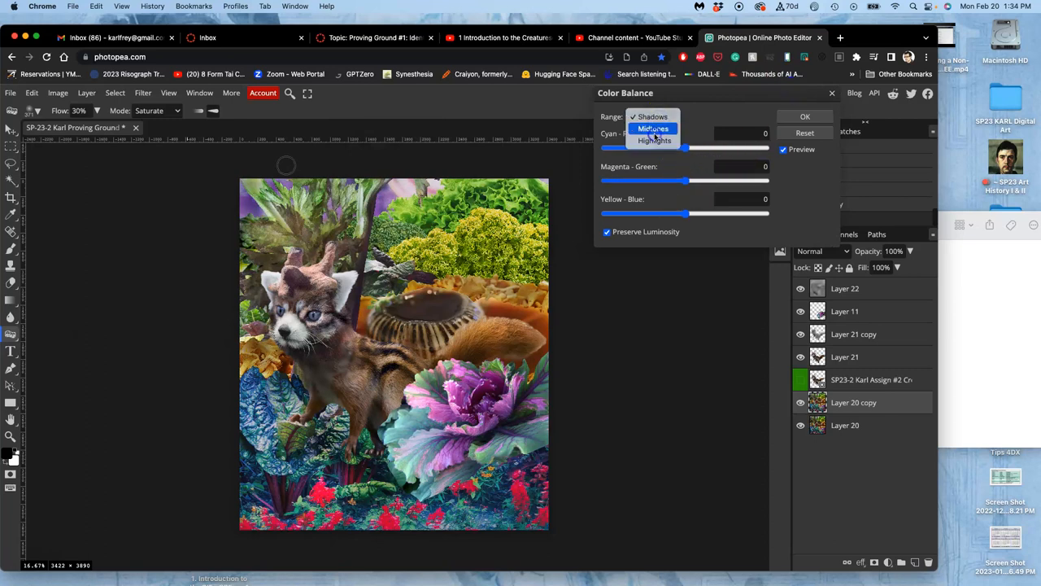
left_click(654, 129)
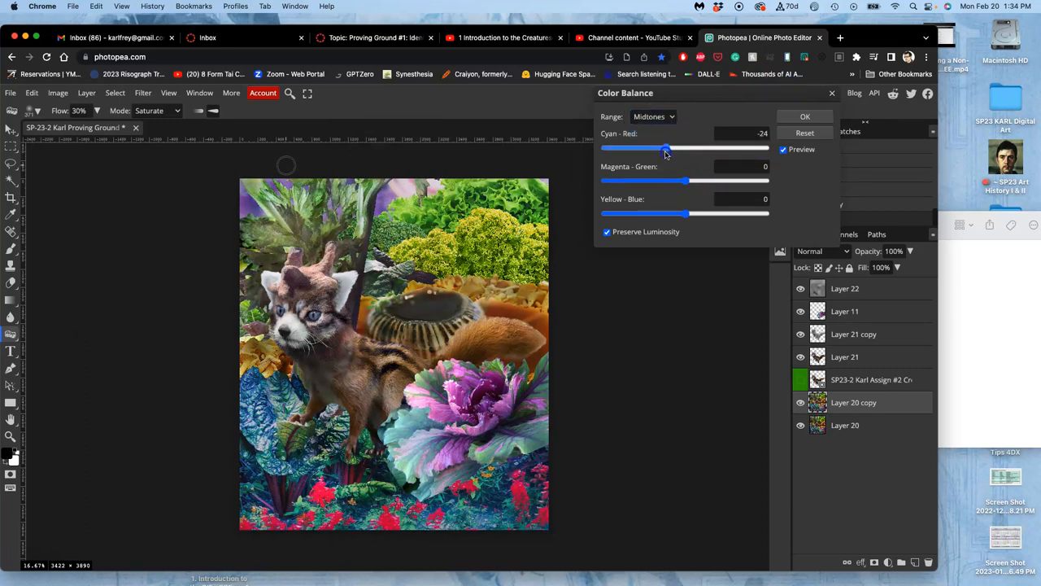
left_click_drag(665, 149, 706, 148)
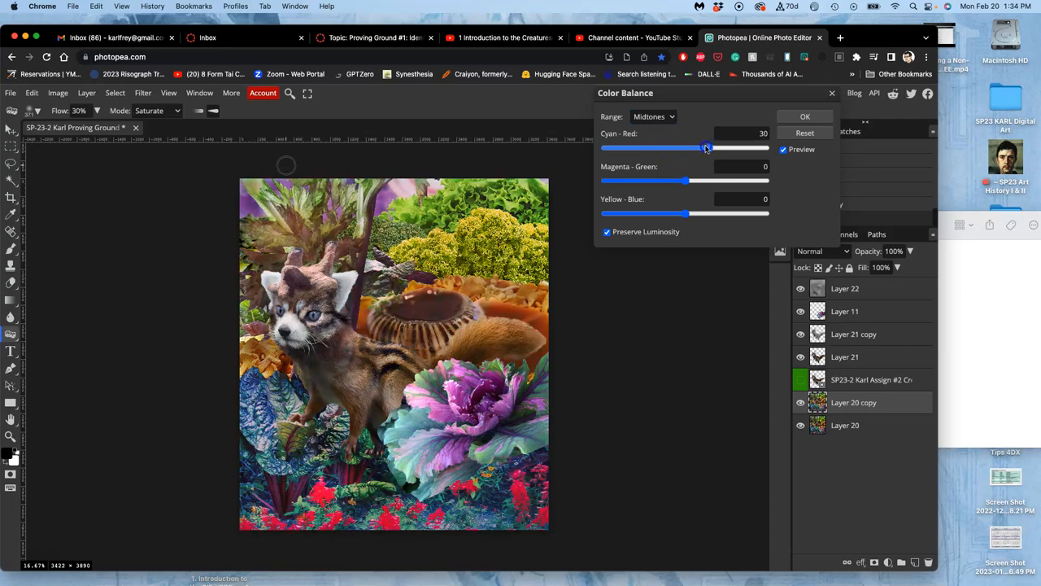
left_click_drag(706, 147, 690, 146)
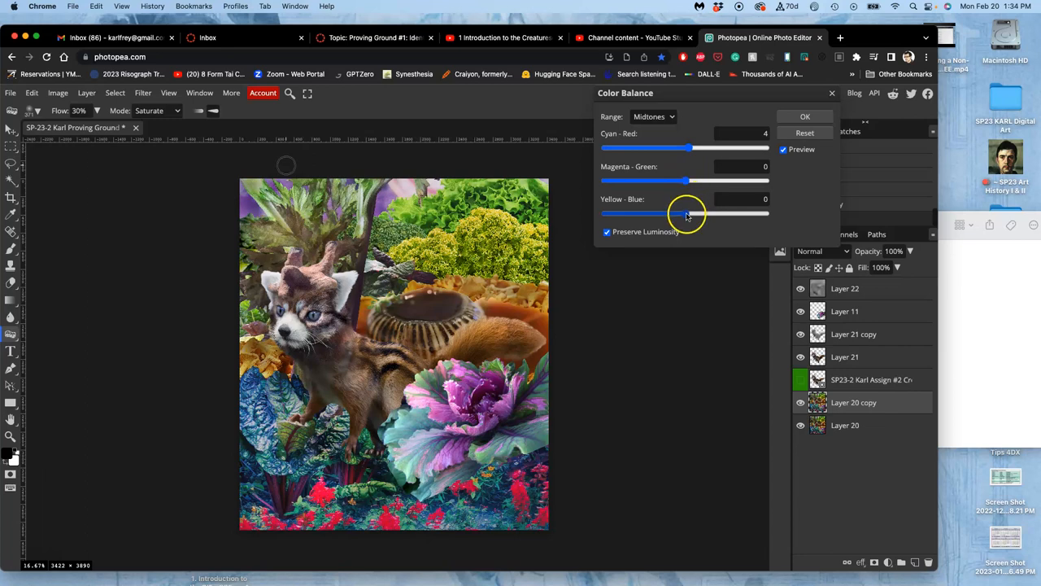
Settle midtone yellow-blue near neutral and magenta-green just below neutral
left_click_drag(674, 213, 714, 213)
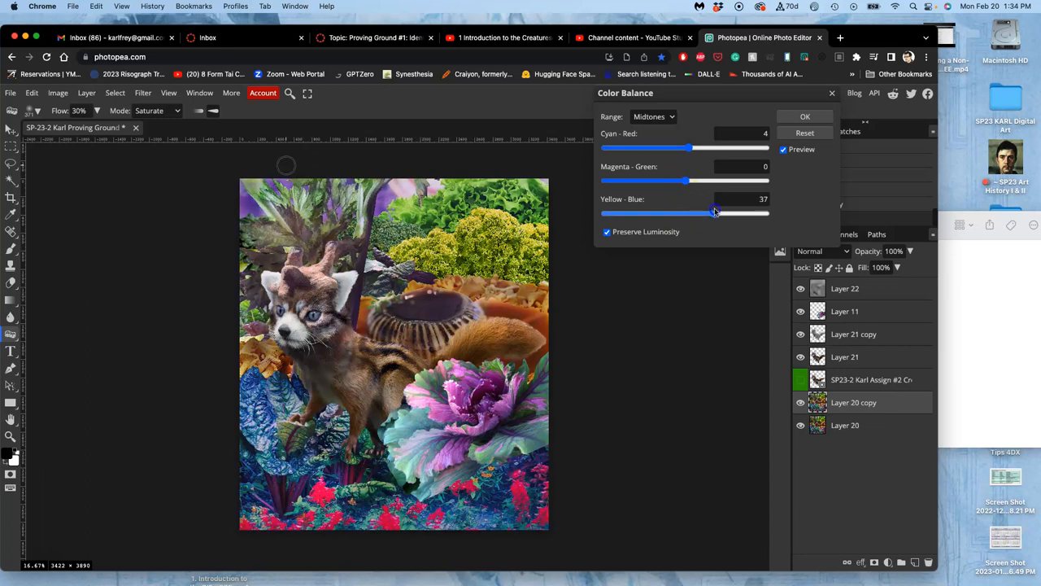
left_click_drag(715, 212, 680, 211)
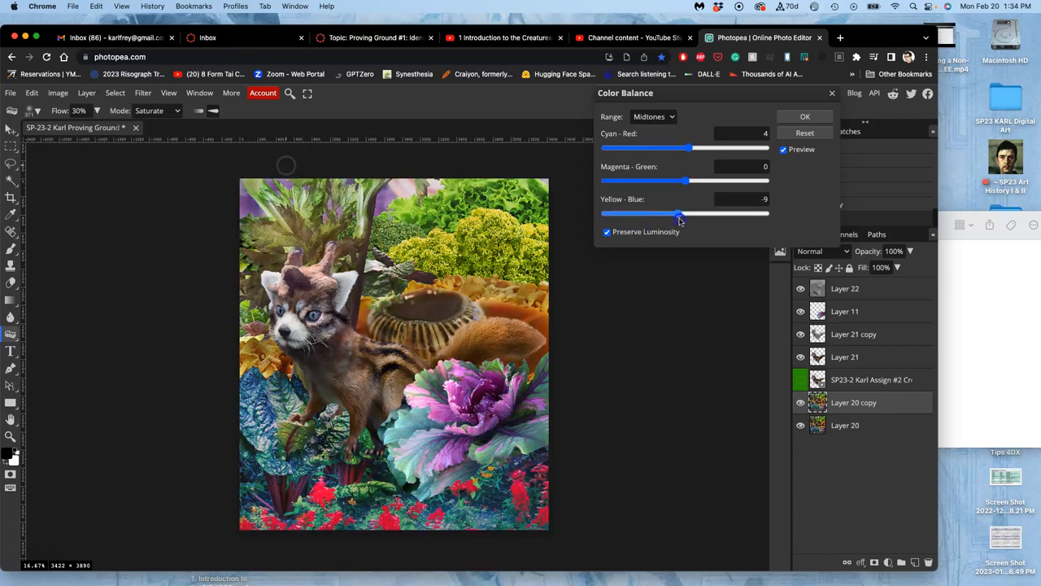
left_click_drag(680, 212, 686, 211)
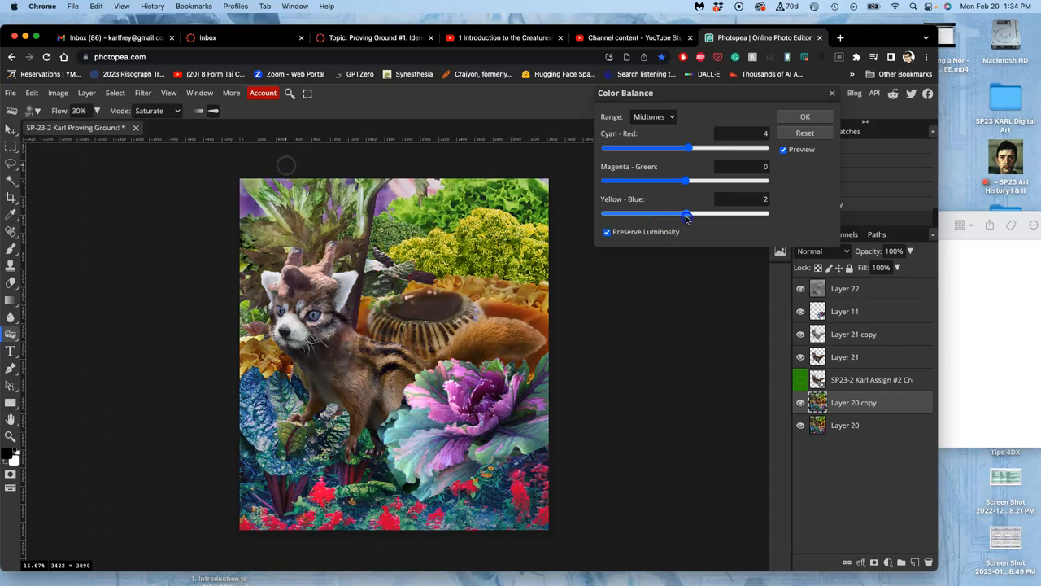
left_click_drag(687, 181, 667, 180)
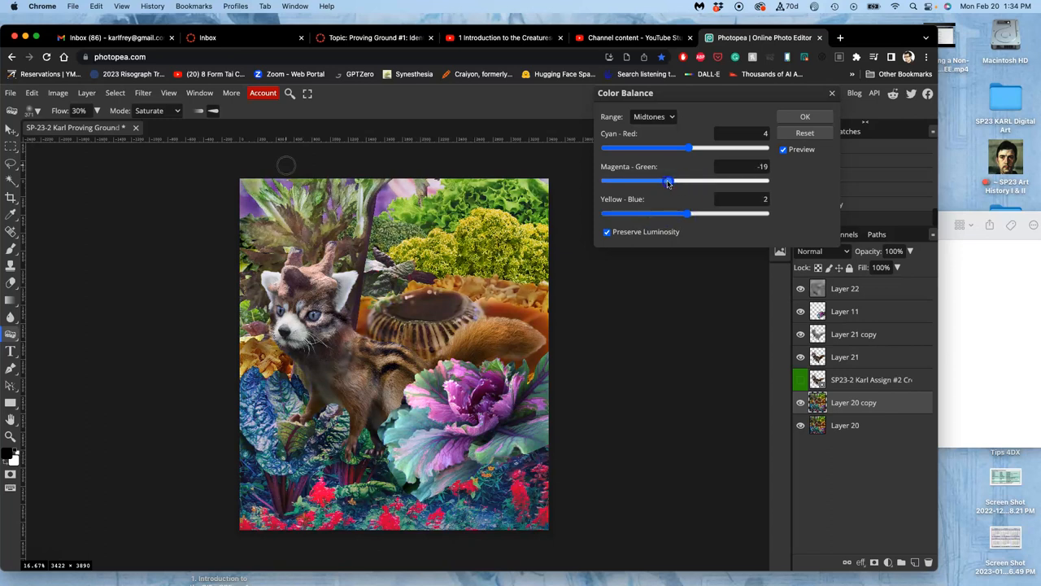
left_click_drag(667, 181, 710, 181)
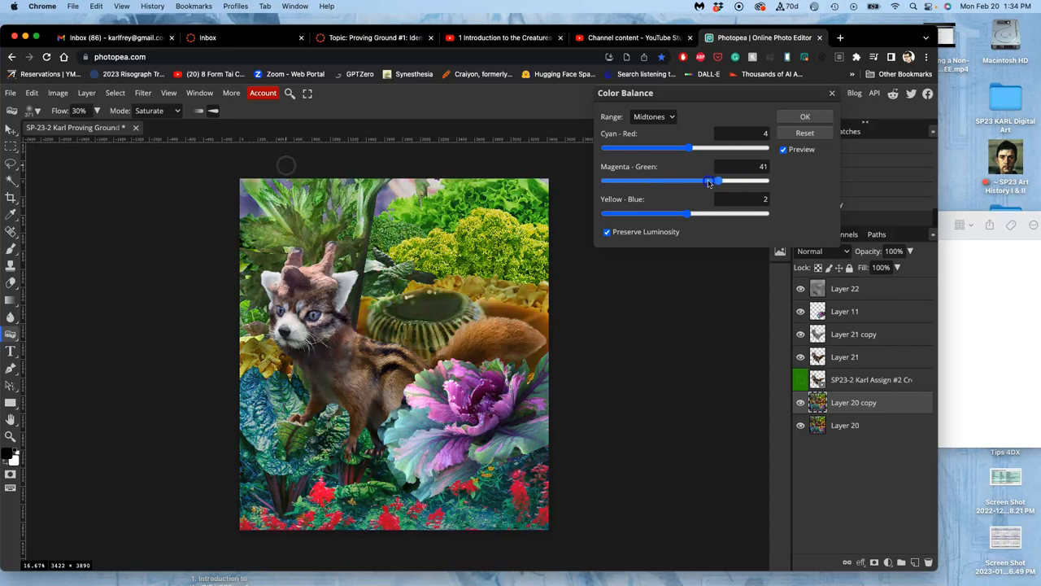
left_click_drag(716, 180, 680, 180)
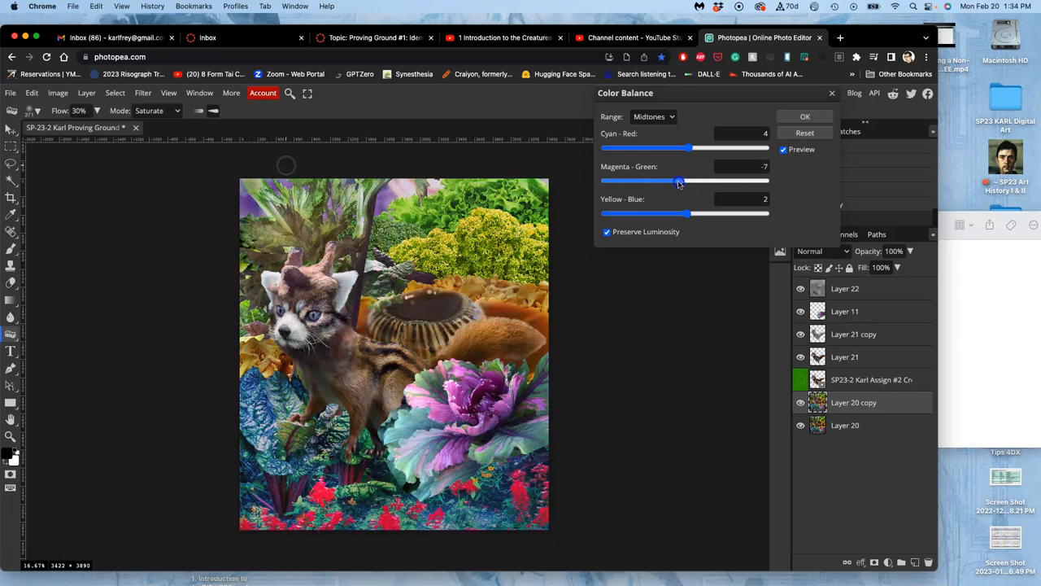
left_click_drag(680, 181, 684, 181)
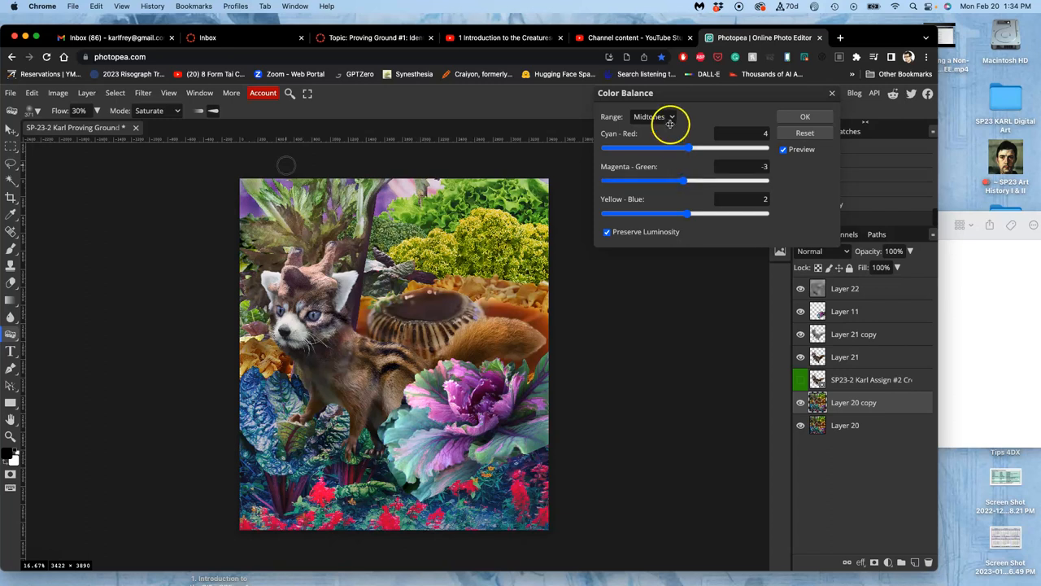
For Highlights, set Cyan-Red to -15 and Yellow-Blue to 13
left_click(654, 117)
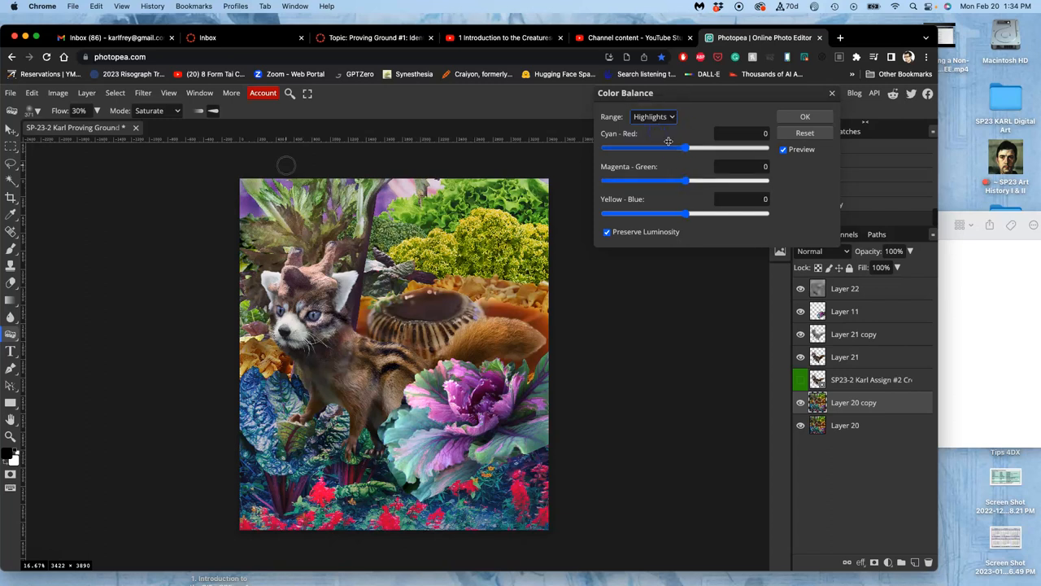
left_click_drag(686, 148, 706, 148)
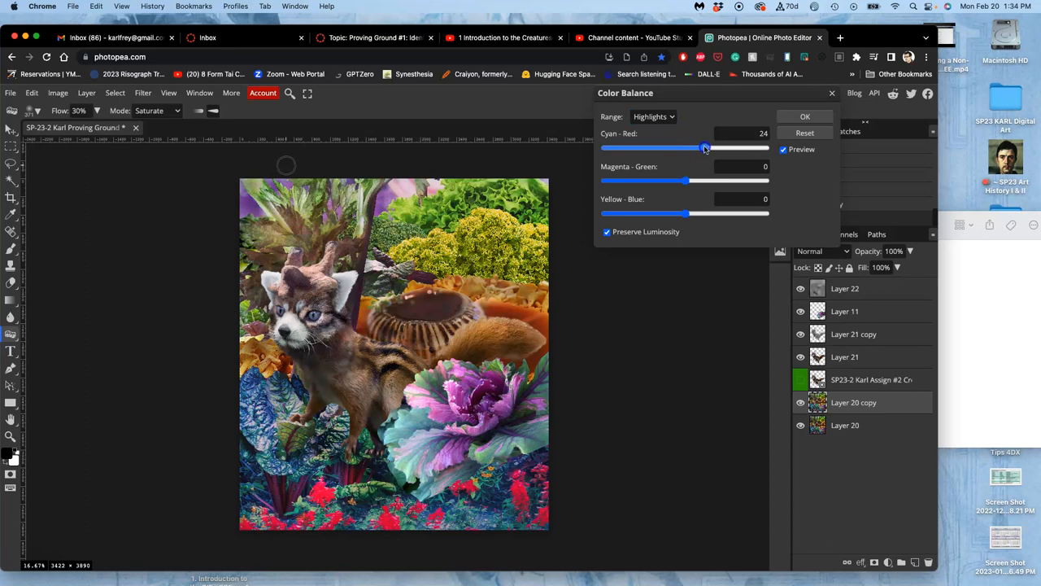
left_click_drag(706, 146, 671, 146)
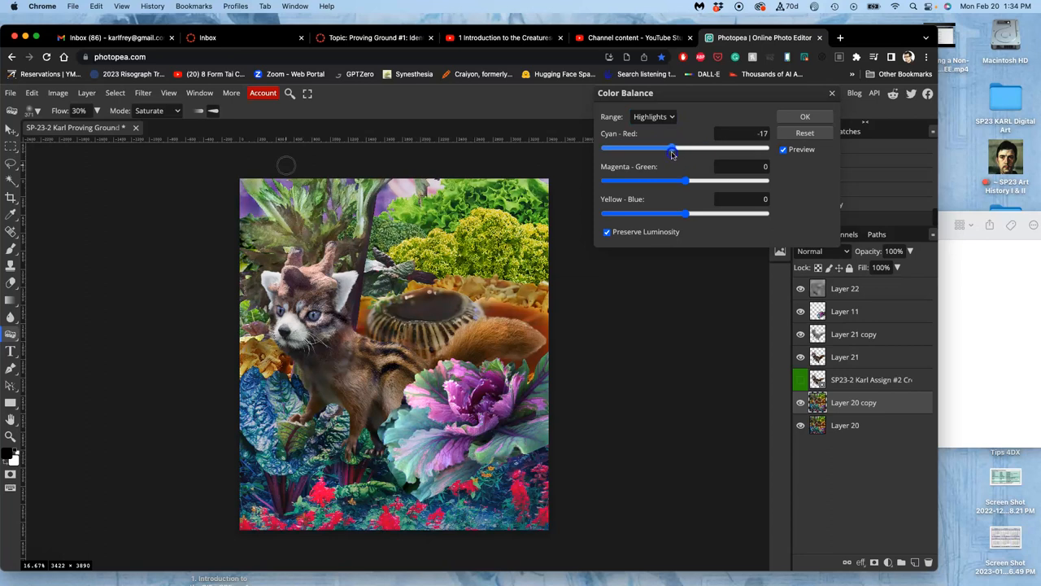
left_click_drag(669, 148, 674, 148)
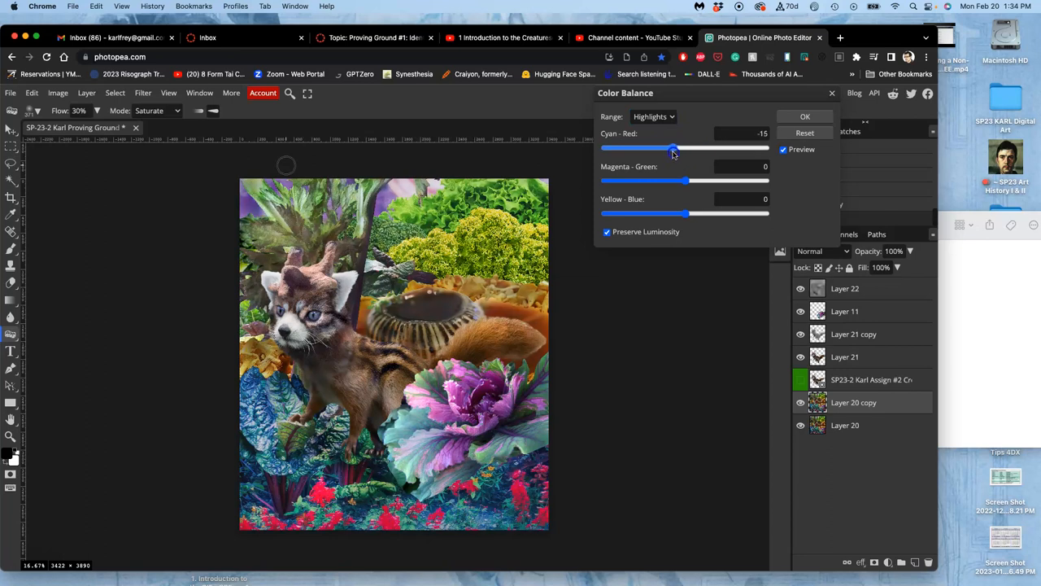
left_click_drag(658, 213, 703, 213)
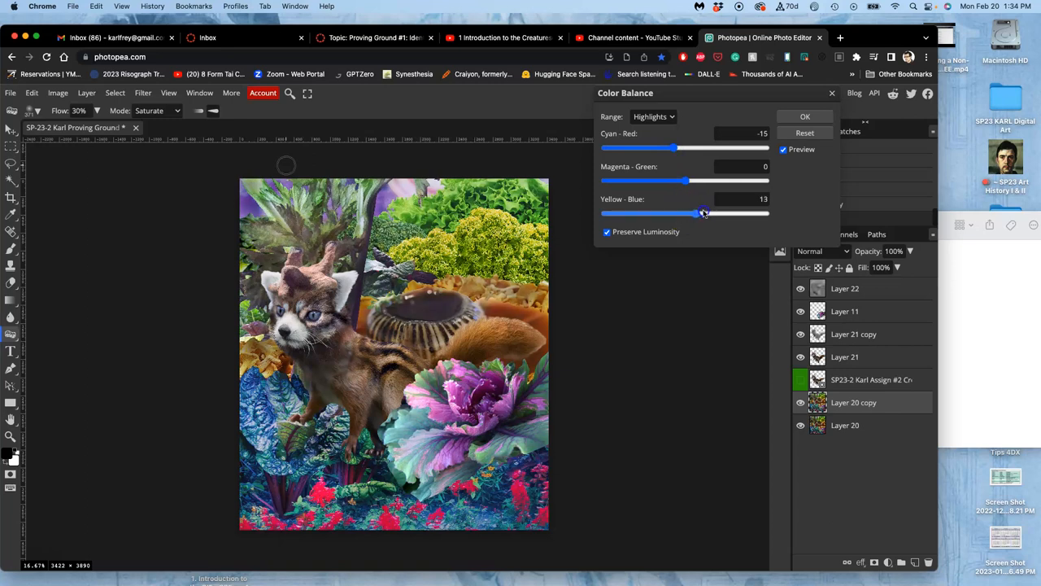
left_click_drag(703, 213, 668, 213)
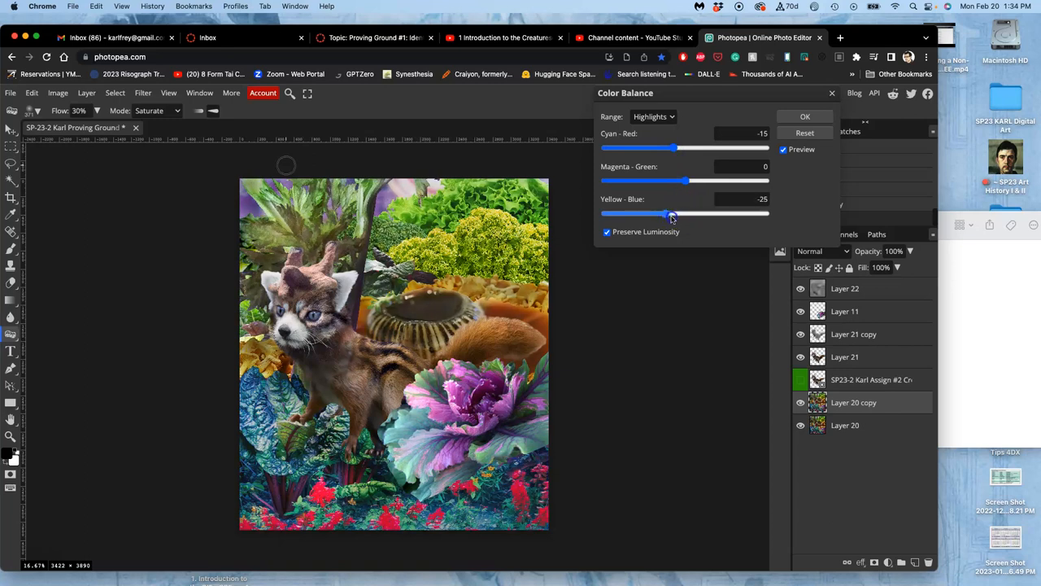
left_click_drag(670, 213, 696, 214)
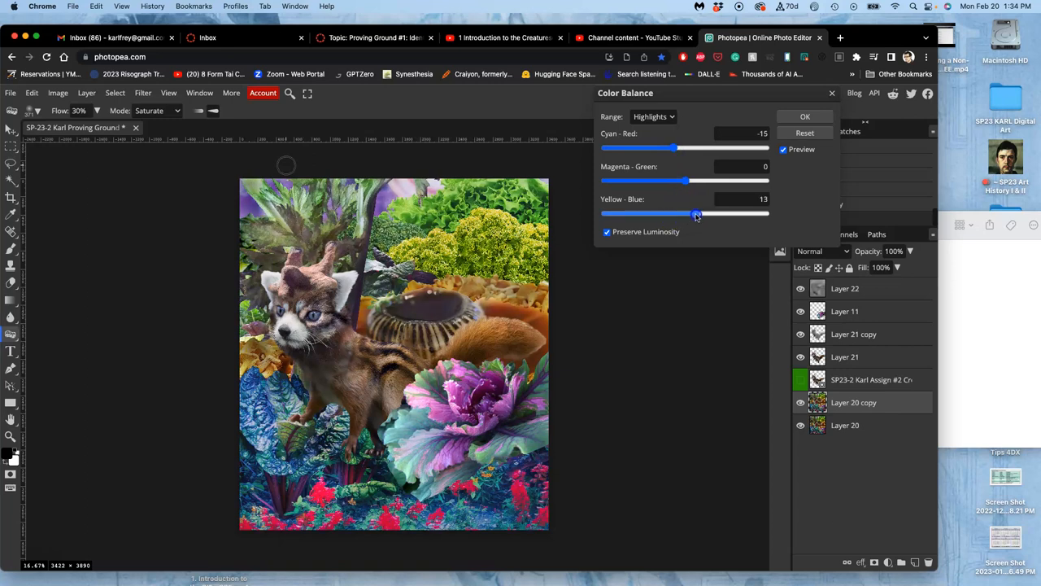
Set the highlights' Magenta-Green to -4, slightly toward magenta
left_click_drag(675, 181, 690, 181)
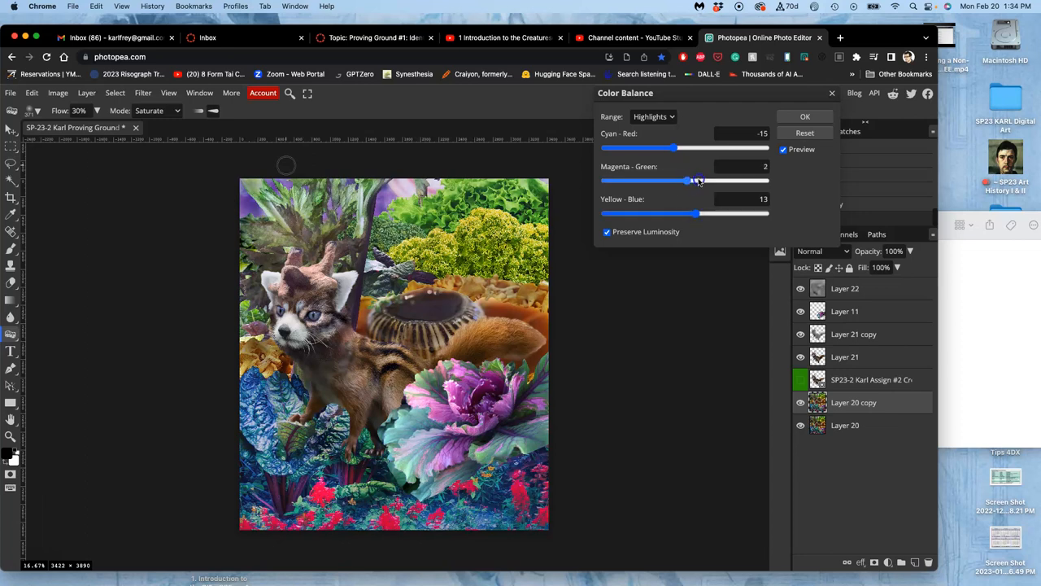
left_click_drag(690, 180, 674, 181)
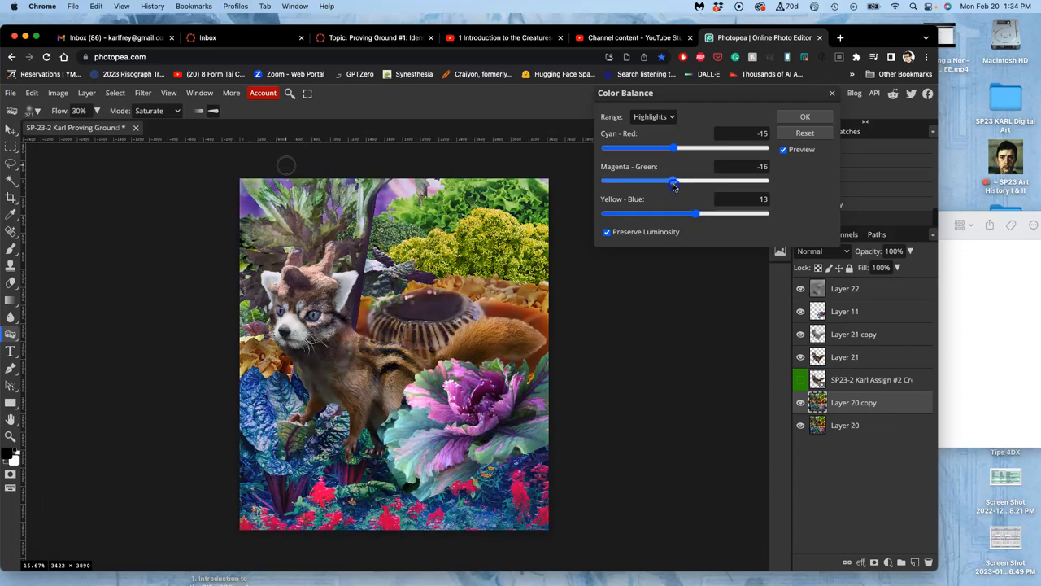
left_click_drag(671, 180, 682, 181)
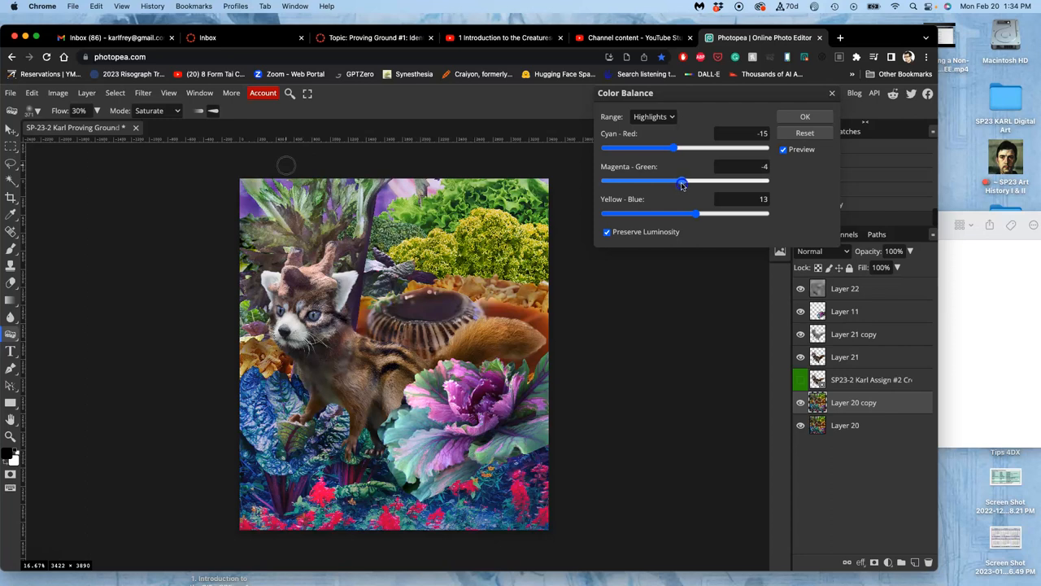
left_click(654, 117)
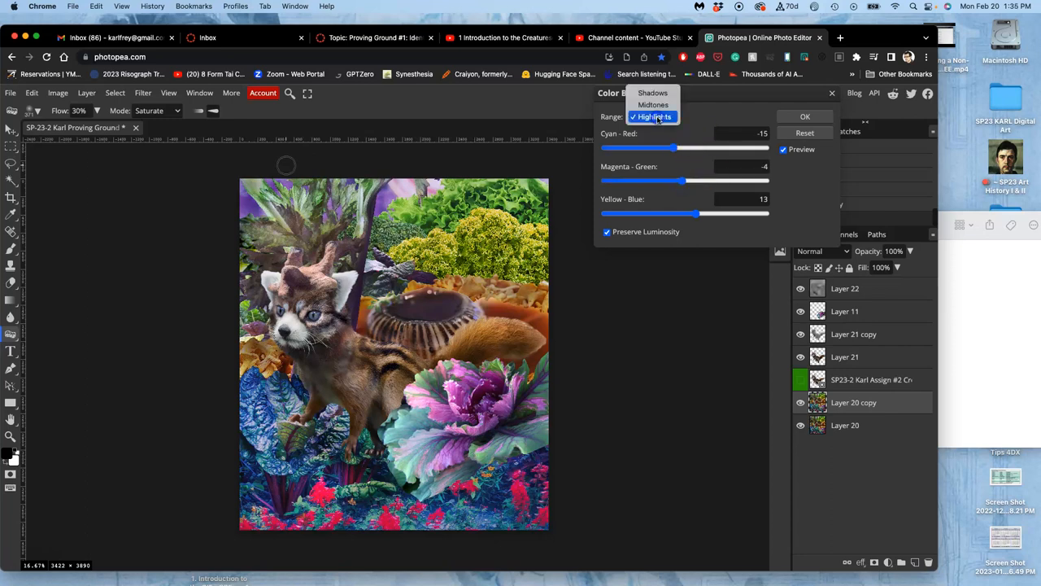
For Shadows, set Cyan-Red to 3 and Magenta-Green to -5
left_click(652, 91)
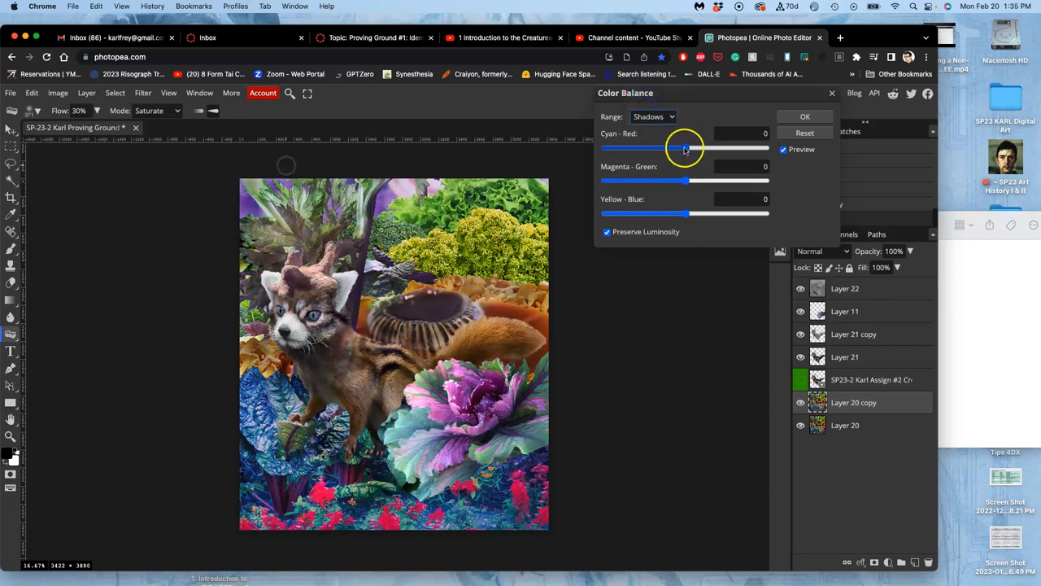
left_click_drag(683, 148, 666, 148)
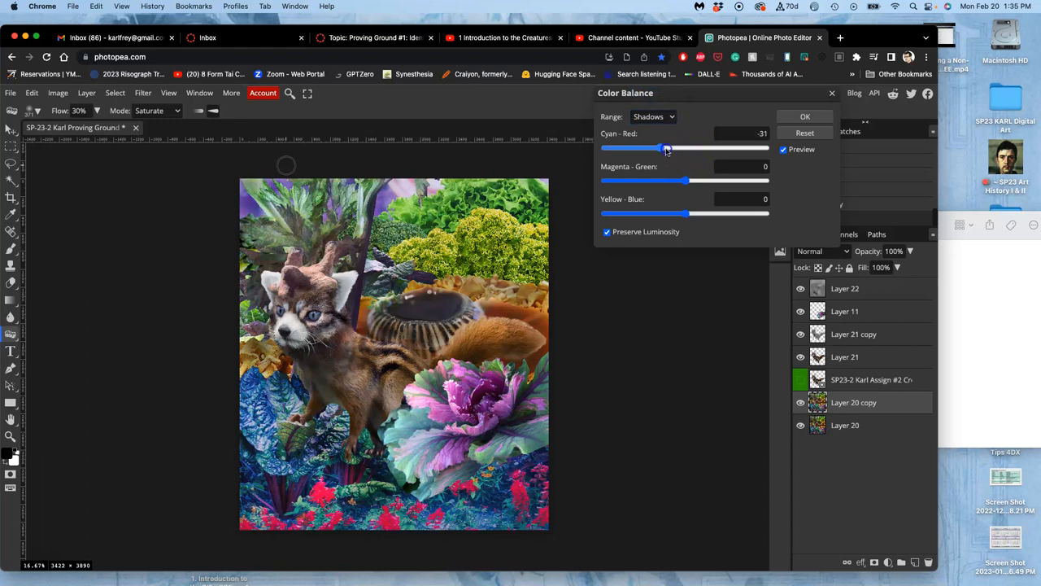
left_click_drag(667, 149, 689, 148)
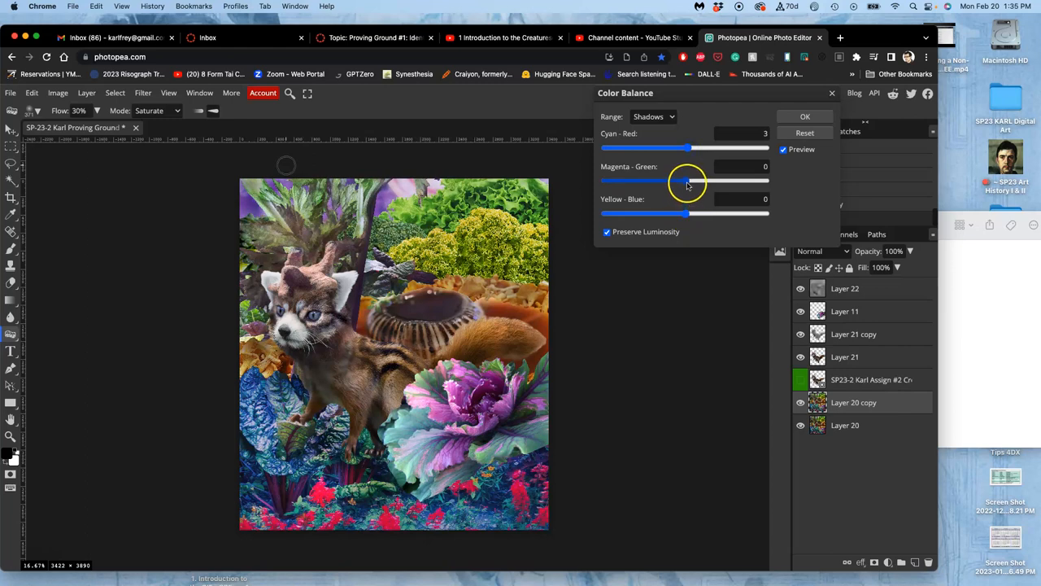
left_click_drag(690, 181, 673, 180)
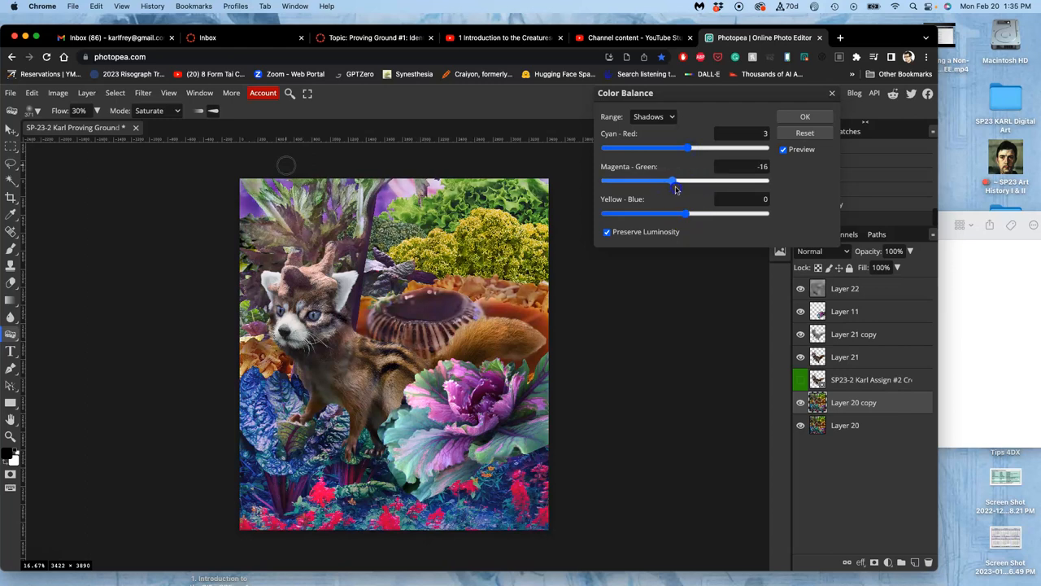
left_click_drag(671, 179, 680, 179)
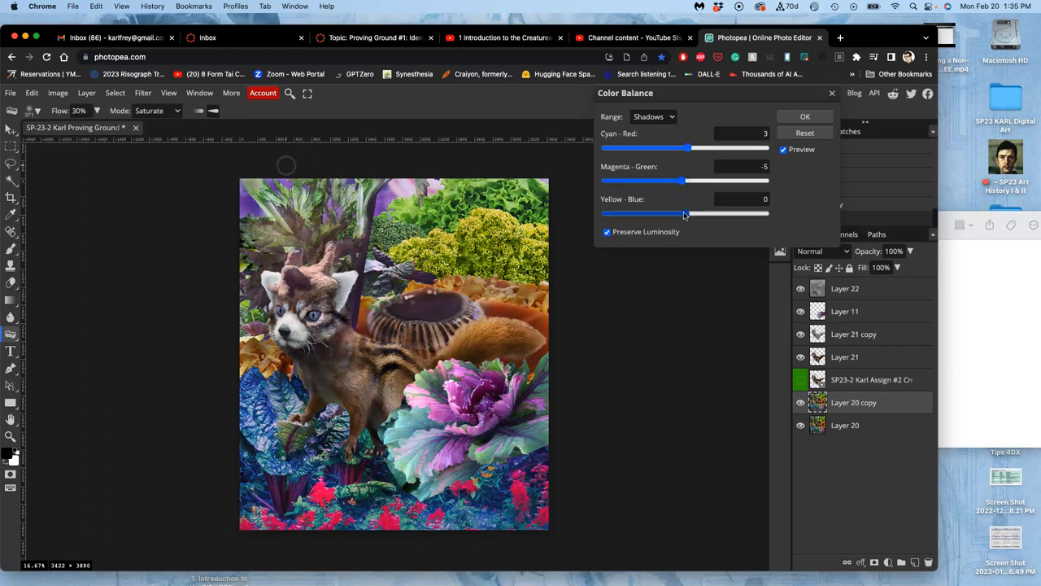
left_click_drag(686, 213, 698, 213)
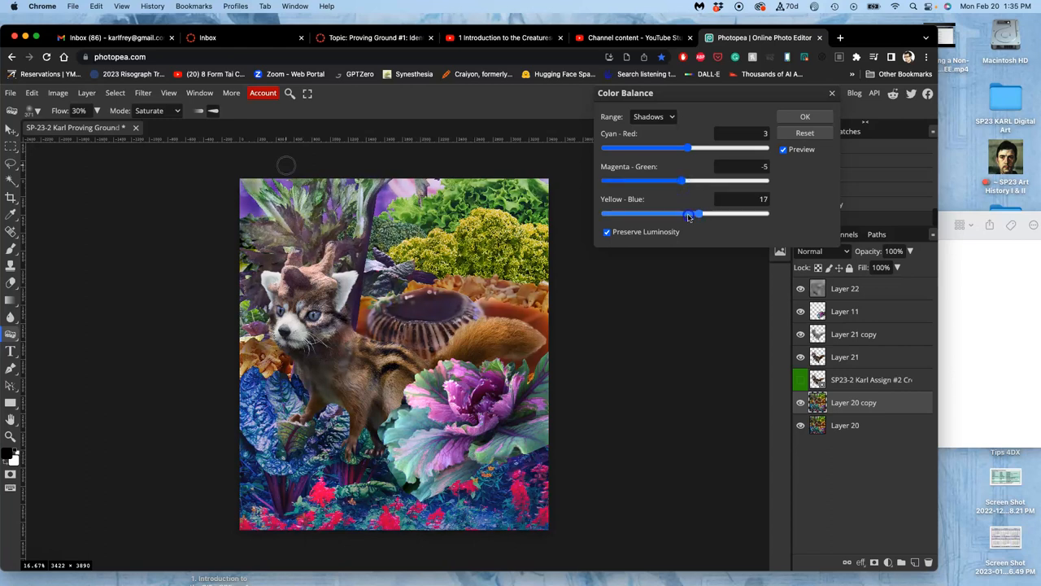
After testing stronger shifts, settle the shadows' Yellow-Blue at about -4, slightly toward yellow
left_click_drag(698, 213, 647, 214)
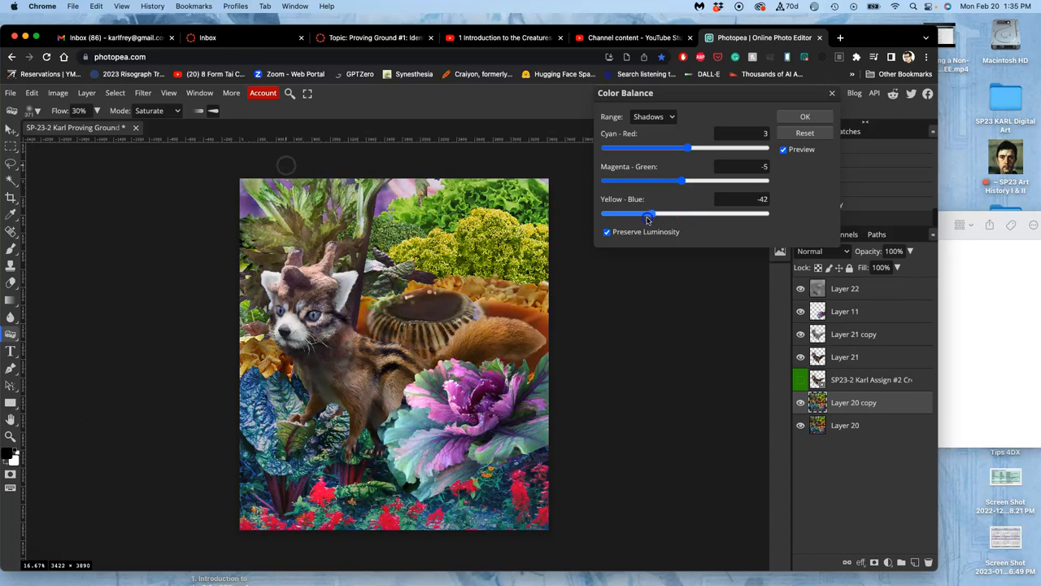
left_click_drag(649, 213, 634, 214)
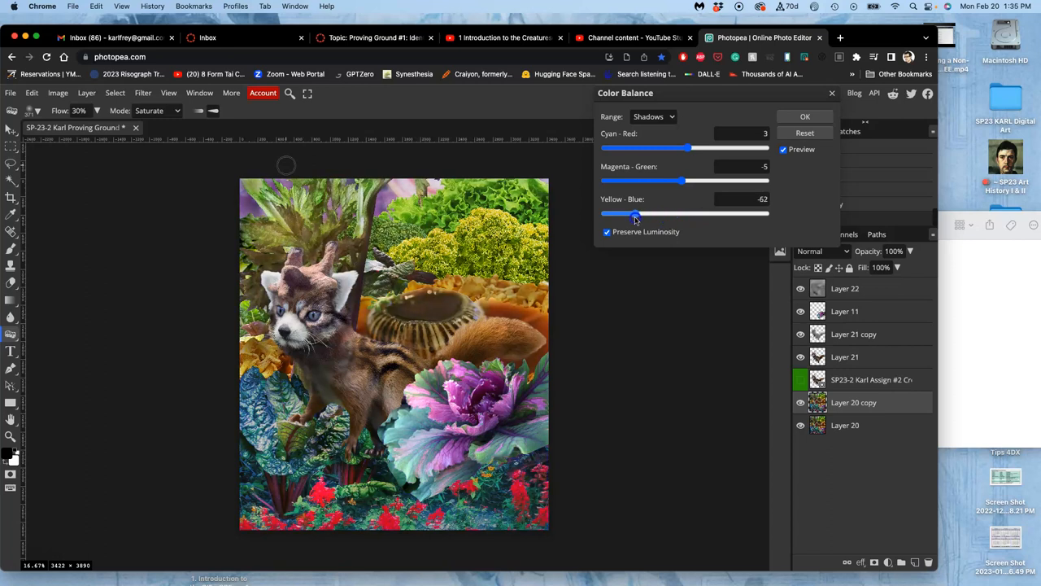
left_click_drag(635, 214, 694, 215)
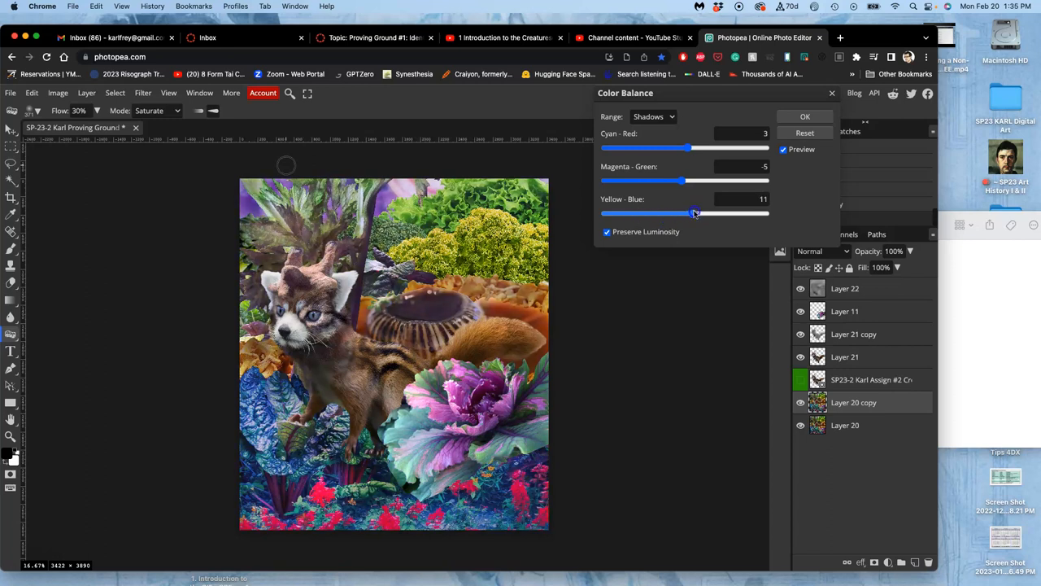
left_click_drag(696, 212, 683, 212)
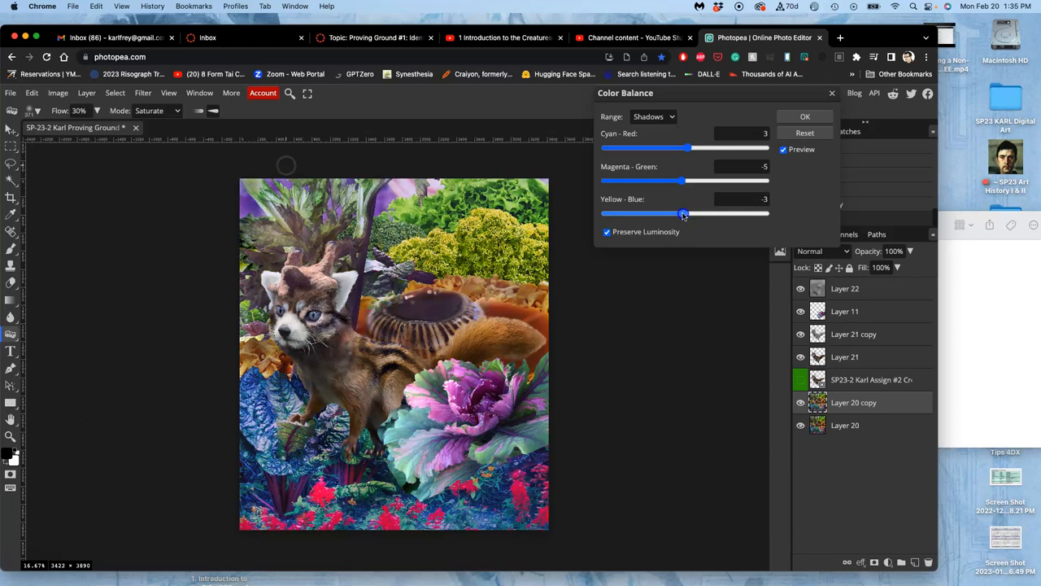
left_click_drag(680, 214, 686, 213)
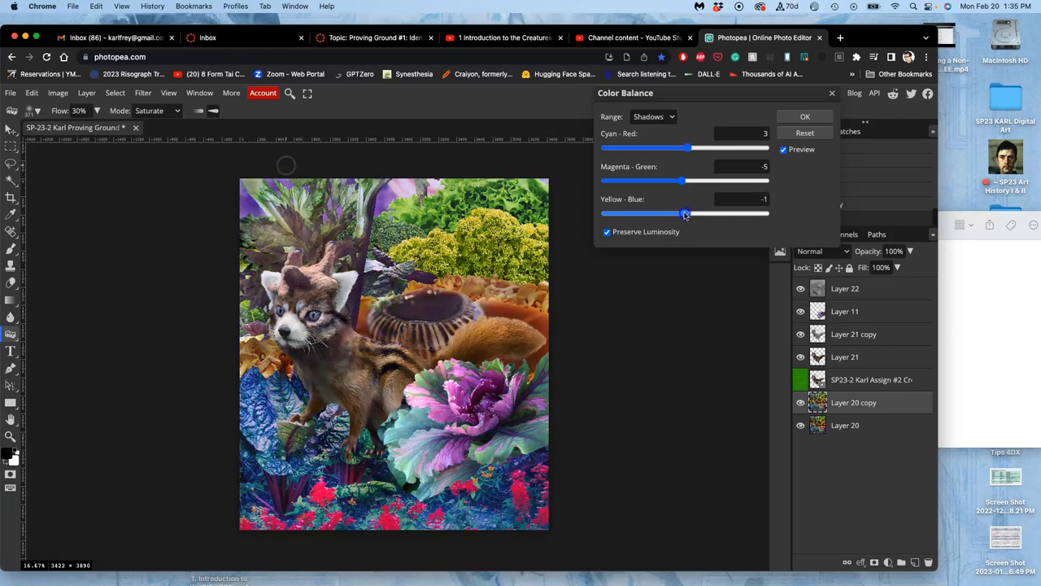
left_click_drag(687, 213, 683, 213)
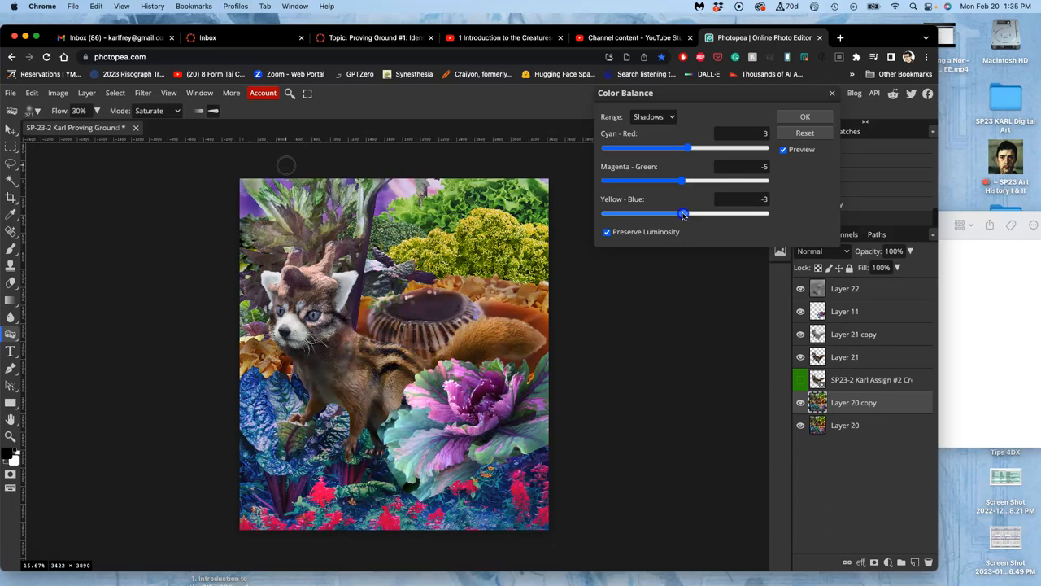
left_click_drag(684, 213, 680, 213)
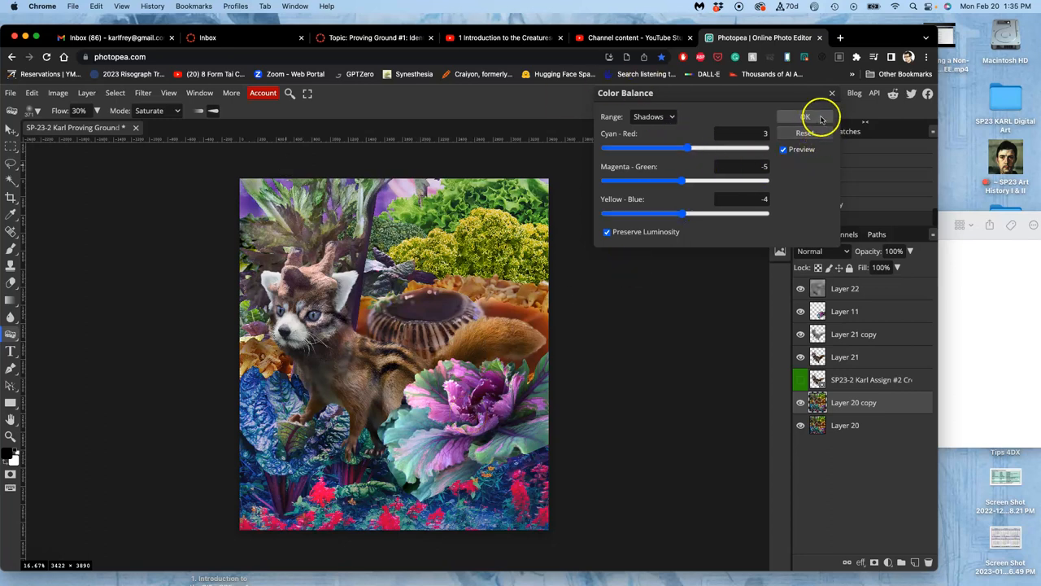
Commit the Color Balance adjustment to Layer 20 copy and zoom out to view the whole collage
left_click(807, 117)
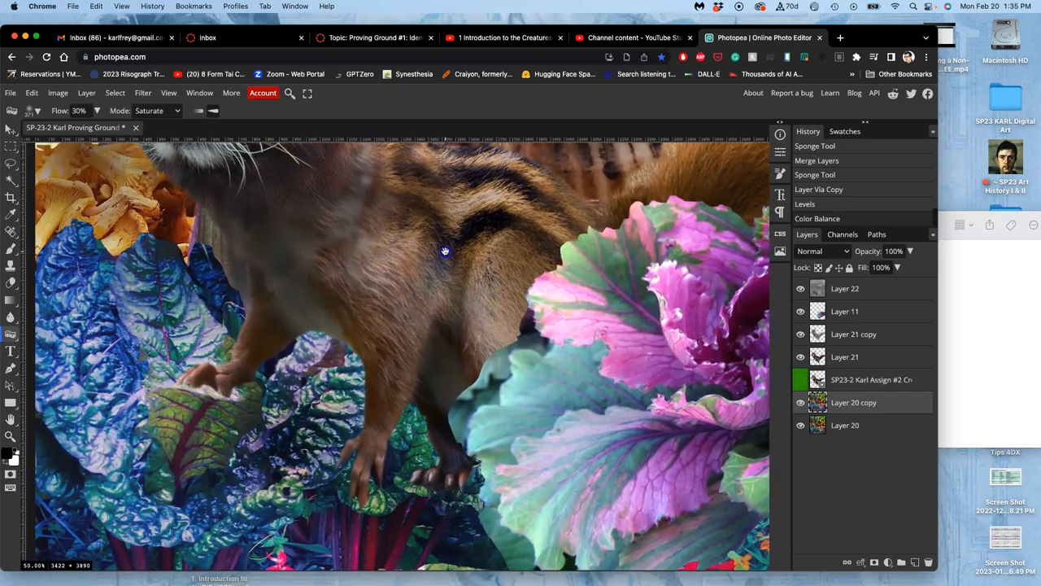
left_click_drag(446, 251, 429, 299)
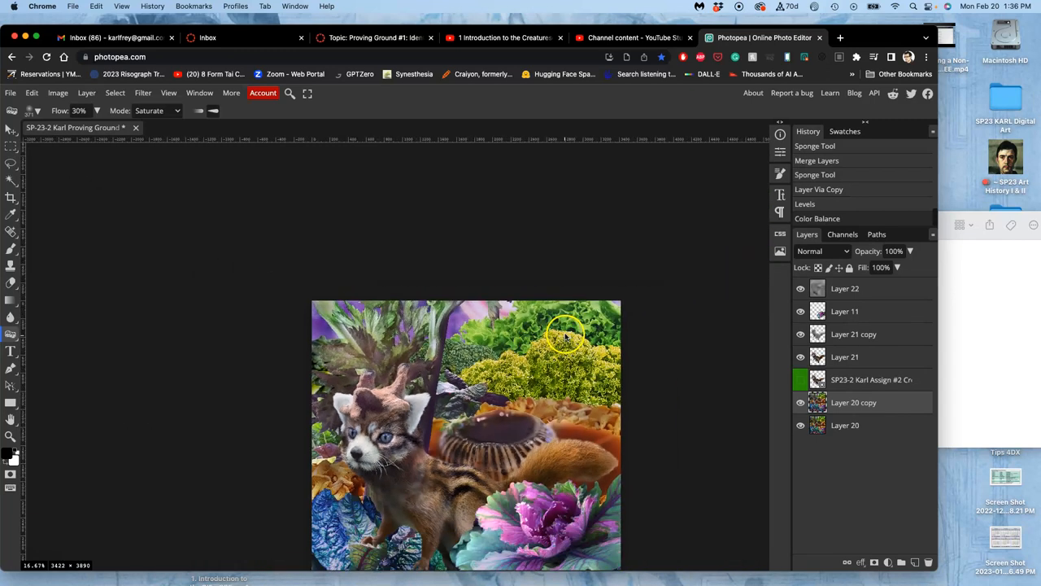
scroll("down", 3)
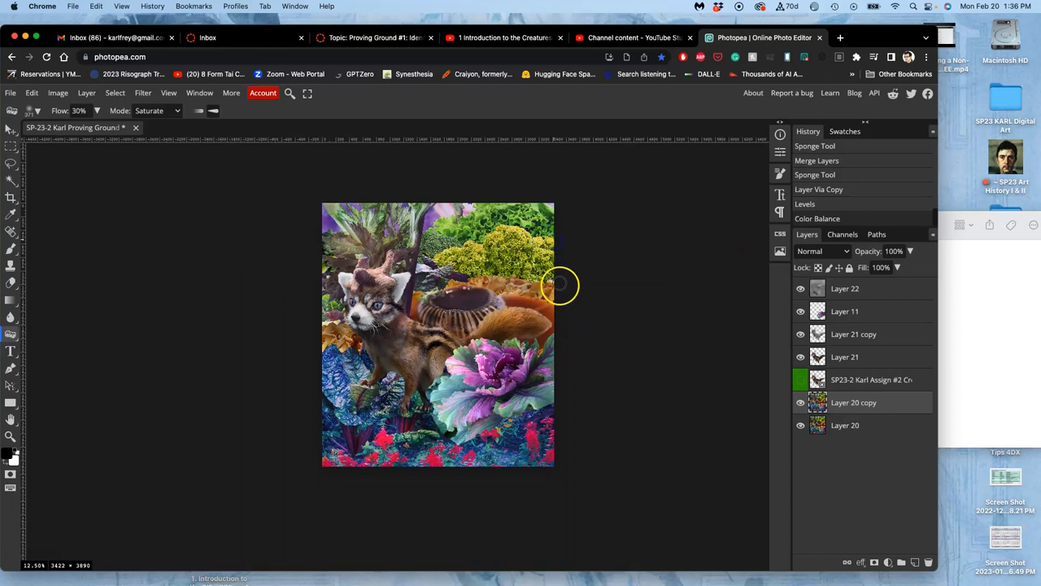
mouse_move(556, 270)
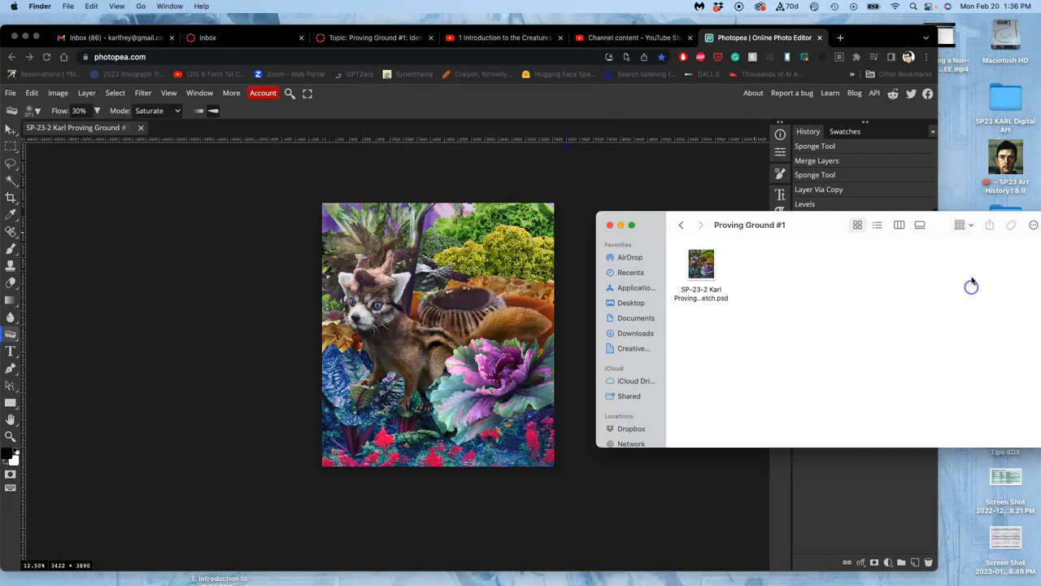
right_click(700, 264)
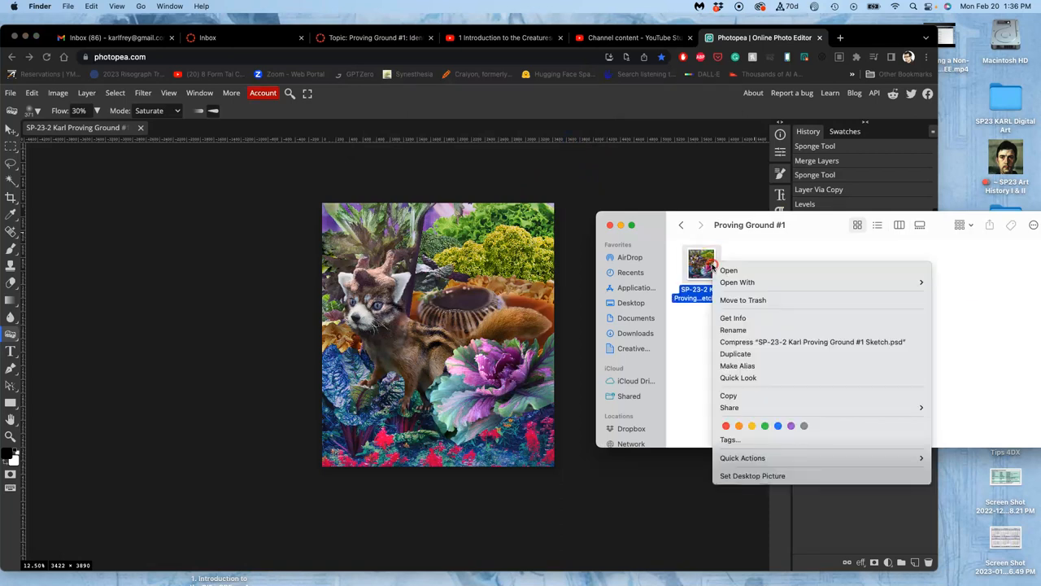
left_click(765, 426)
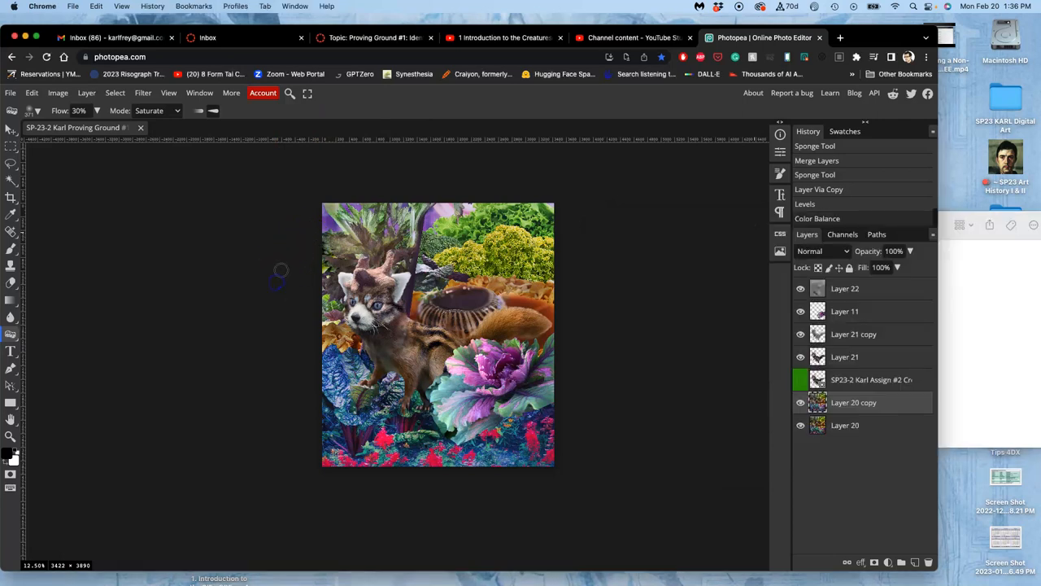
mouse_move(459, 220)
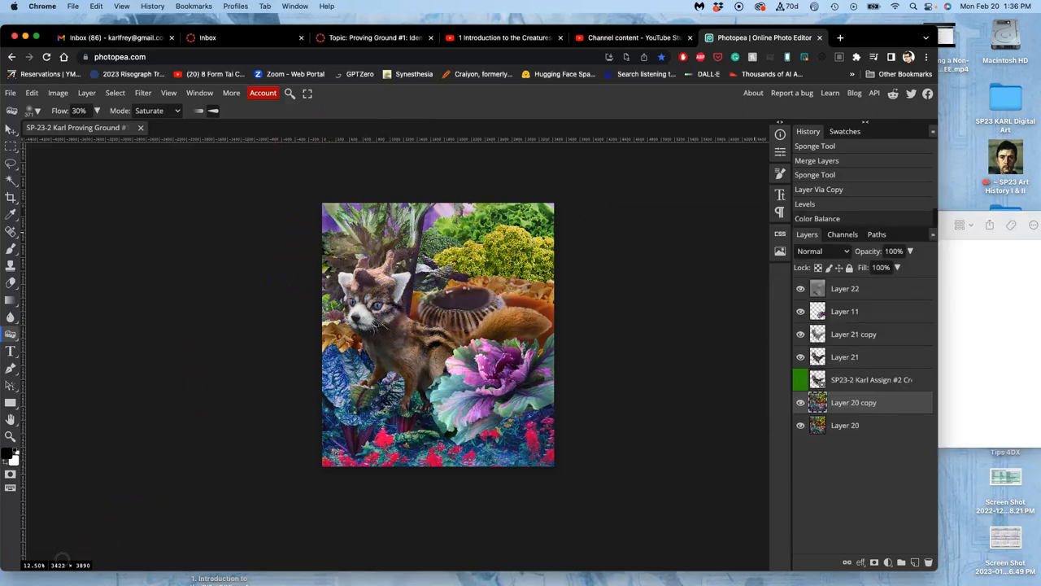
mouse_move(594, 312)
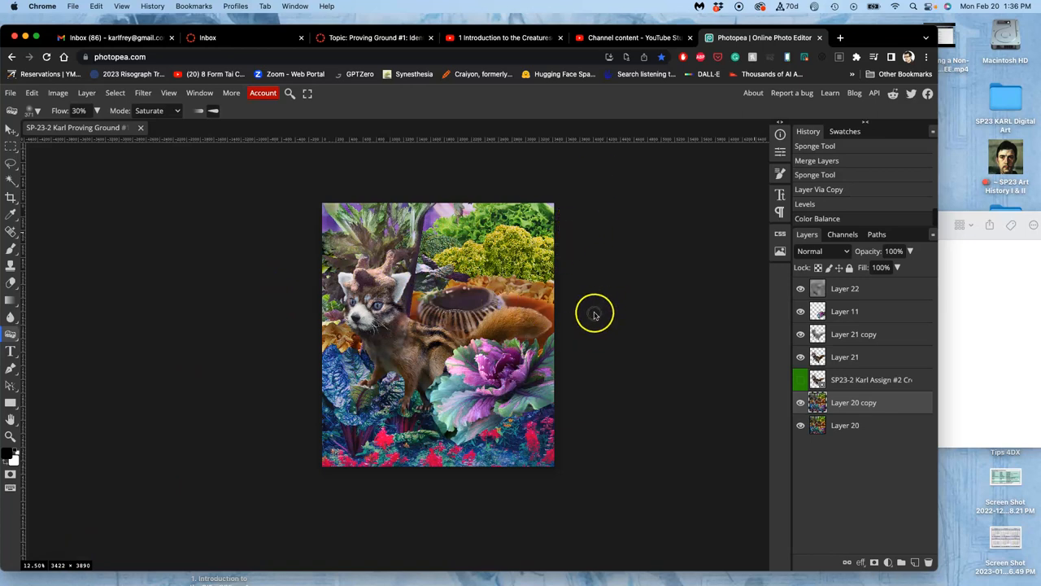
mouse_move(488, 322)
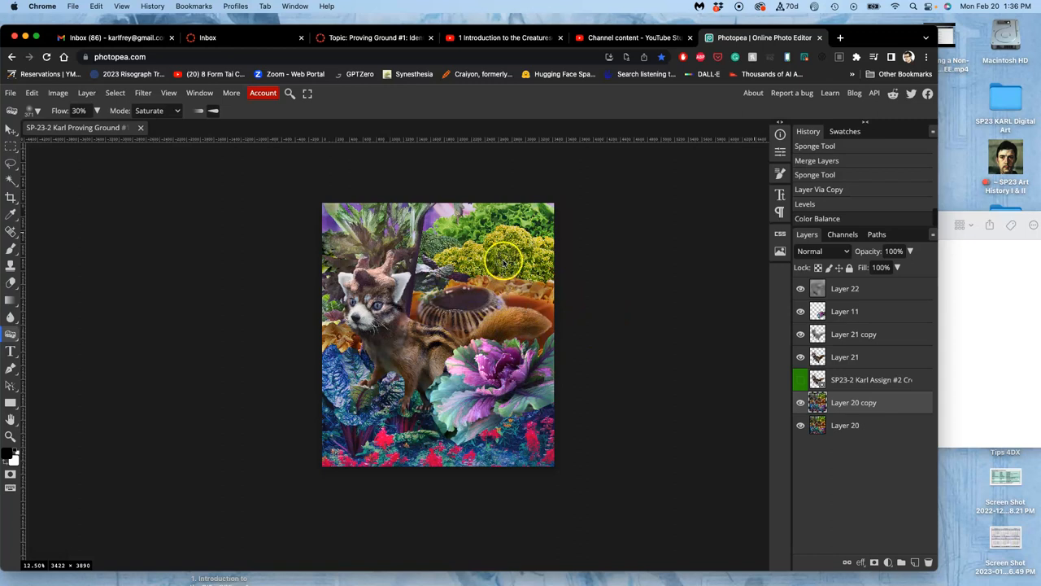
mouse_move(580, 270)
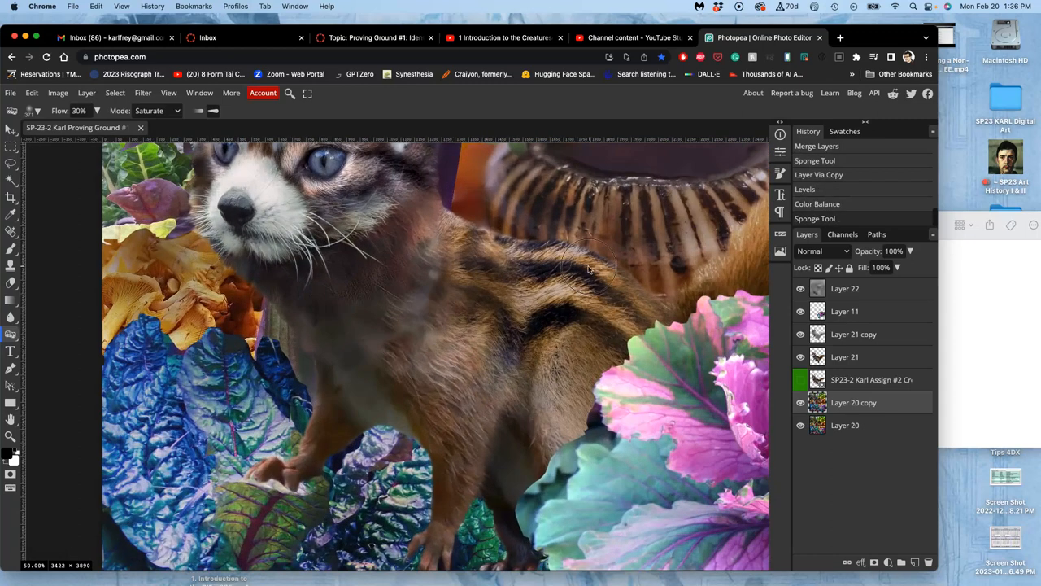
Pan the zoomed canvas to the cabbage leaf and red flowers area
left_click_drag(585, 269, 462, 322)
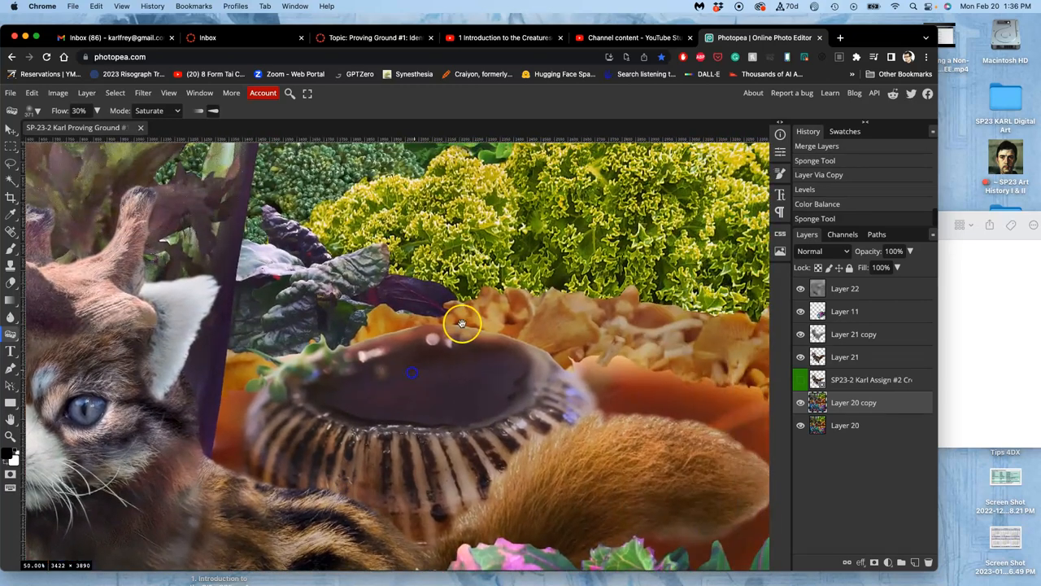
left_click_drag(462, 324, 372, 245)
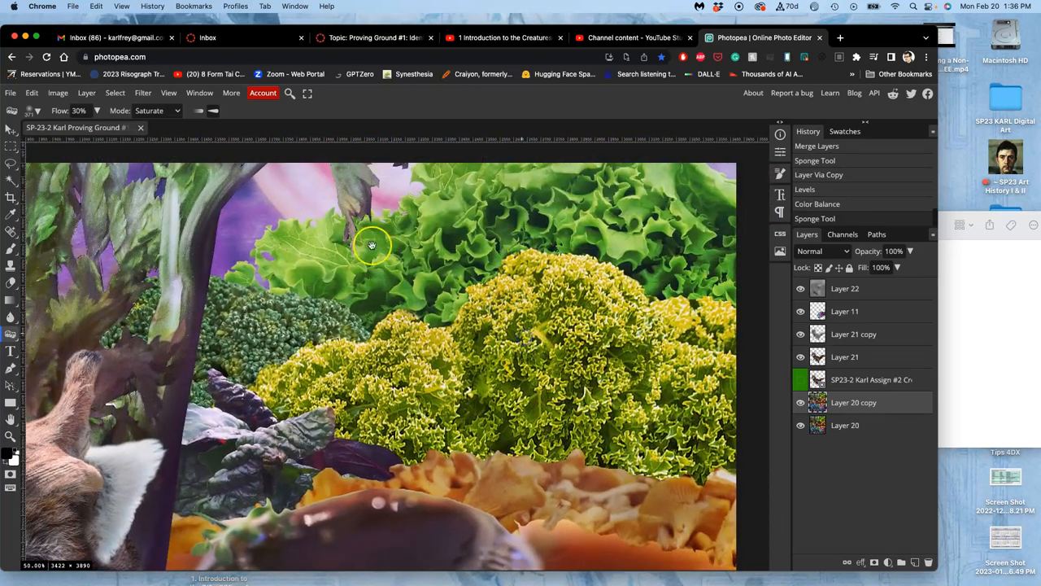
left_click_drag(371, 246, 438, 311)
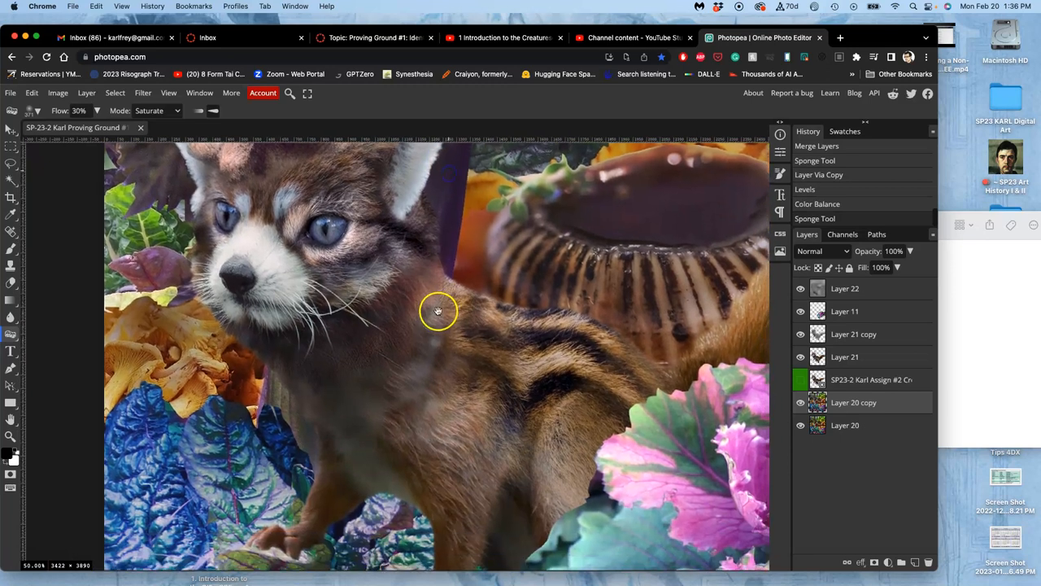
left_click_drag(438, 311, 349, 260)
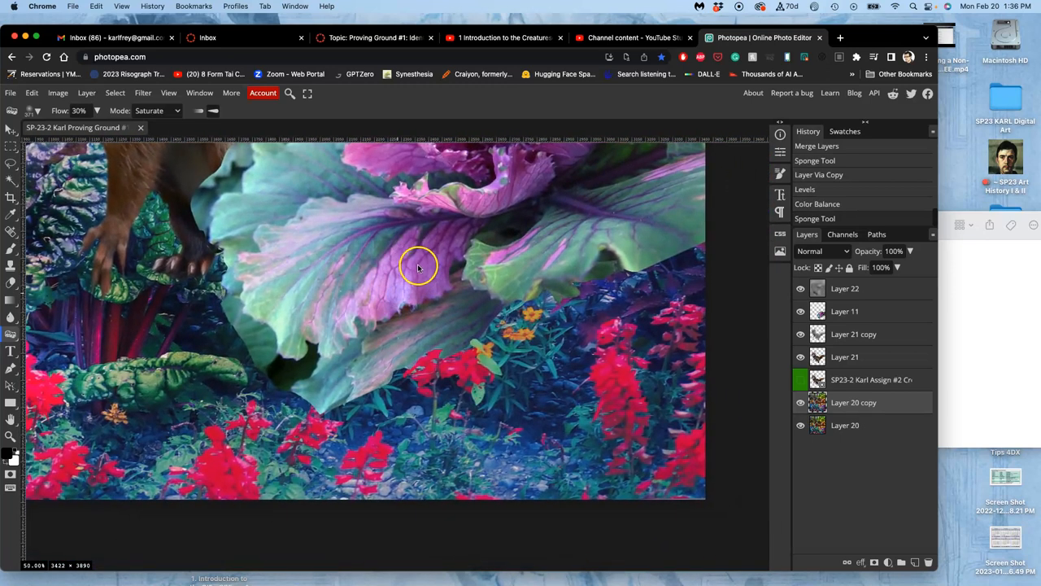
mouse_move(13, 130)
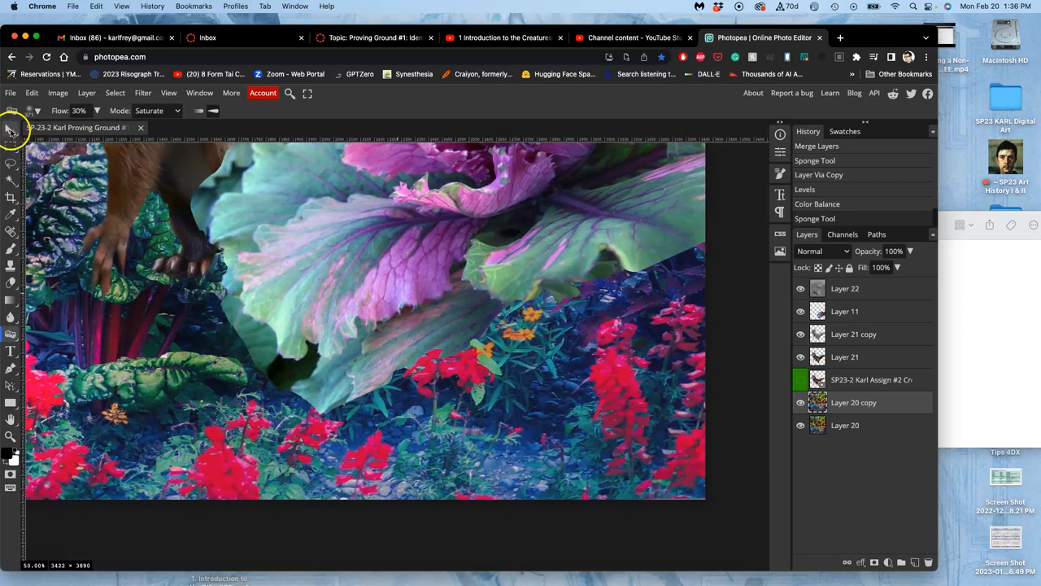
With the 4 px feathered Lasso, select and clear patches along the cabbage leaf's lower edge on Layer 11
left_click(12, 131)
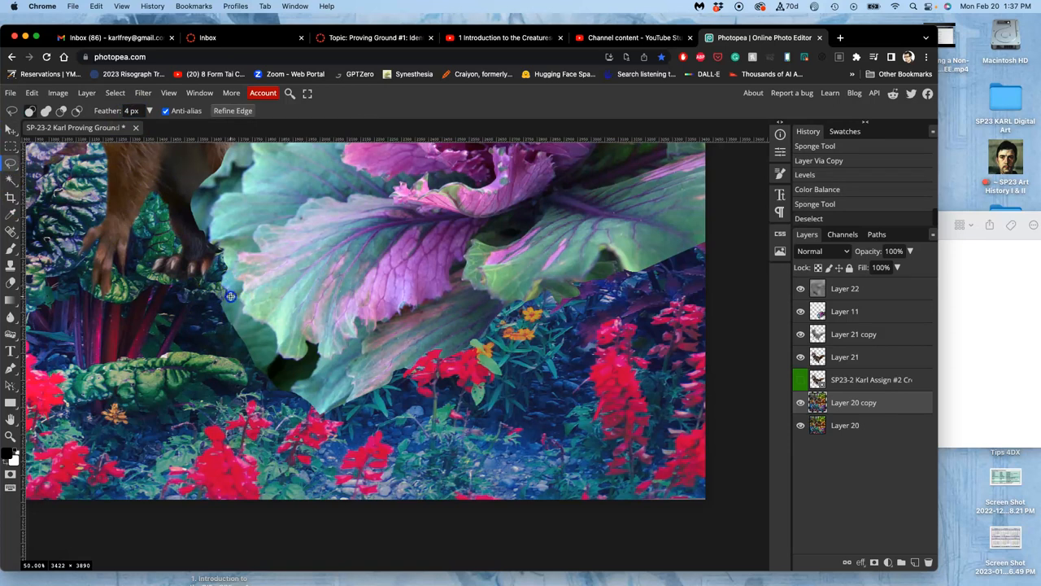
mouse_move(254, 315)
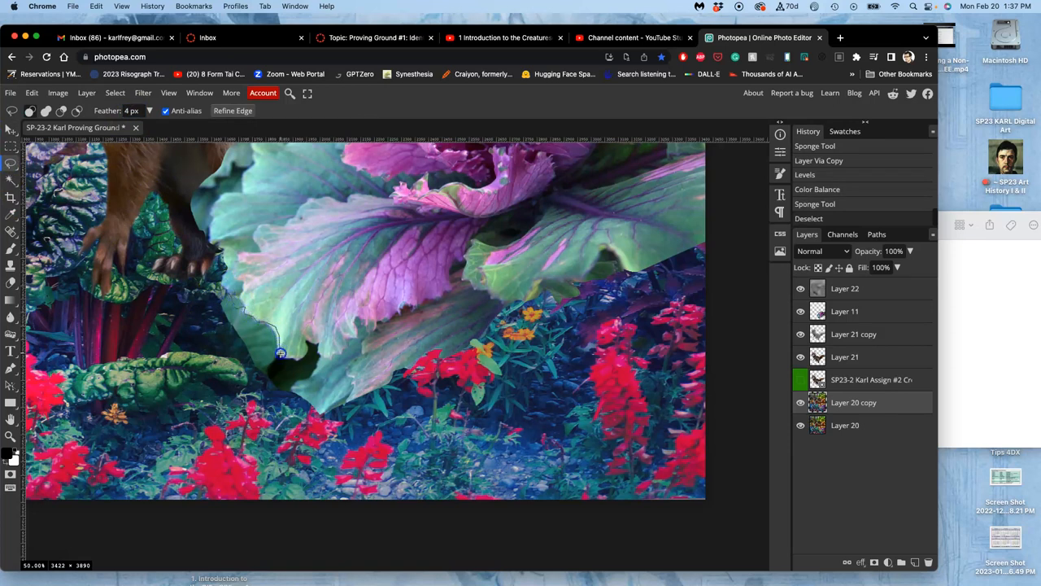
left_click_drag(279, 355, 179, 300)
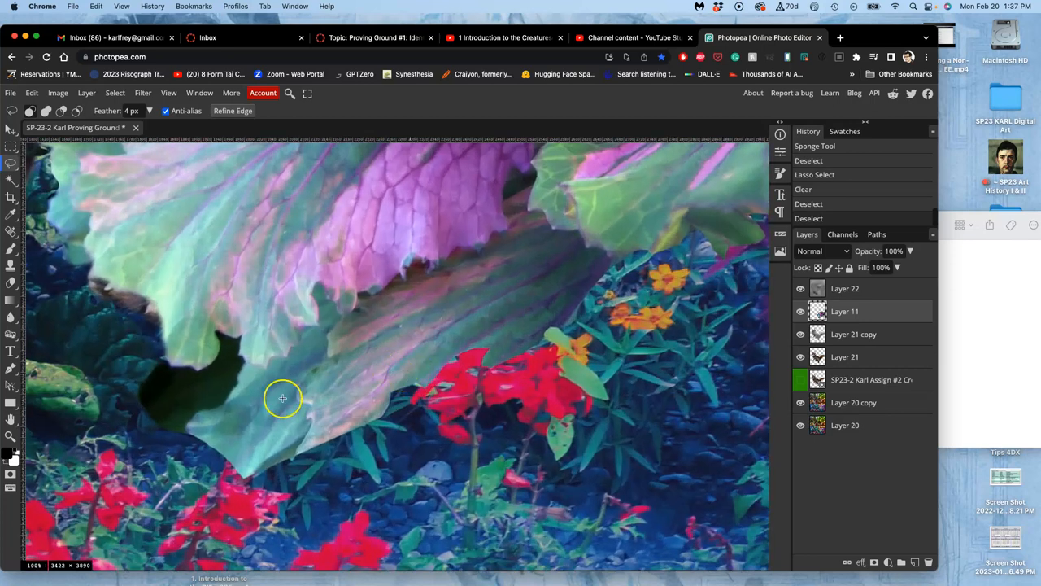
mouse_move(158, 365)
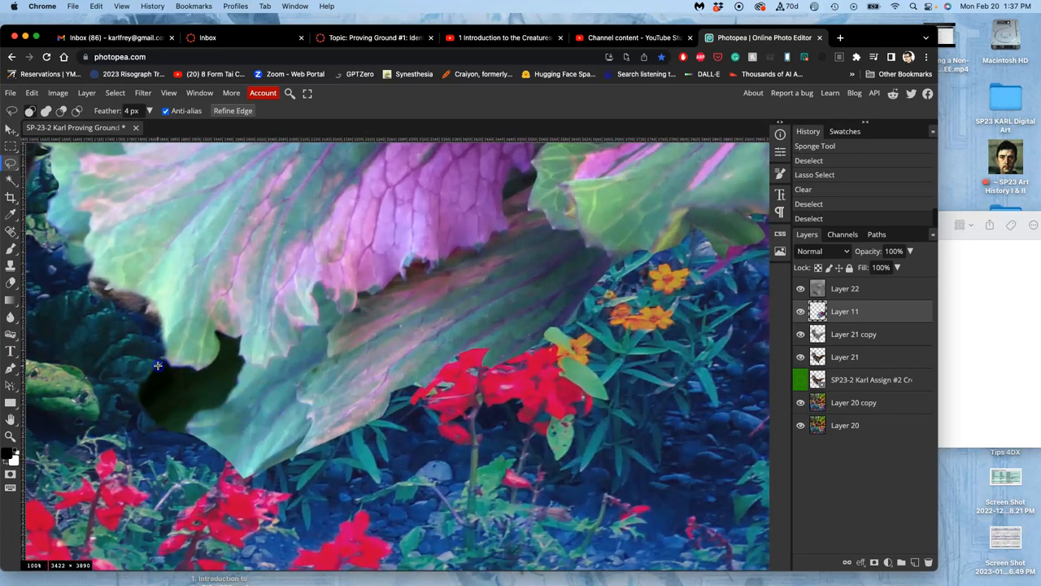
left_click_drag(158, 365, 180, 430)
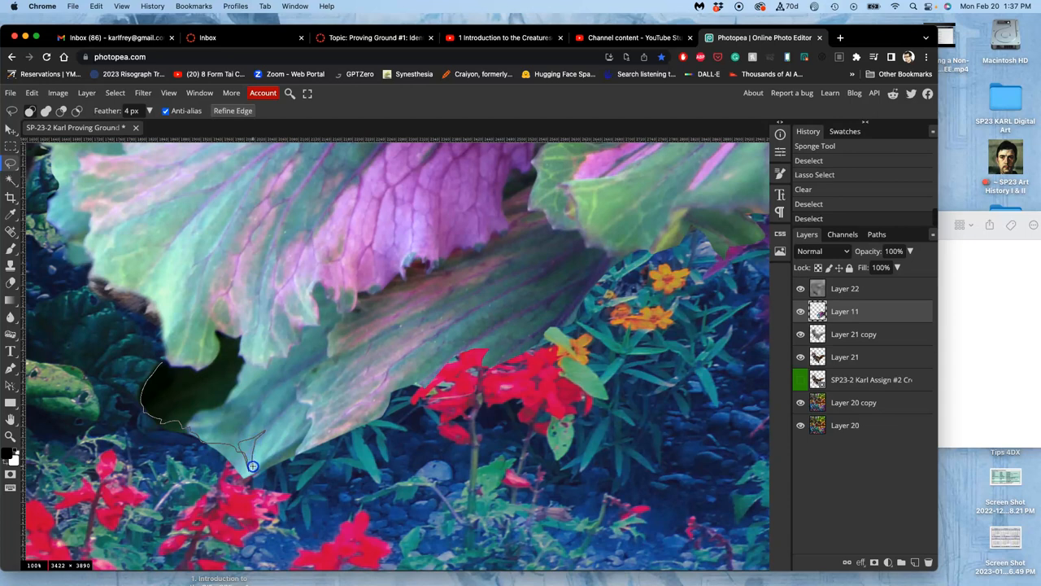
mouse_move(295, 463)
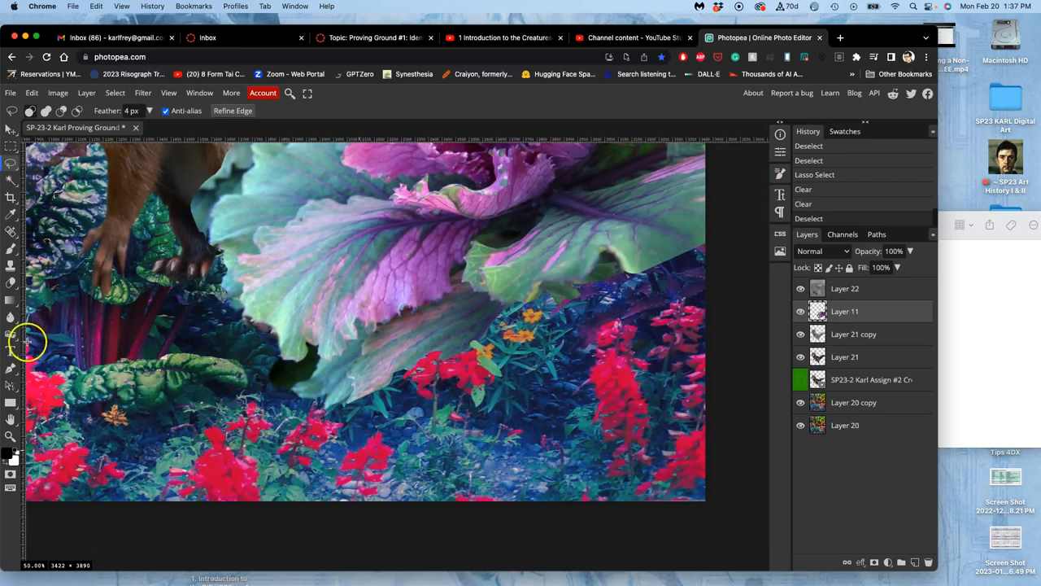
With the Burn tool limited to Highlights, paint darker shading along the creature's back and foliage
left_click(11, 333)
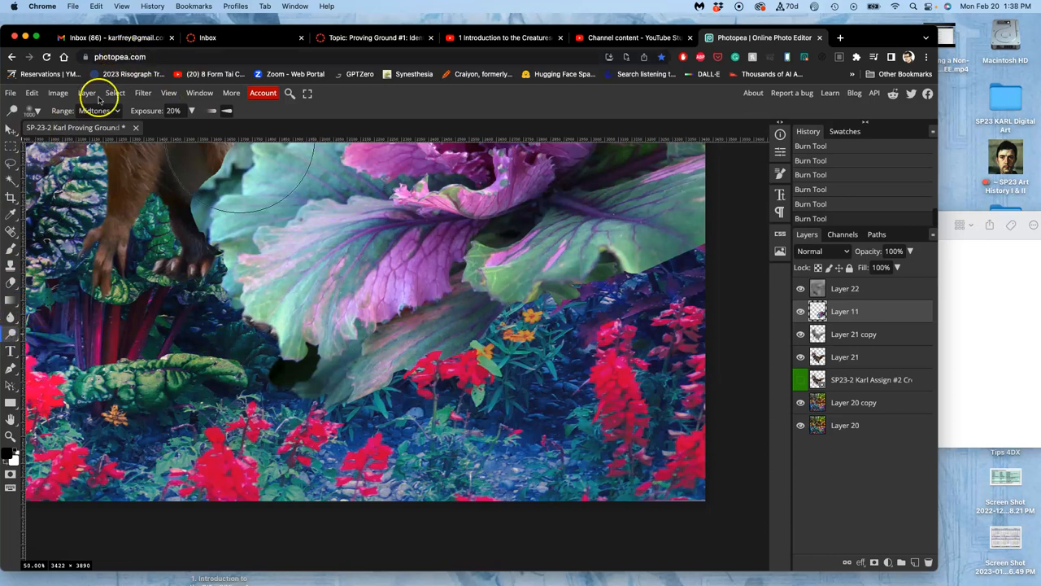
left_click(35, 111)
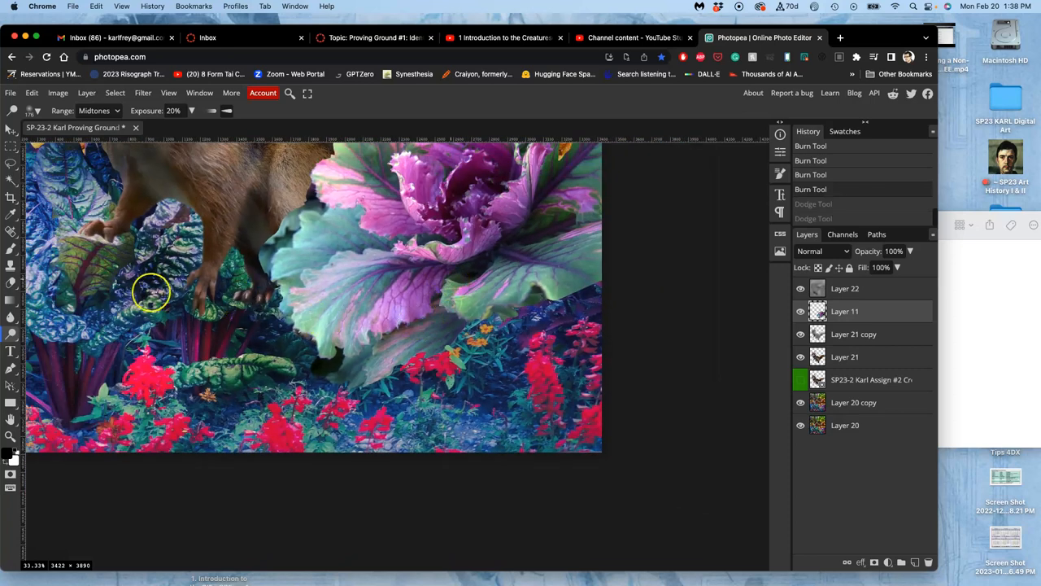
left_click(94, 111)
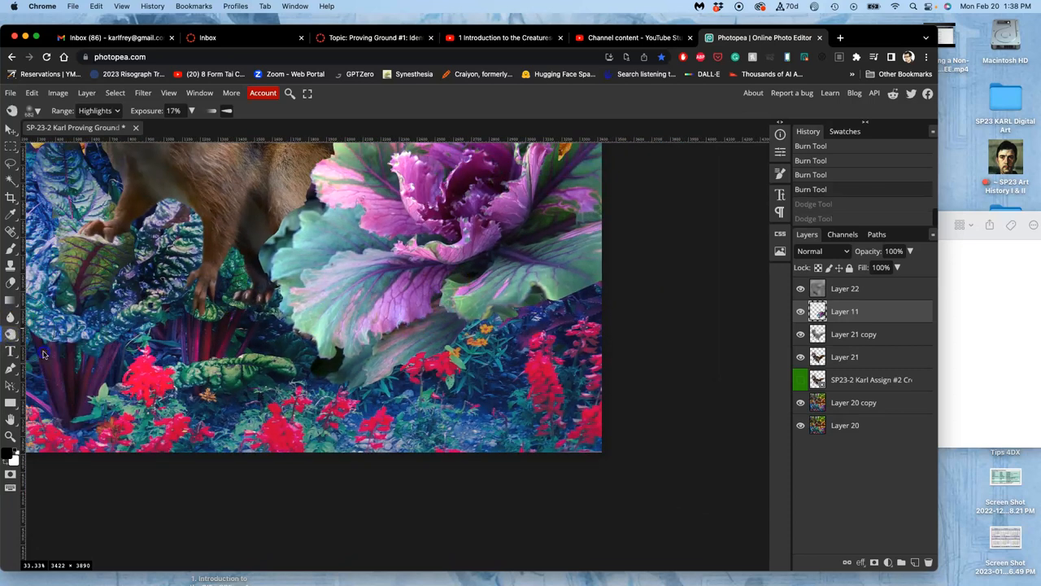
mouse_move(416, 306)
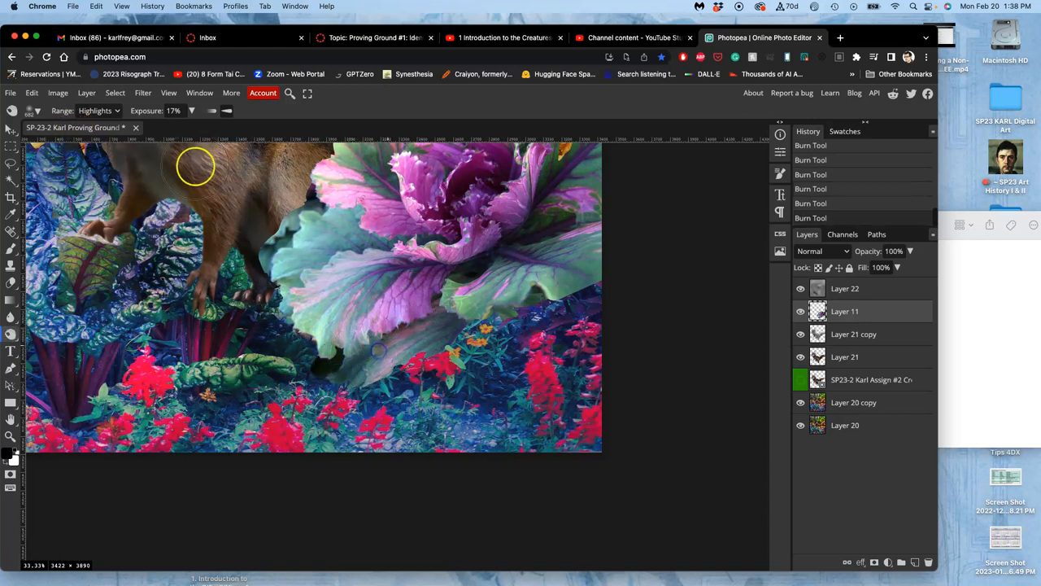
left_click(98, 111)
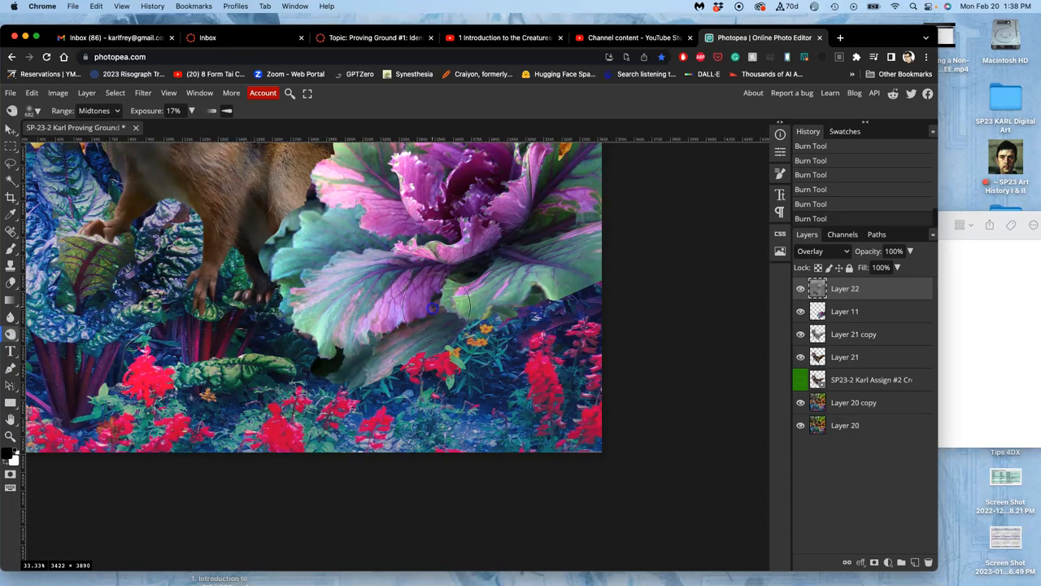
mouse_move(394, 389)
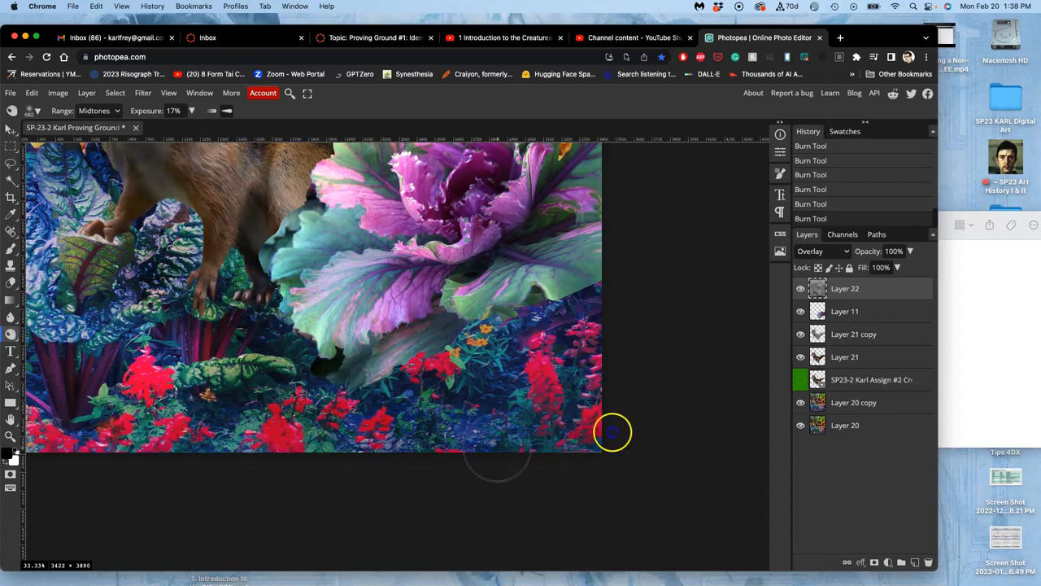
mouse_move(508, 361)
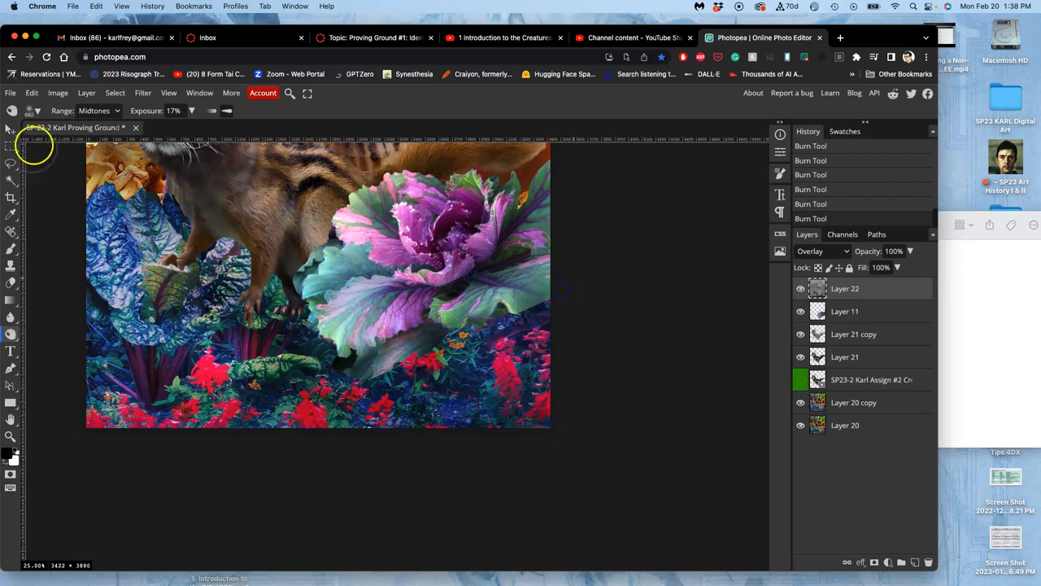
Lasso and clear another leaf edge on Layer 11, then brighten the leaves with 20% Dodge strokes
left_click(11, 144)
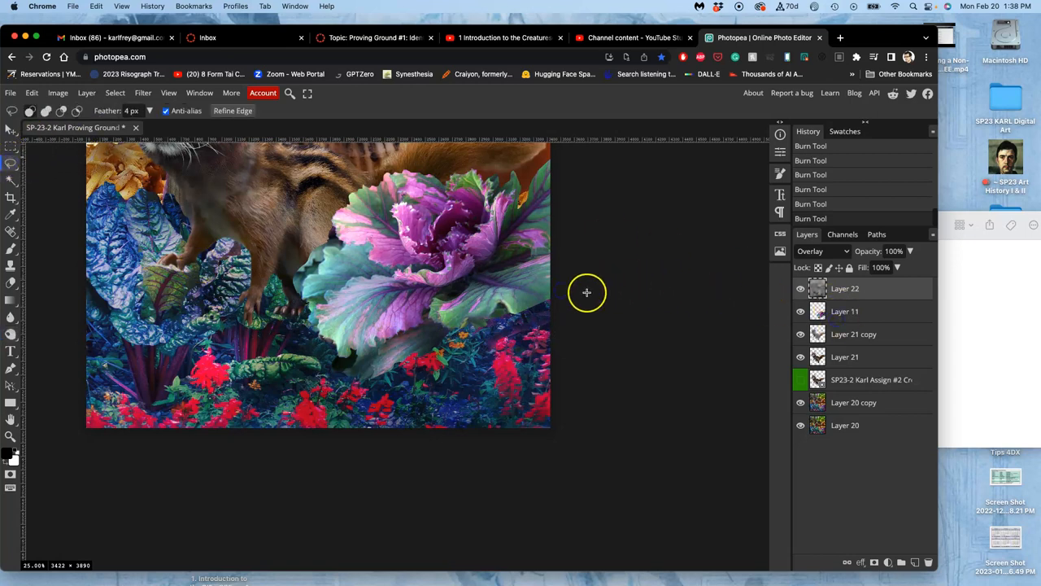
mouse_move(540, 300)
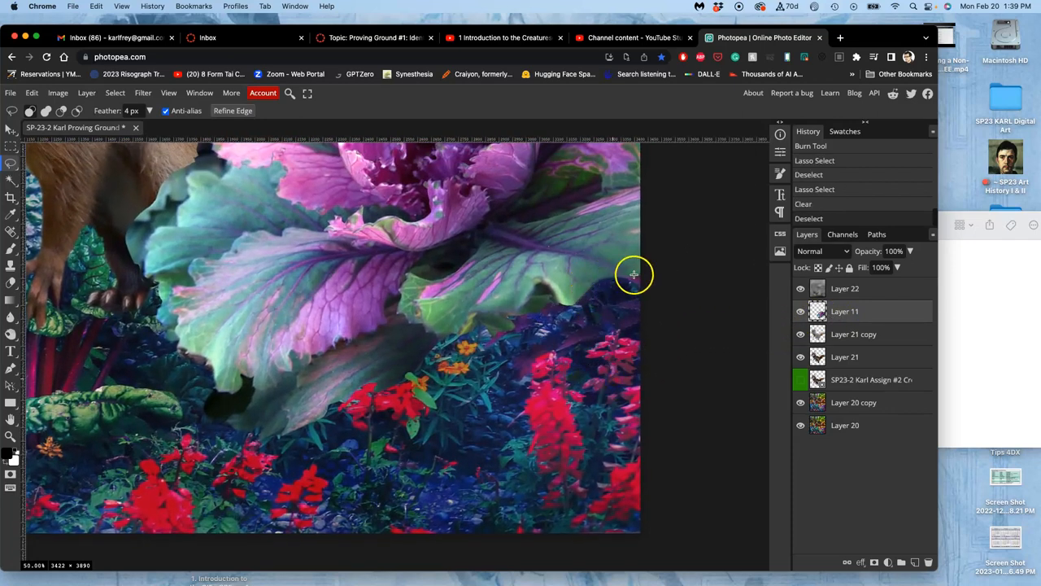
left_click(10, 335)
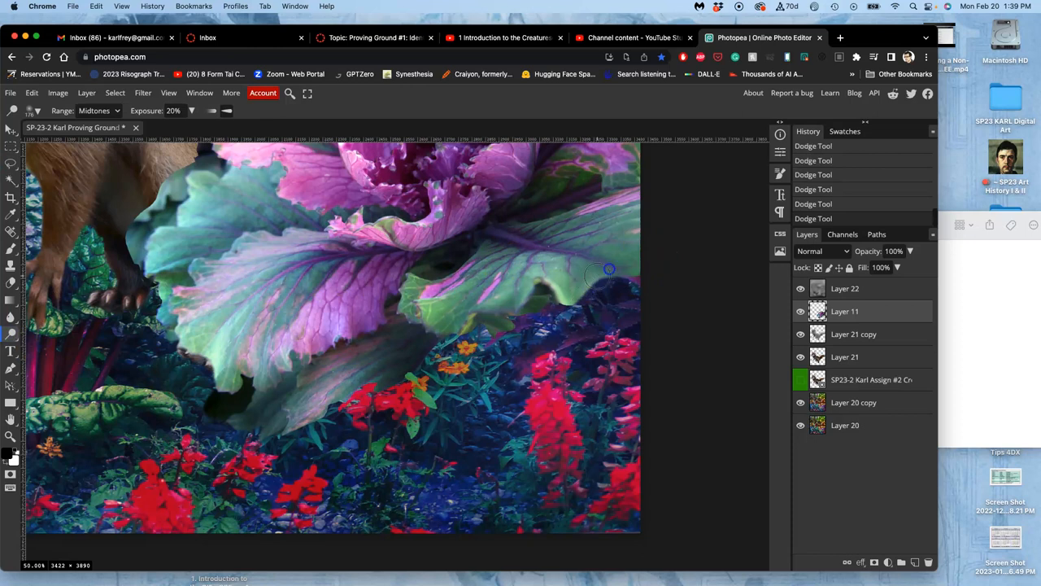
mouse_move(608, 285)
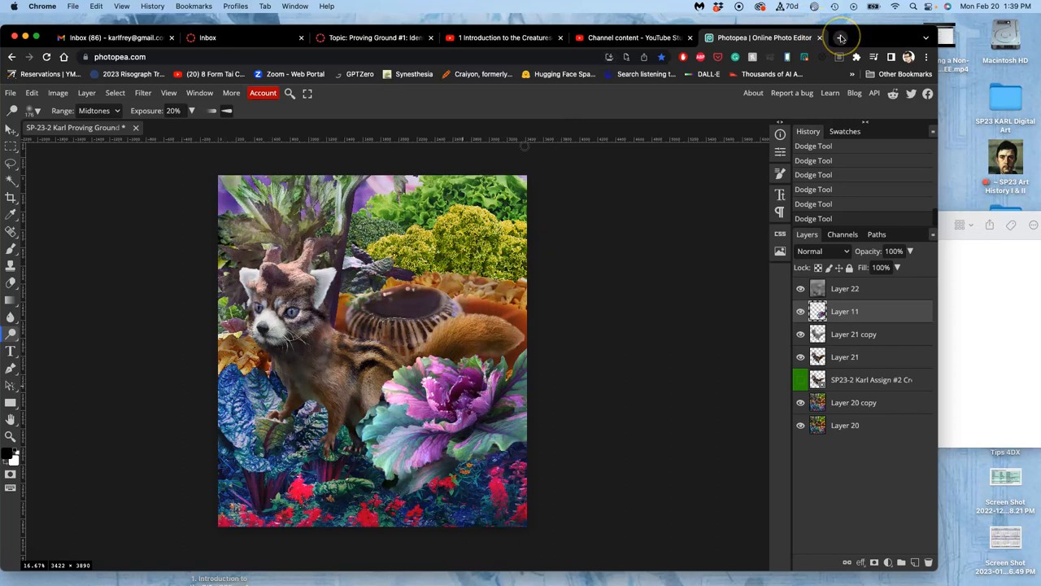
Search Google for 'texture overlay' in a new tab and switch to image results
left_click(842, 38)
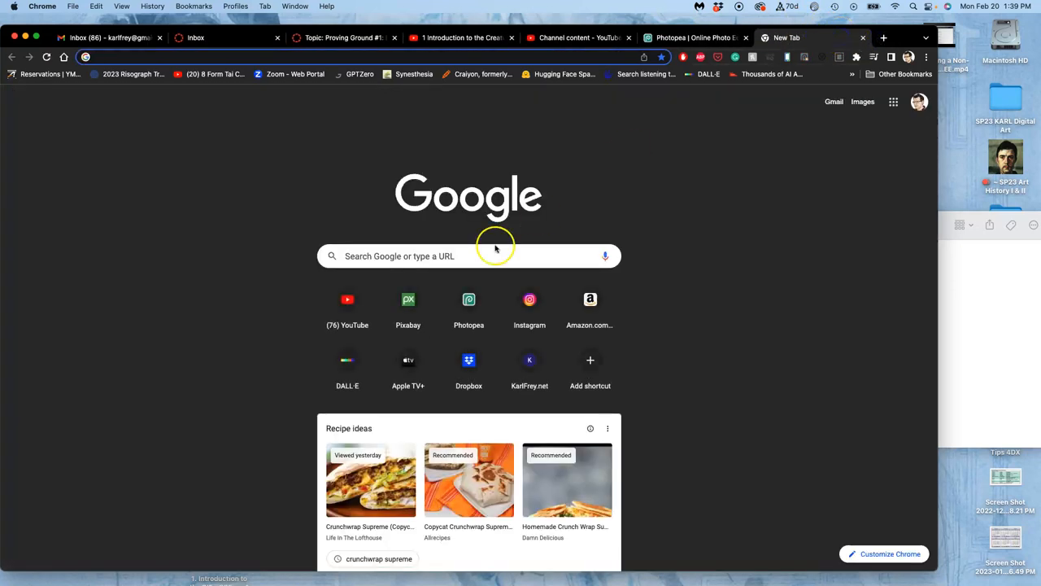
left_click(469, 256)
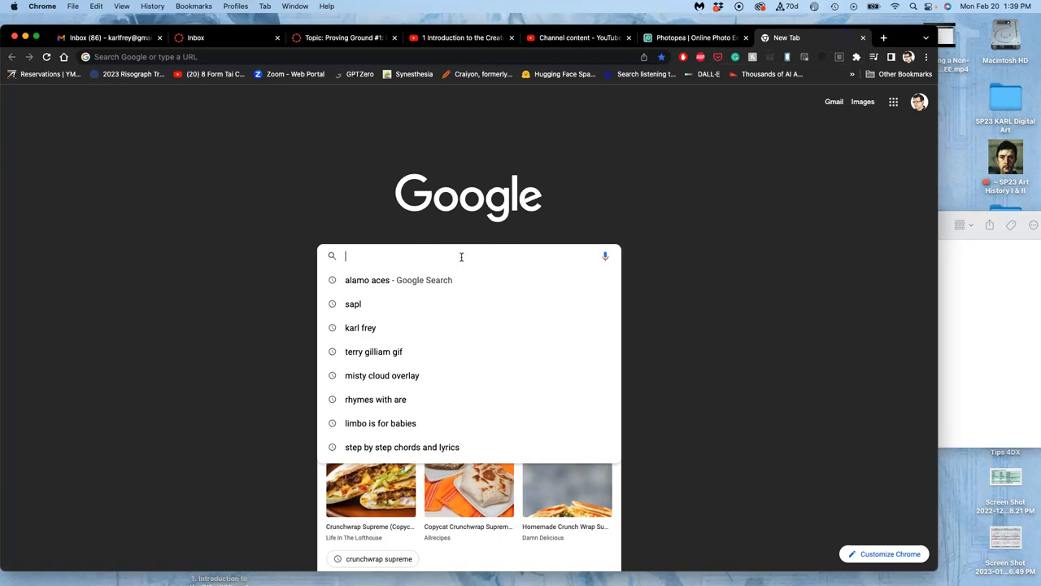
type("texture overlay")
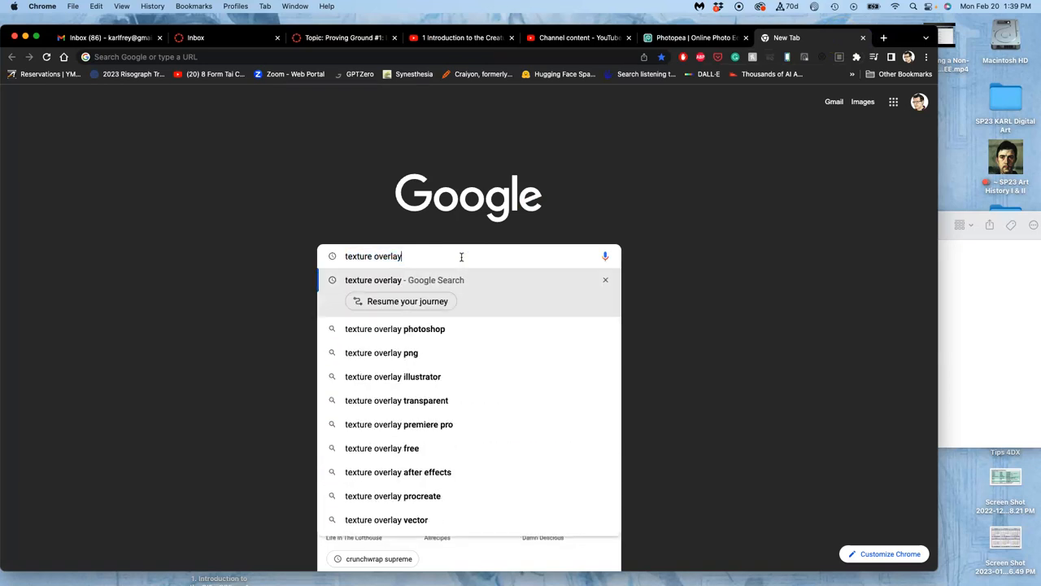
key("Return")
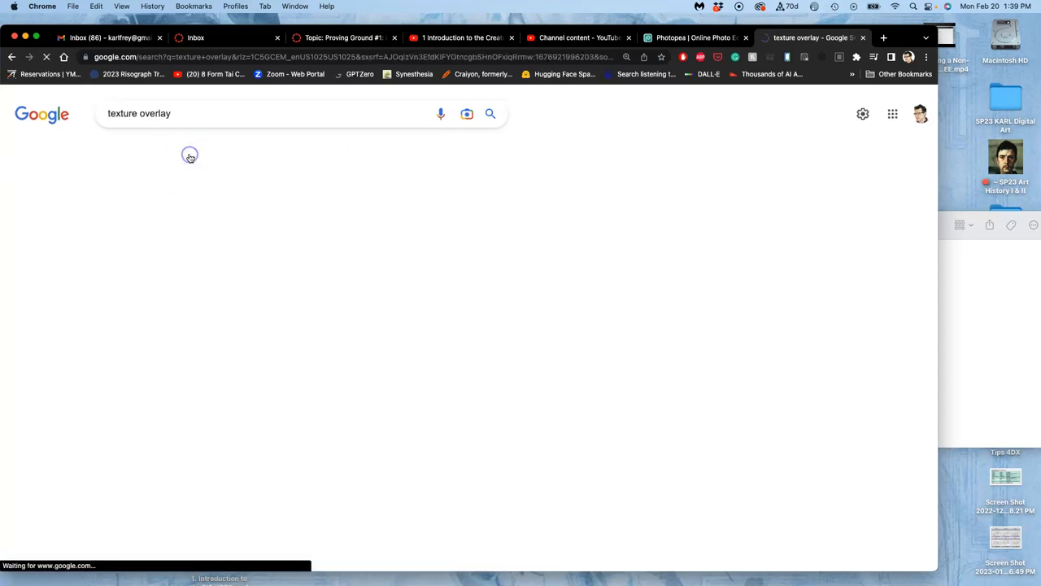
left_click(169, 149)
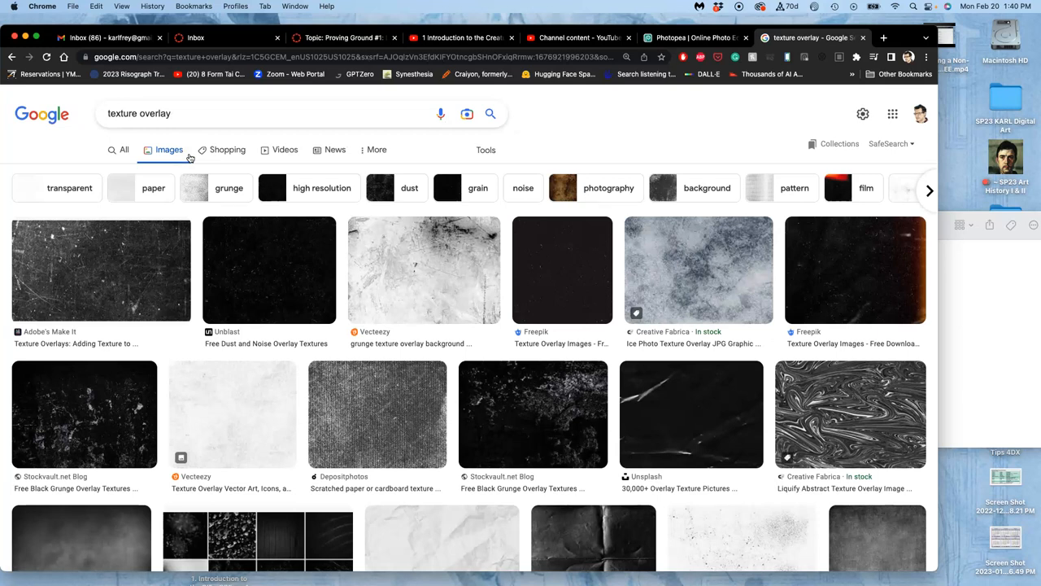
mouse_move(475, 343)
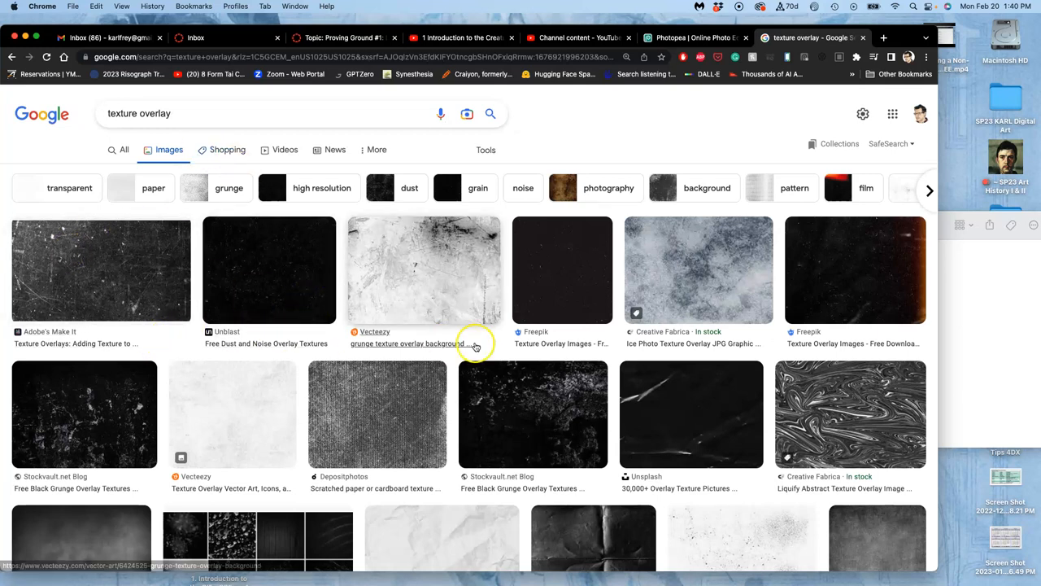
Scroll the results and open the DeviantArt overlay texture in a new tab
scroll("down", 3)
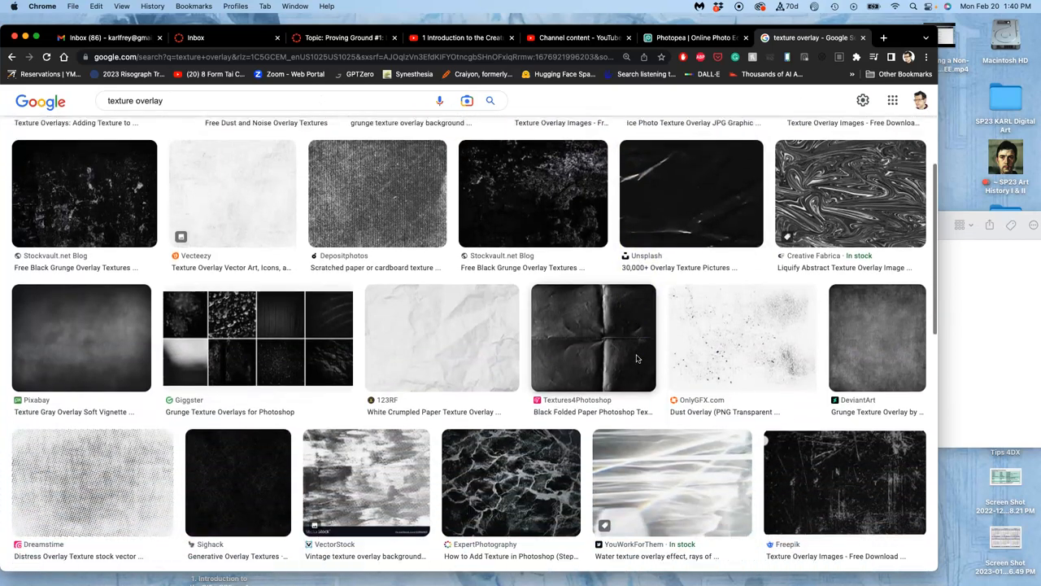
scroll("down", 3)
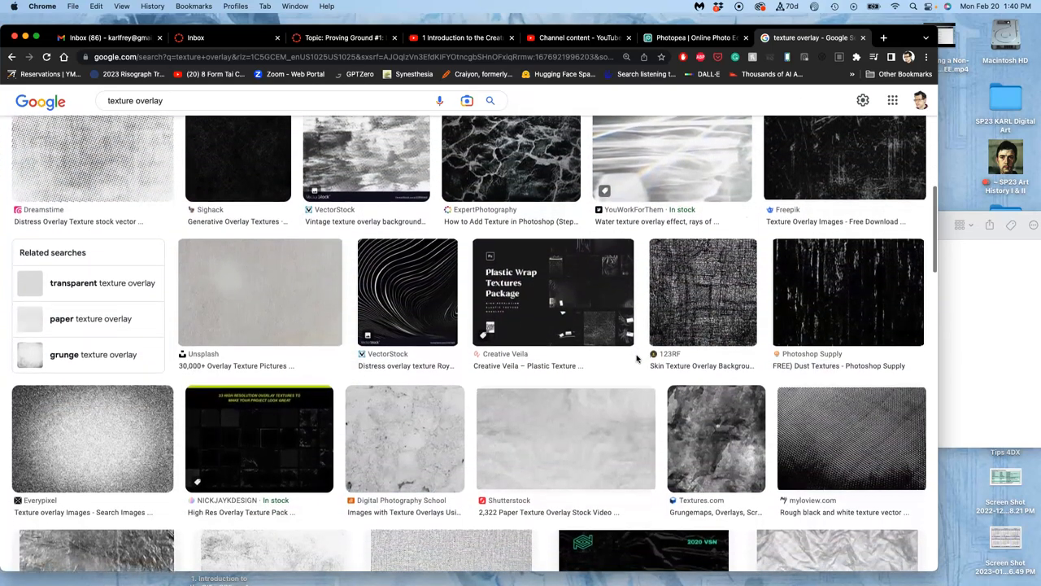
scroll("down", 3)
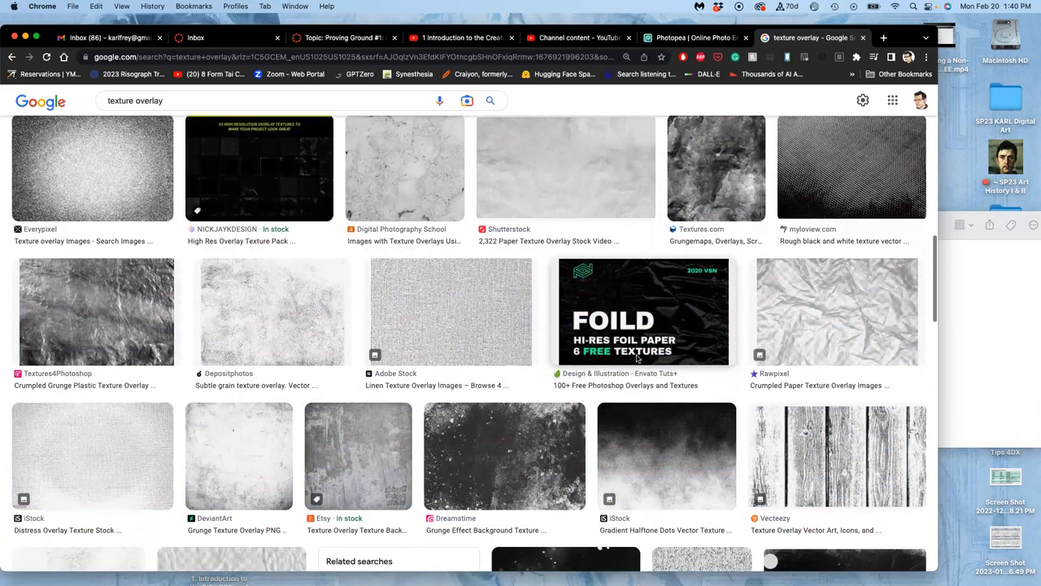
scroll("down", 3)
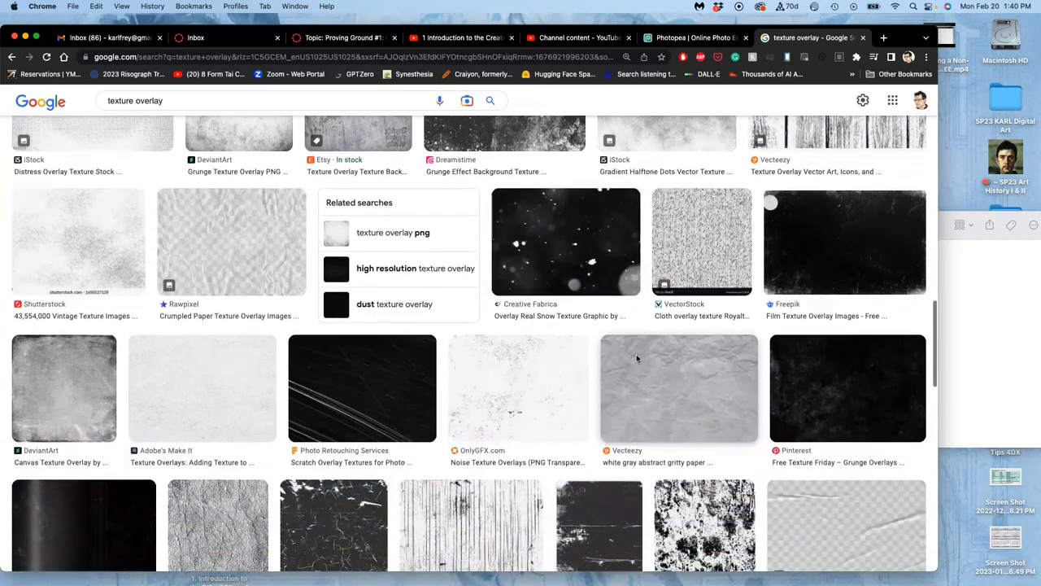
scroll("down", 3)
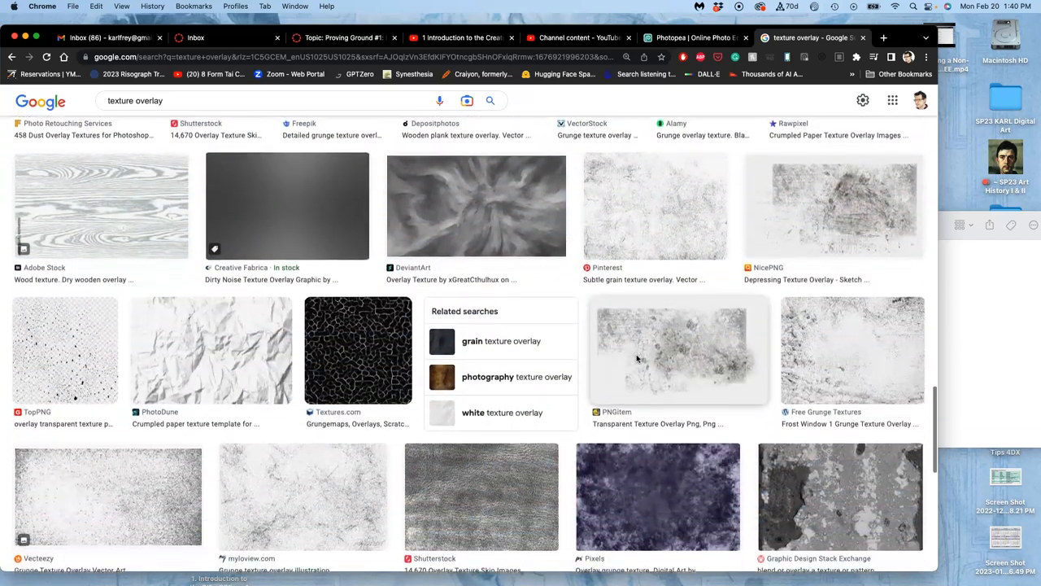
scroll("down", 3)
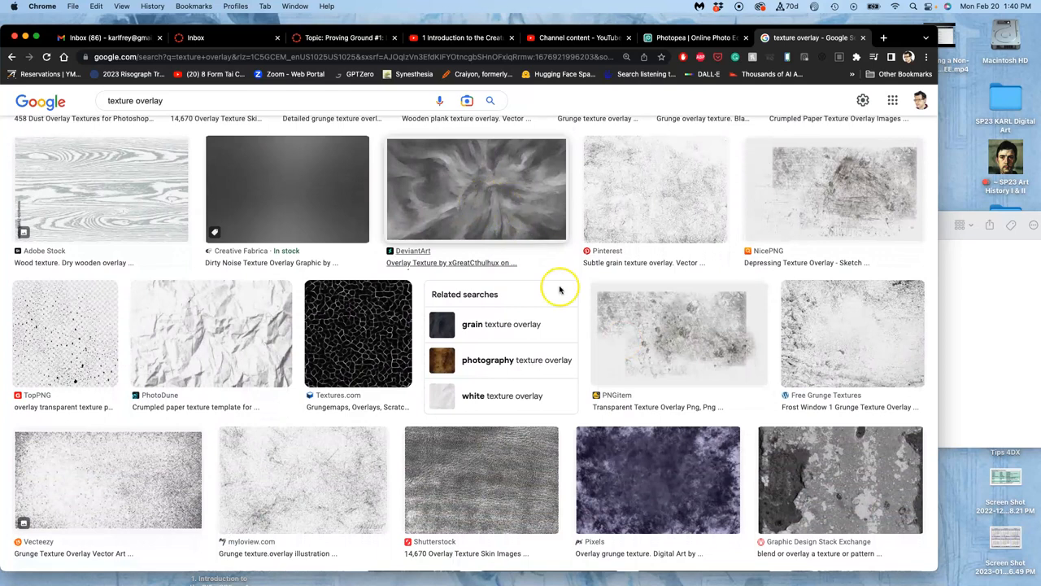
right_click(475, 189)
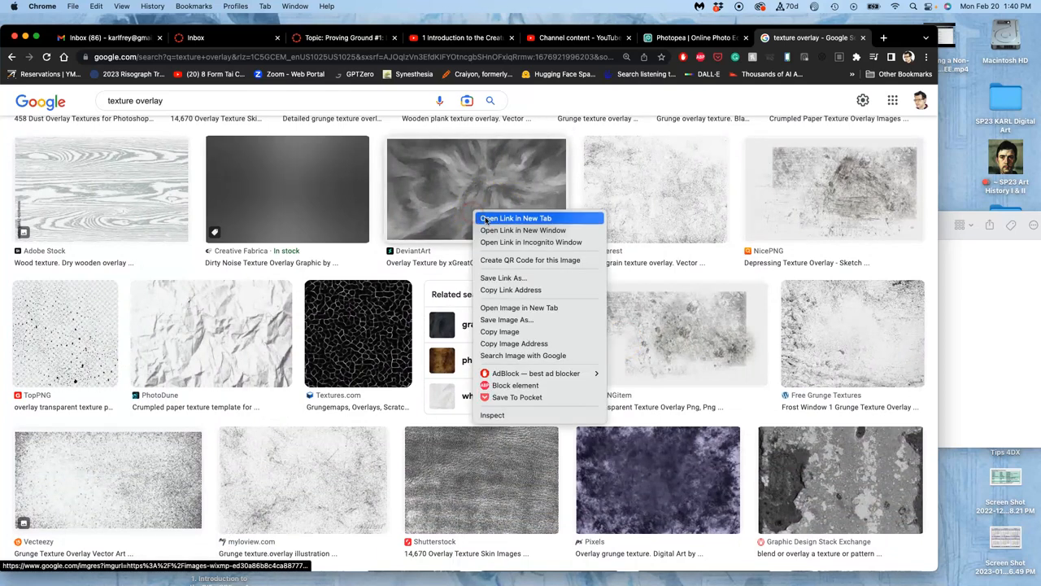
left_click(514, 218)
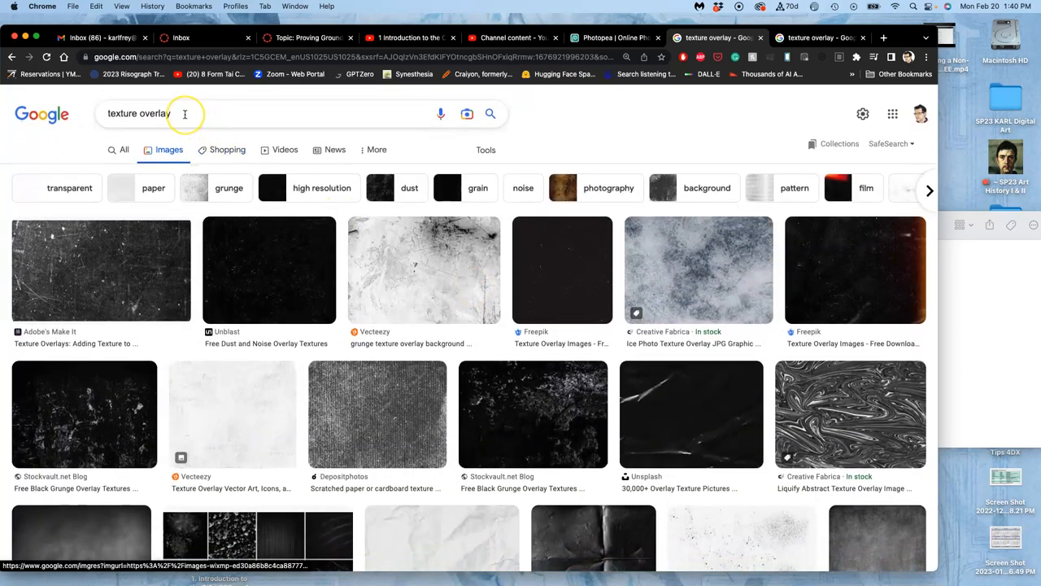
Refine the search to 'misty texture overlay' and browse the fog results
left_click(149, 114)
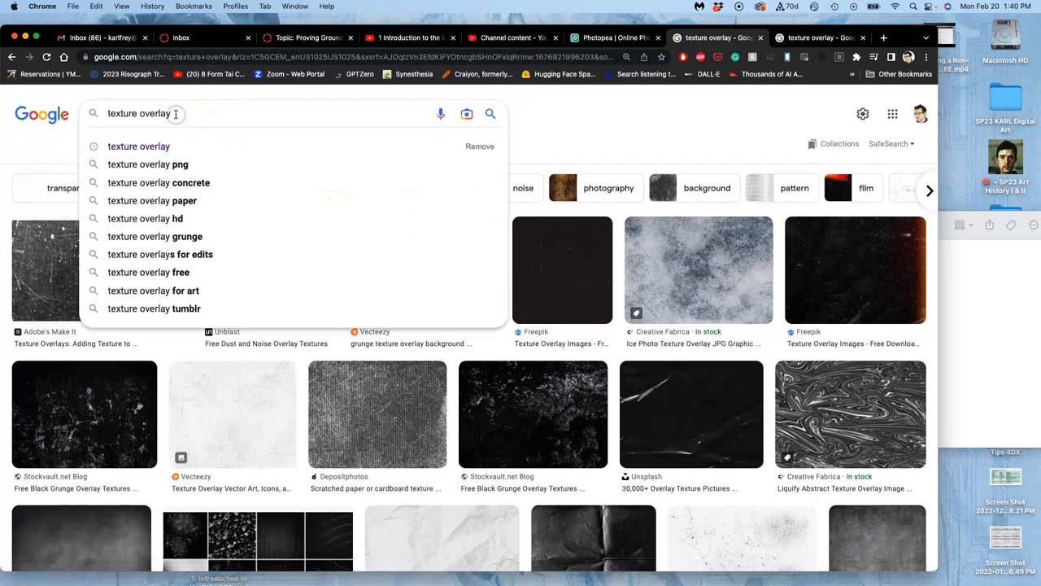
type("misty")
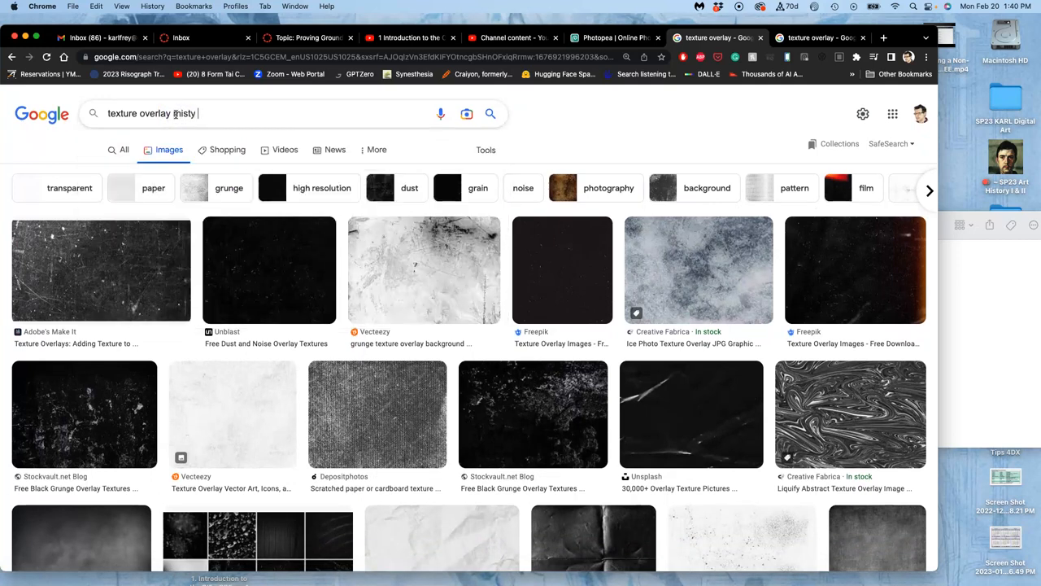
key("Return")
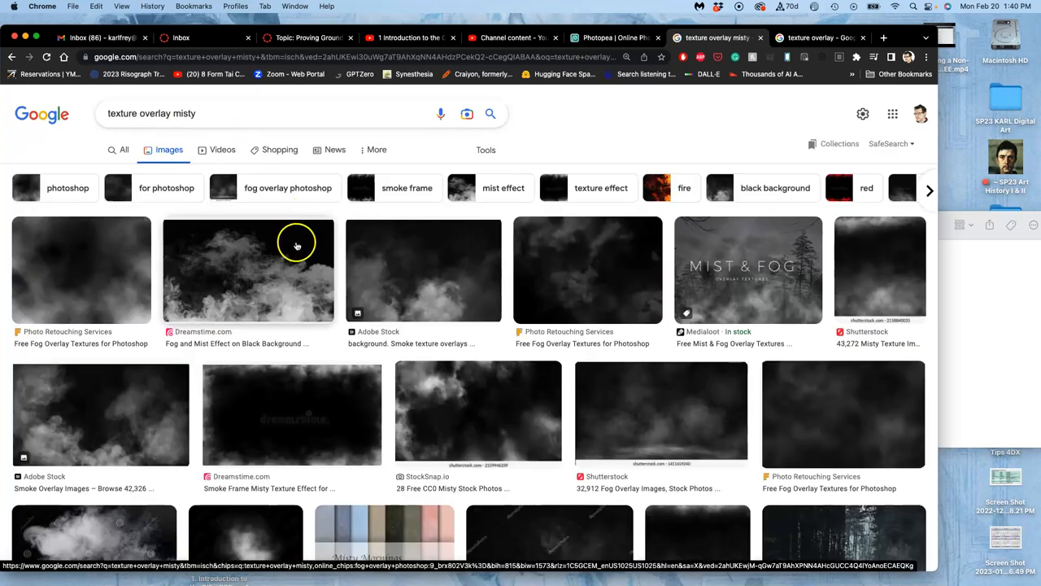
scroll("down", 3)
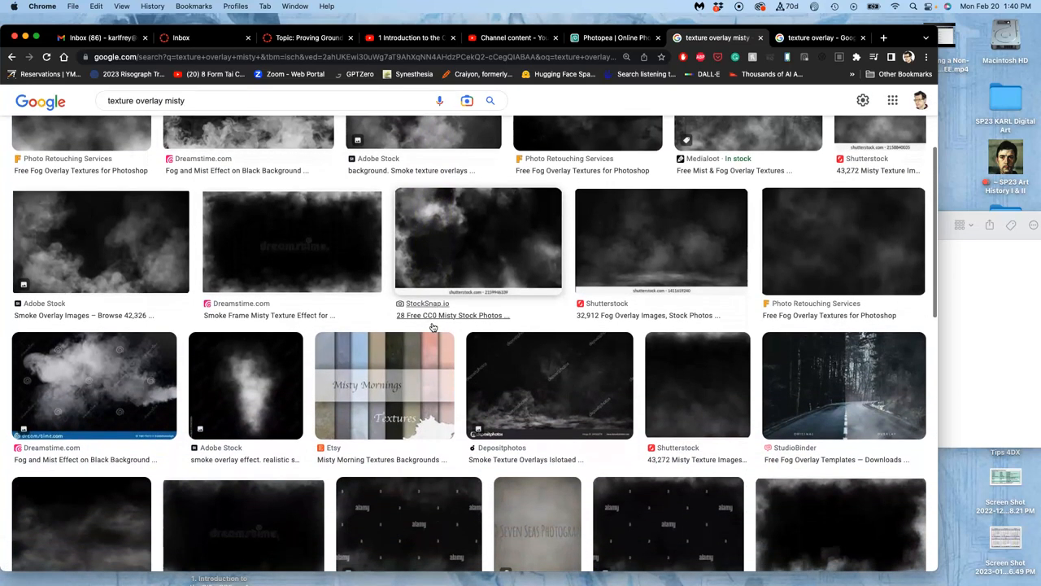
scroll("down", 3)
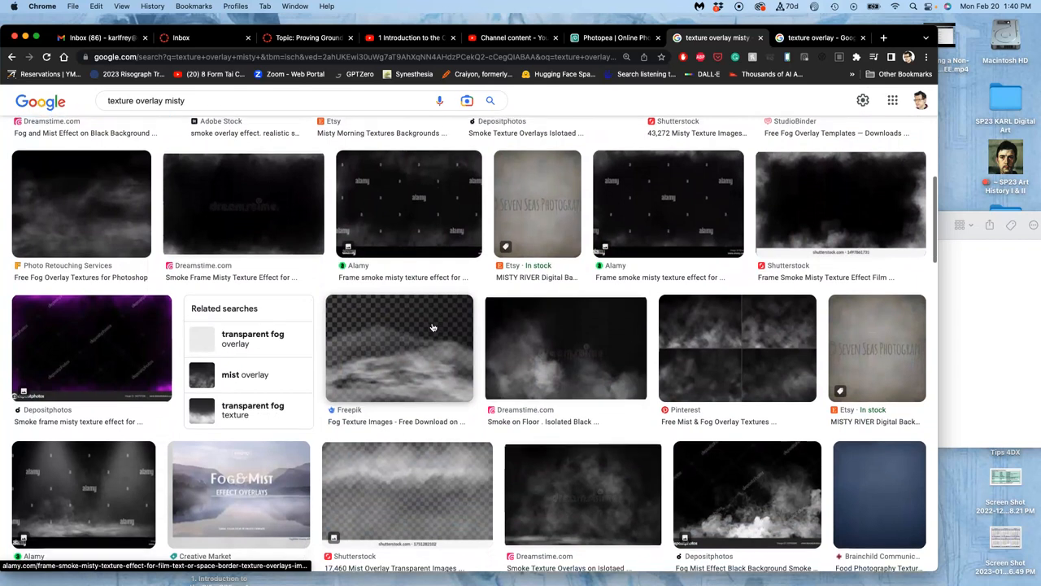
scroll("down", 3)
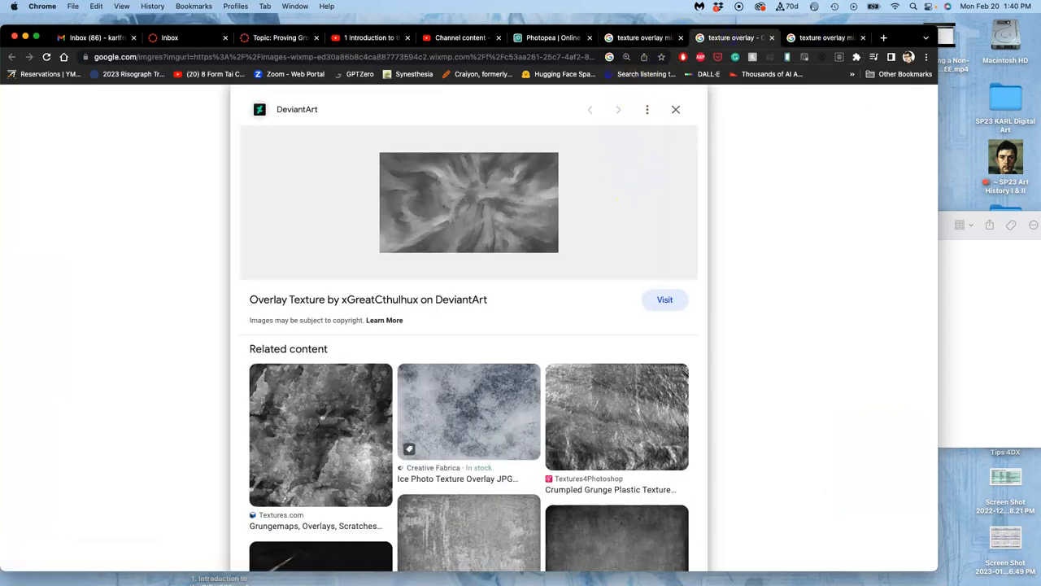
Return to the misty results and bring up options for a smoke texture
left_click(675, 109)
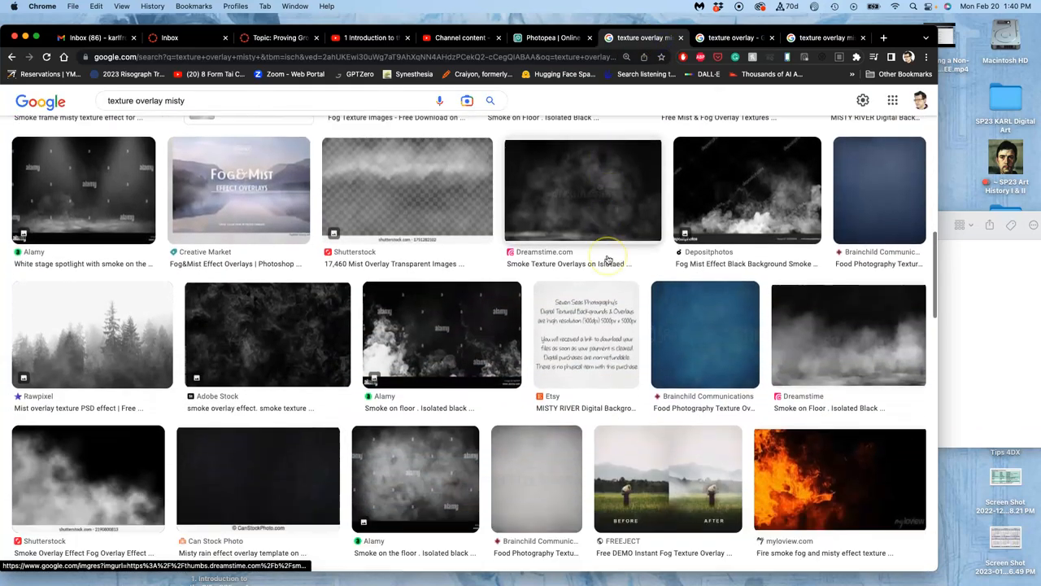
scroll("down", 3)
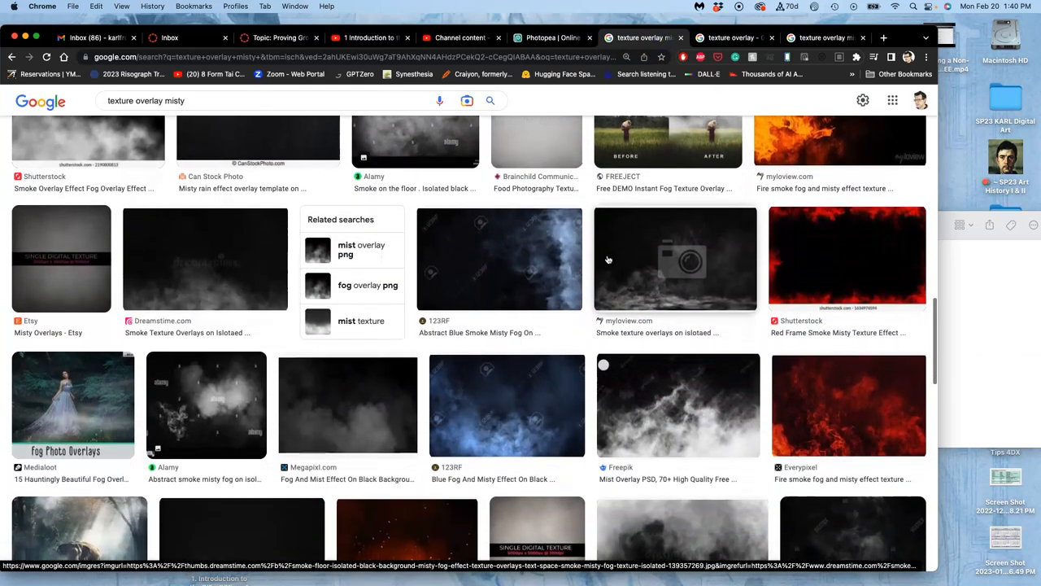
scroll("down", 3)
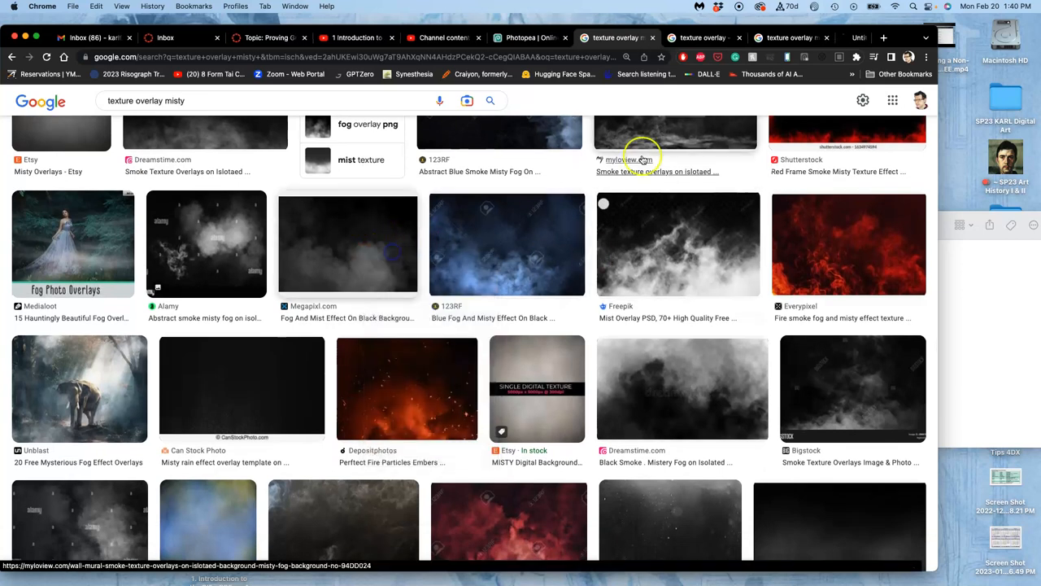
right_click(657, 257)
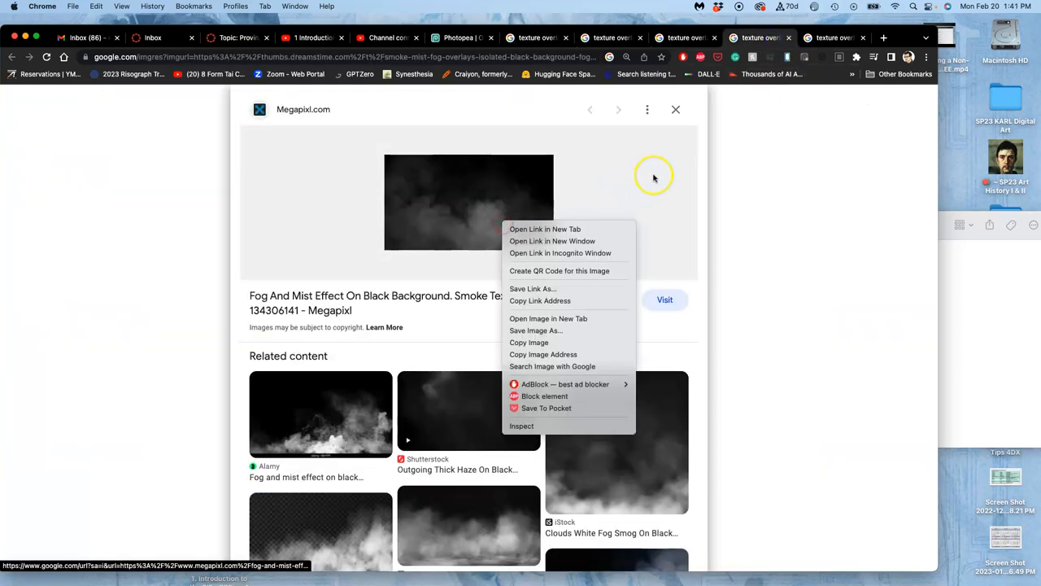
Preview the Megapixl fog mist on black image, open it full size and save it
left_click(833, 38)
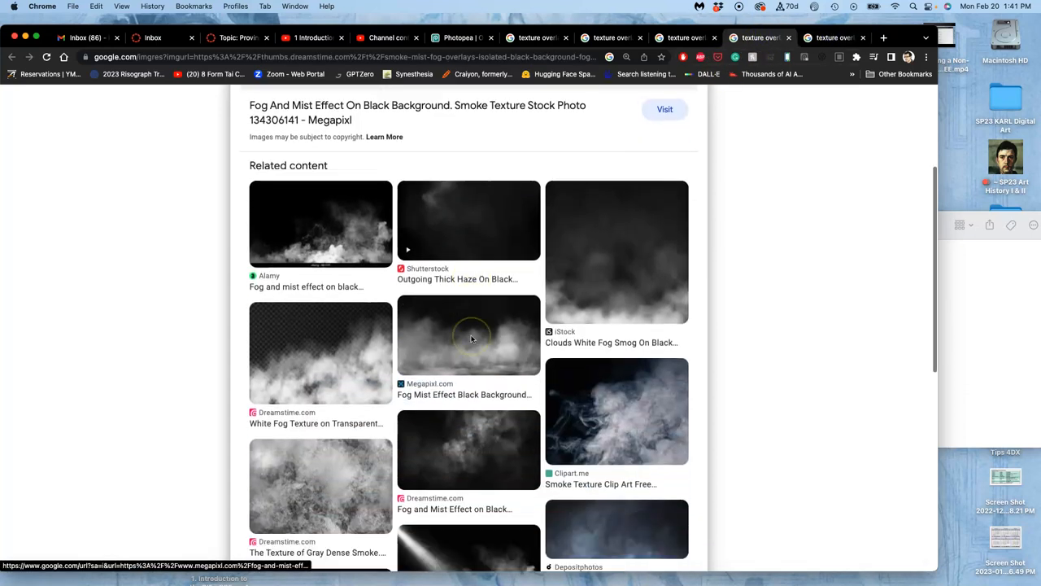
left_click(468, 336)
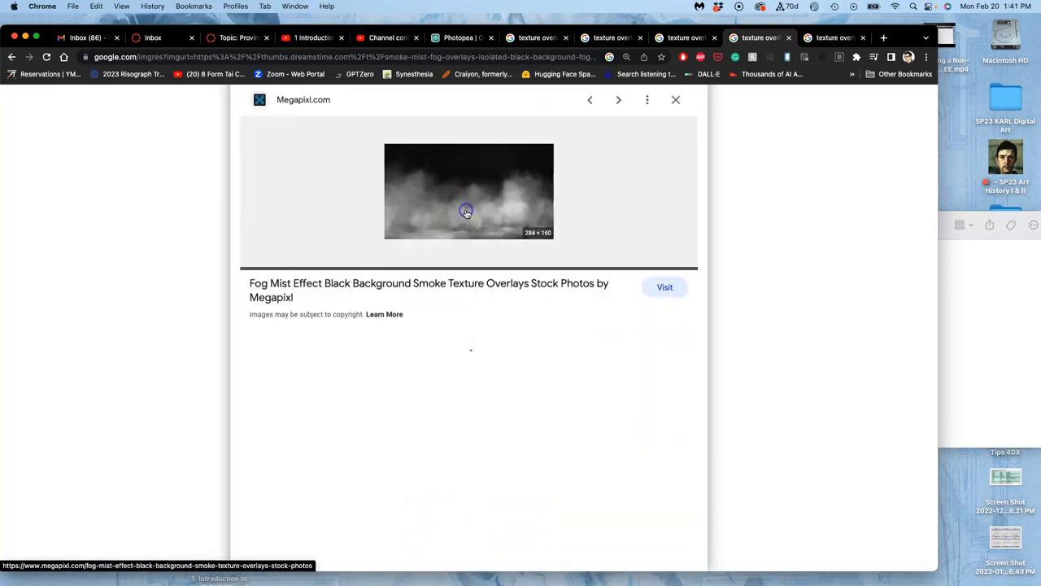
scroll("down", 3)
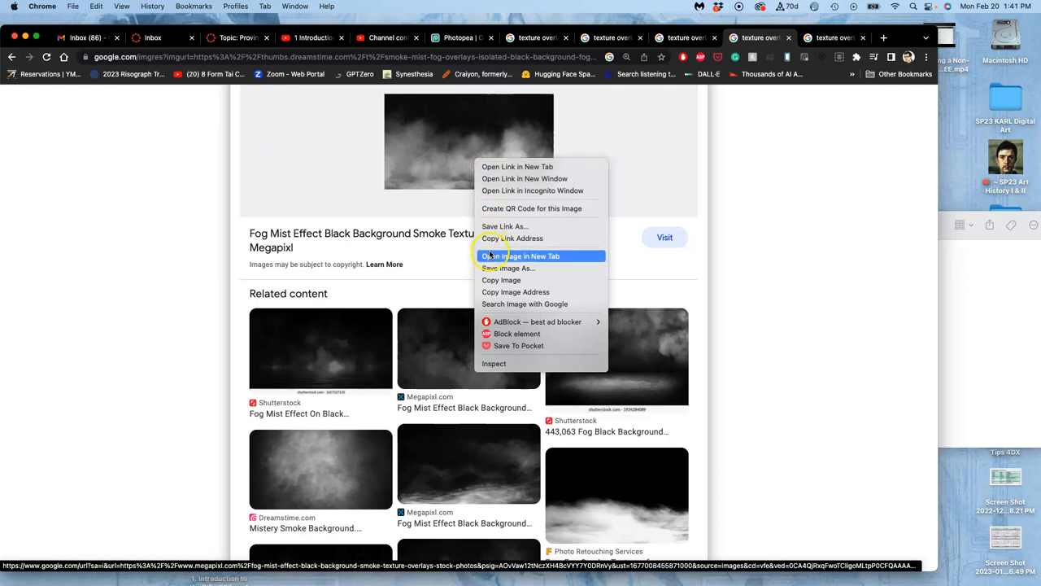
left_click(520, 256)
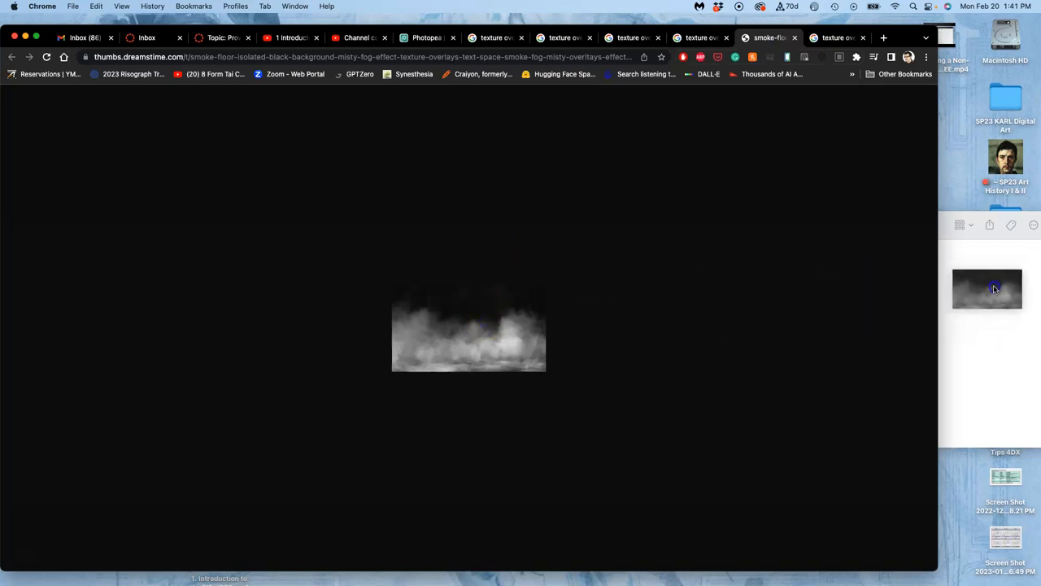
left_click(699, 104)
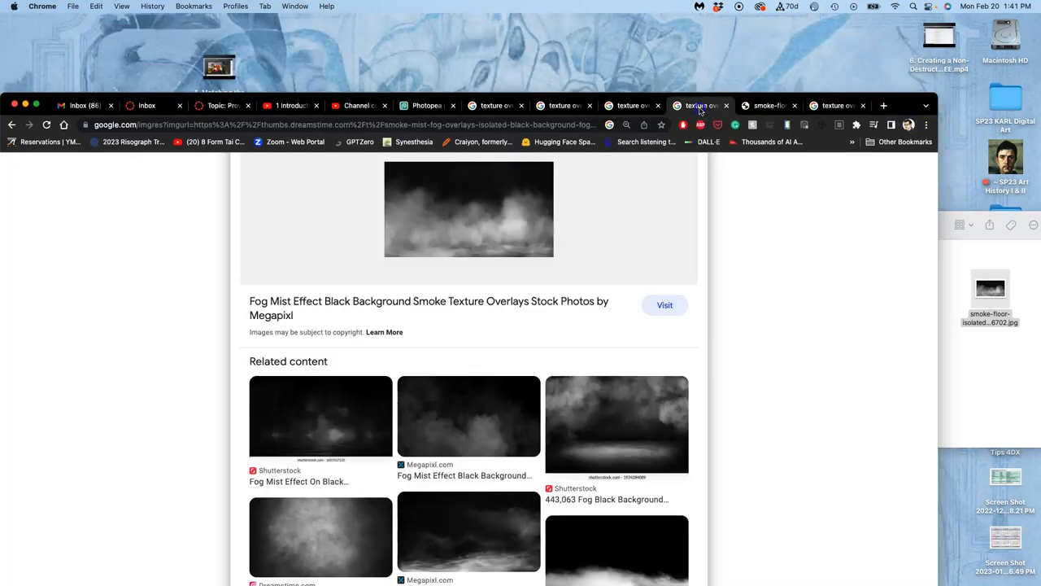